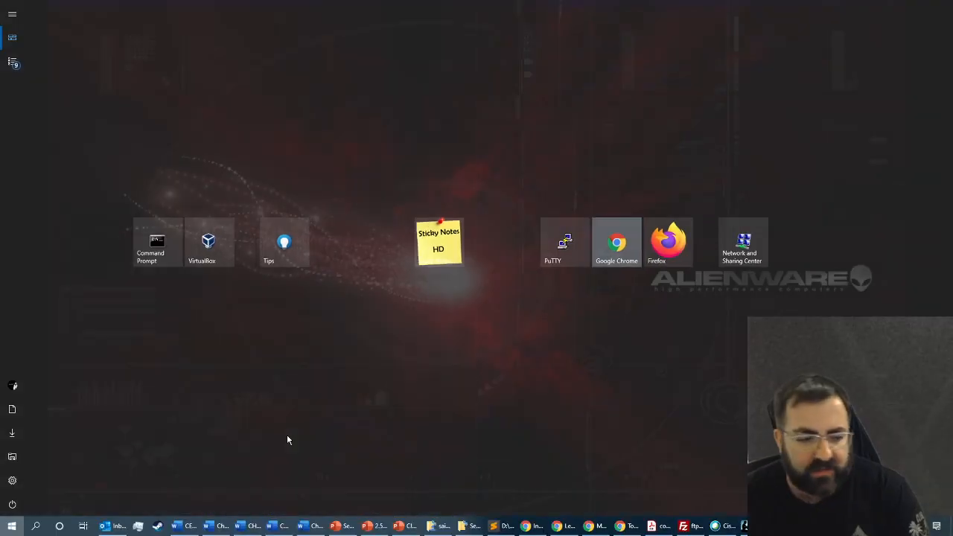
Search the Microsoft Store for Linux apps and view the Ubuntu app's page
type("micro")
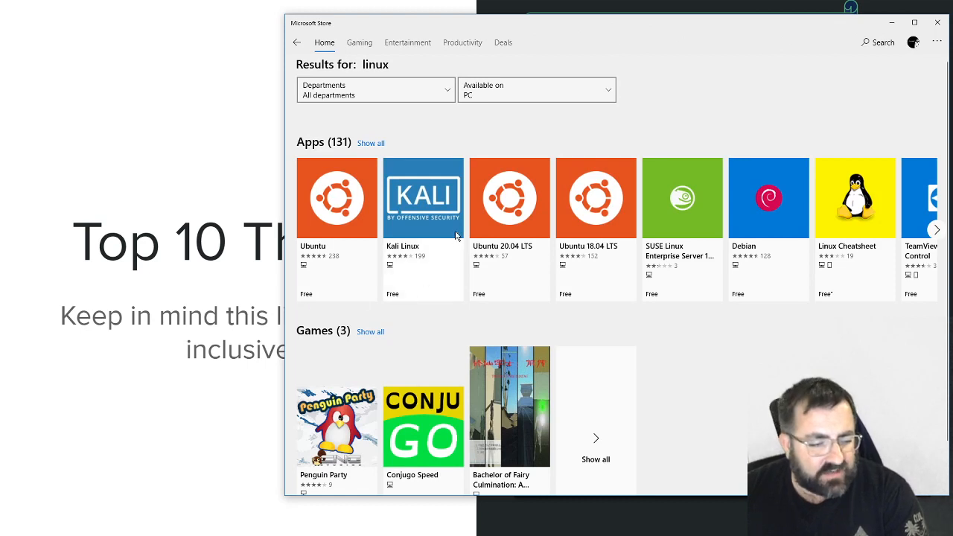
mouse_move(371, 149)
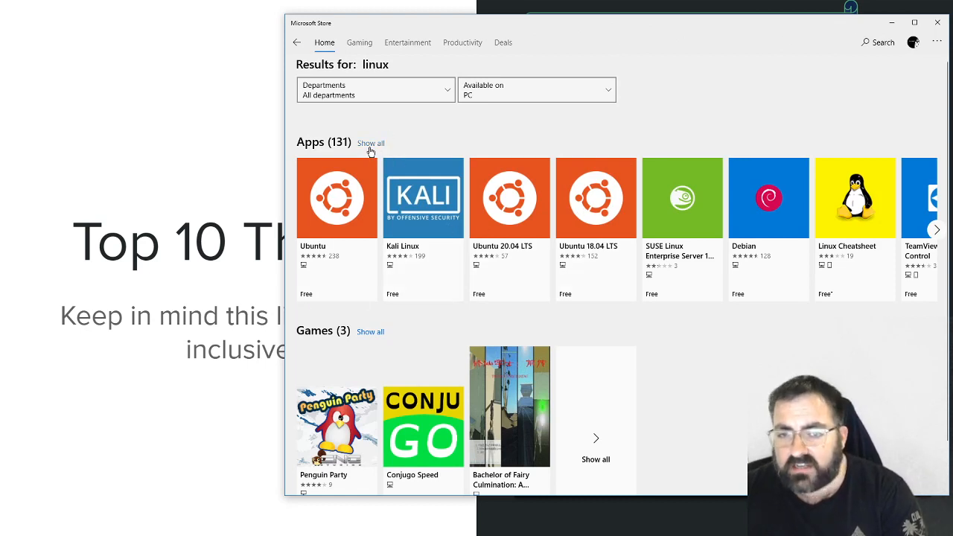
mouse_move(354, 258)
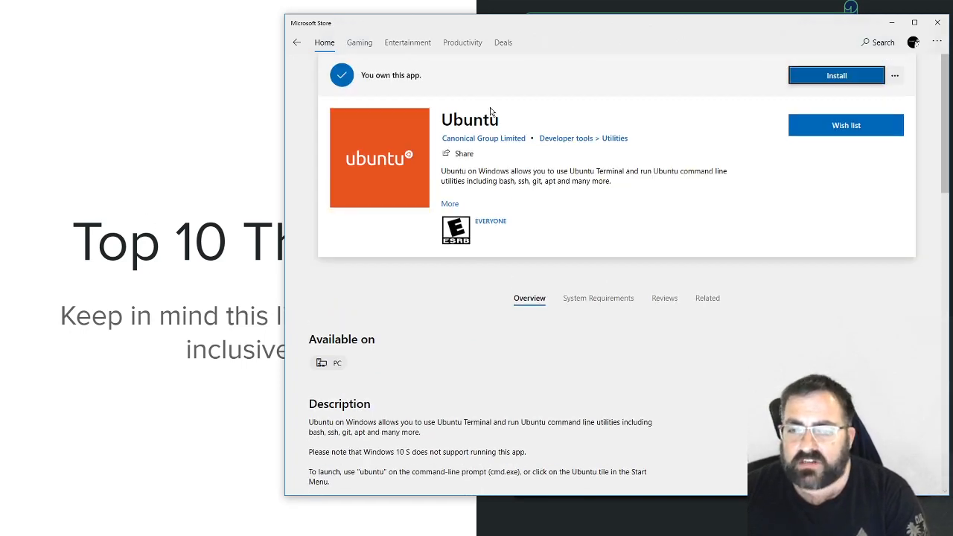
mouse_move(718, 390)
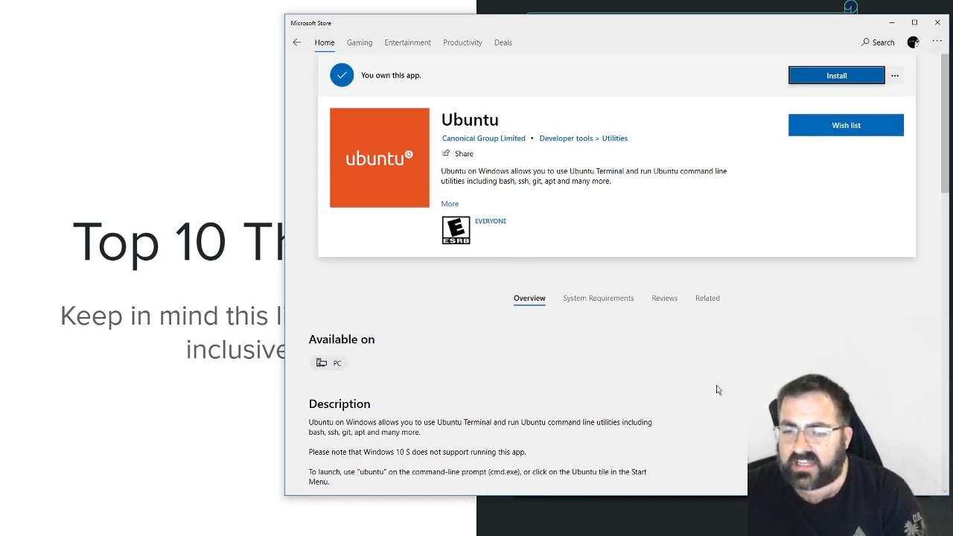
scroll("down", 3)
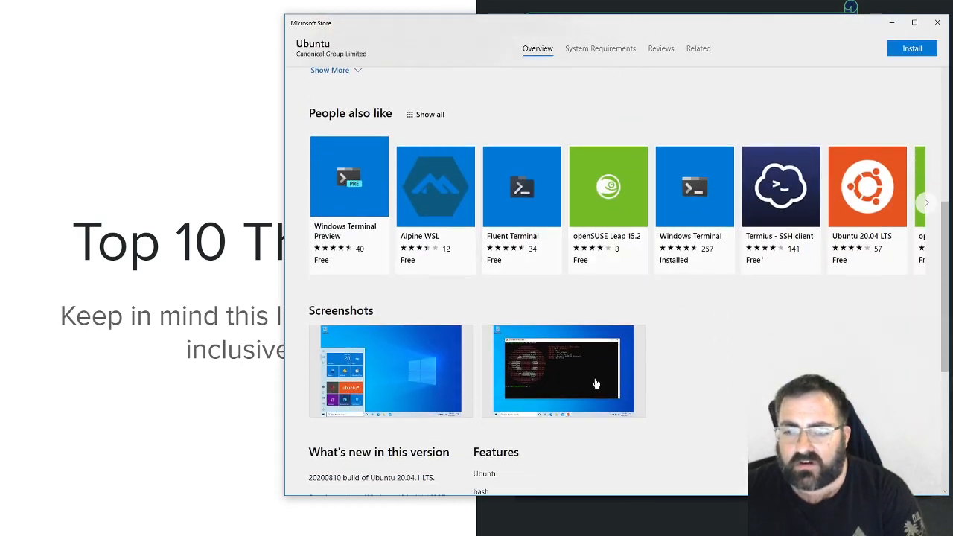
left_click(565, 370)
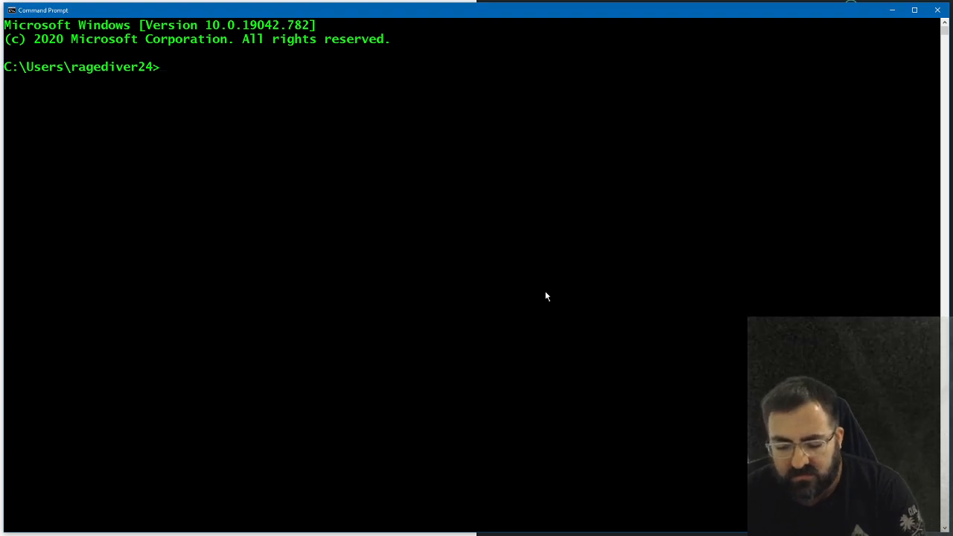
Show the network adapter addresses with ipconfig and ping google.com
type("ipconfig")
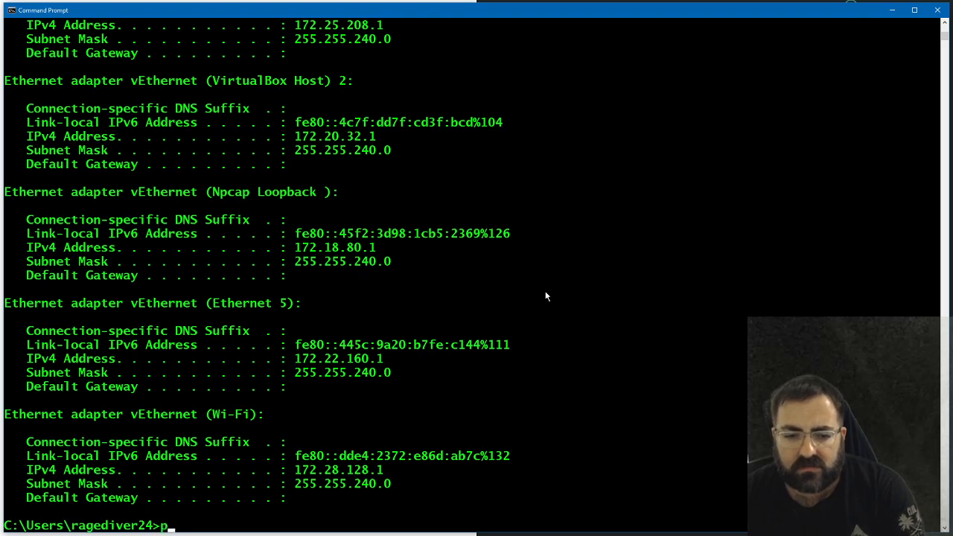
type("ing google.com")
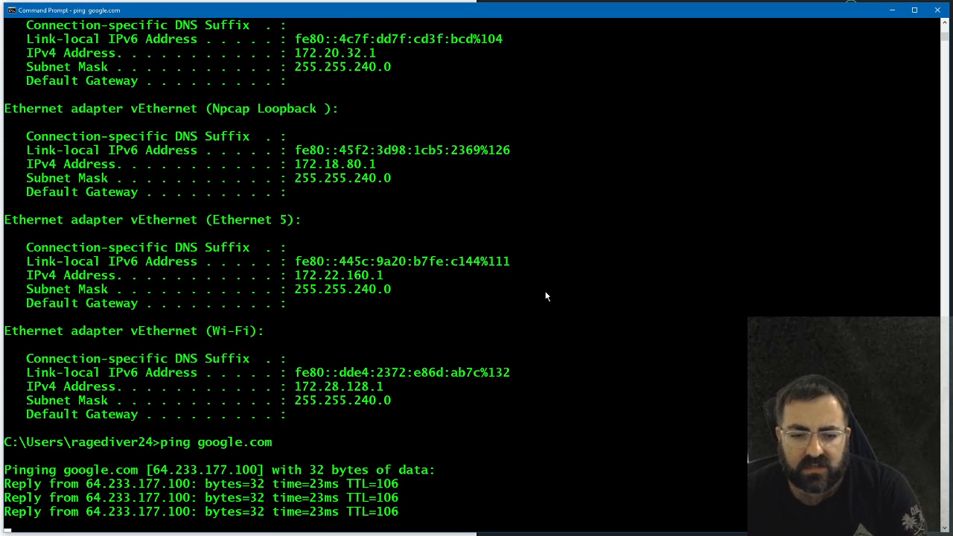
key("Ctrl+c")
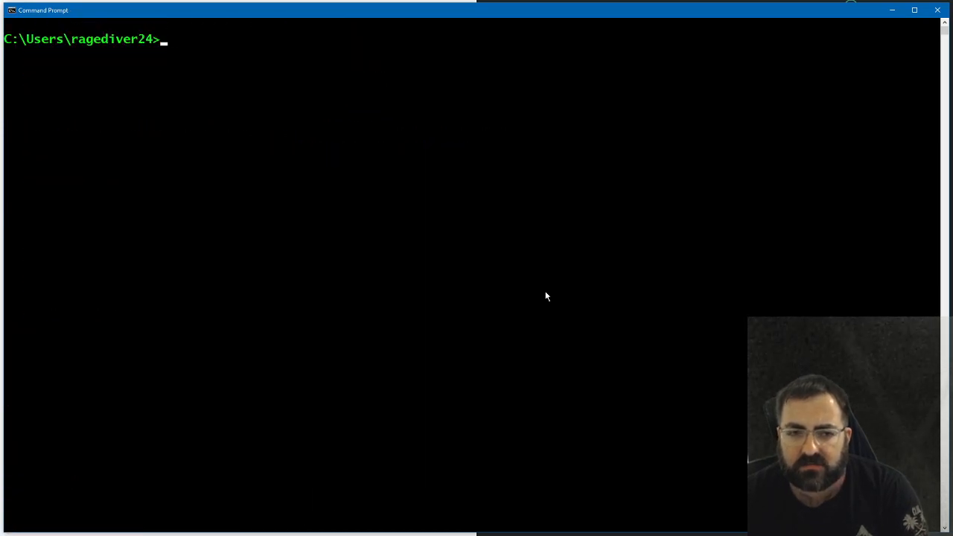
Display ping's usage options, then start PowerShell
type("ping")
type("[")
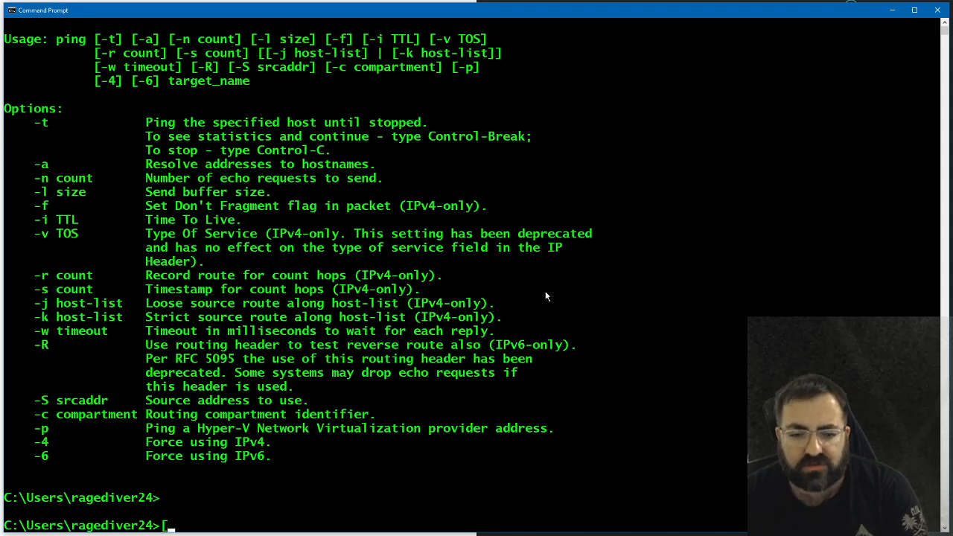
type("powershell")
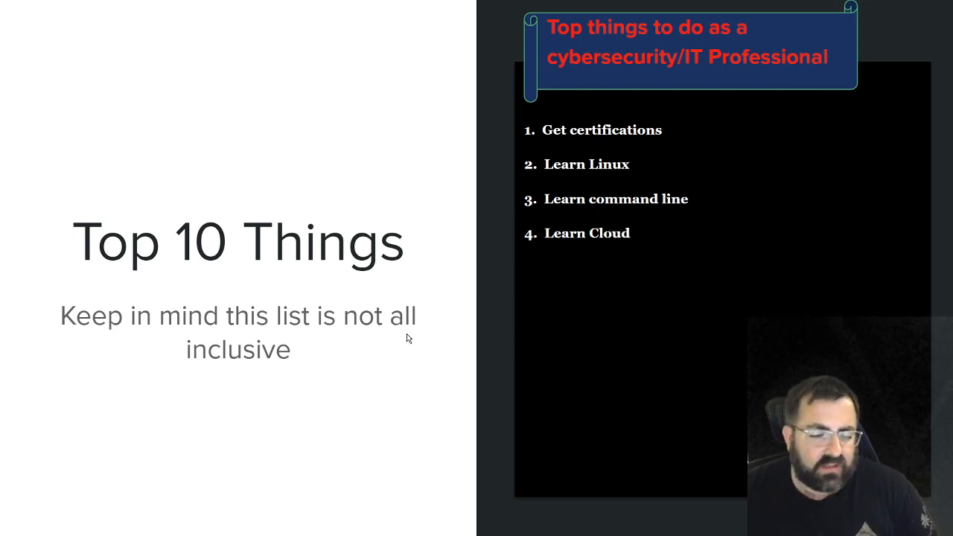
Switch back to the slides to reveal item 4, Learn Cloud
key("Alt+Tab")
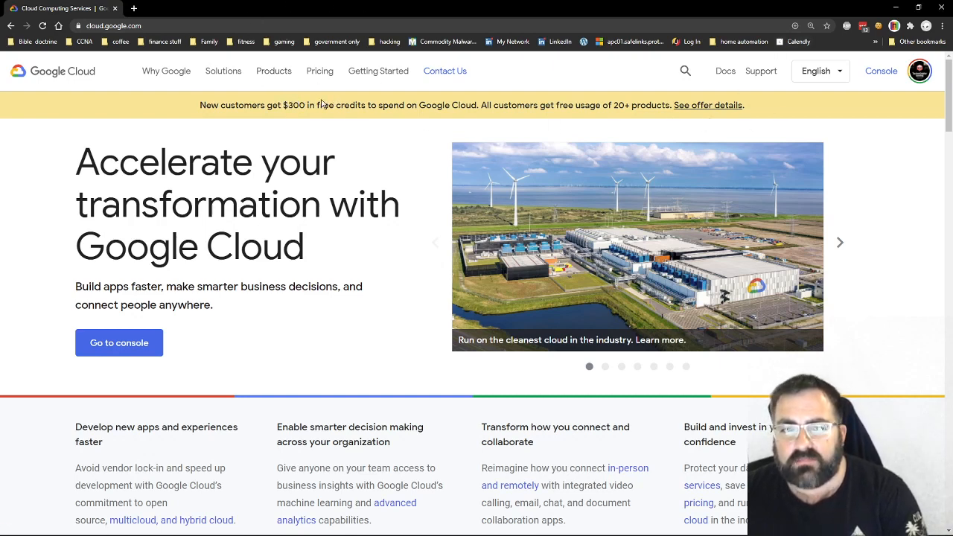
mouse_move(718, 113)
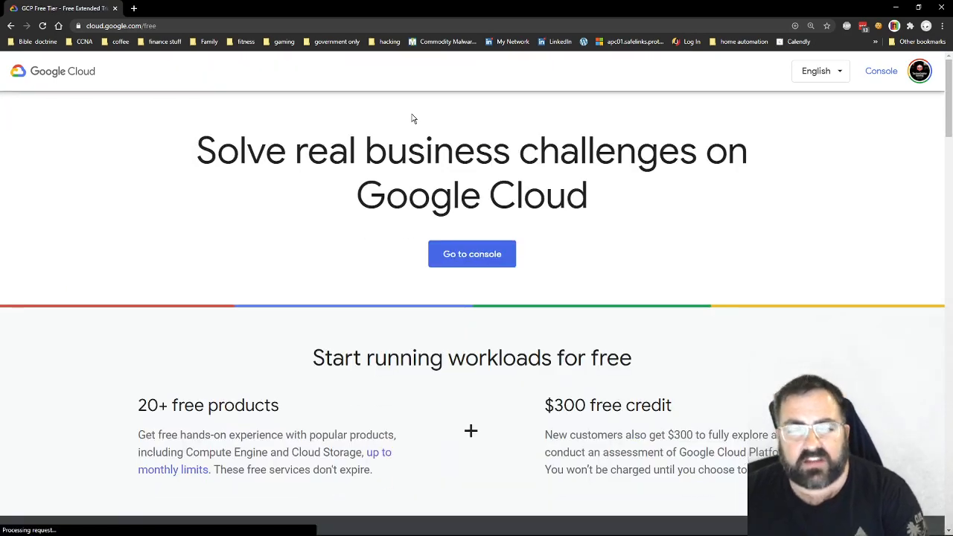
Browse the Google Cloud Free Tier product cards down the free offer page
scroll("down", 3)
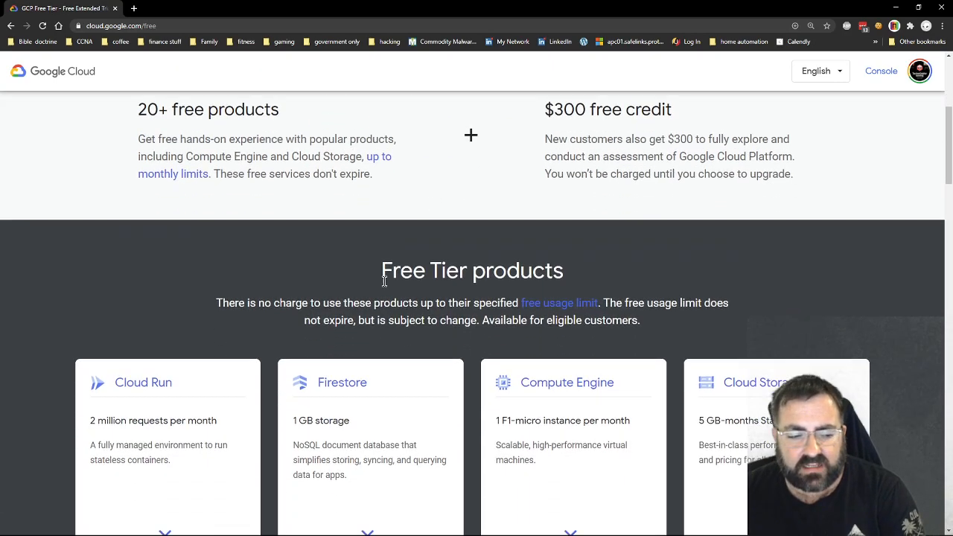
scroll("down", 3)
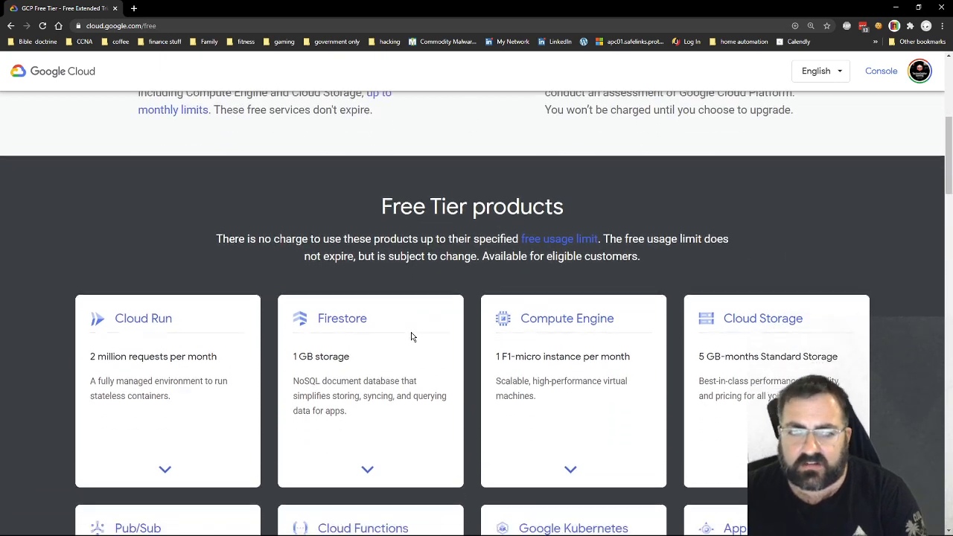
scroll("down", 3)
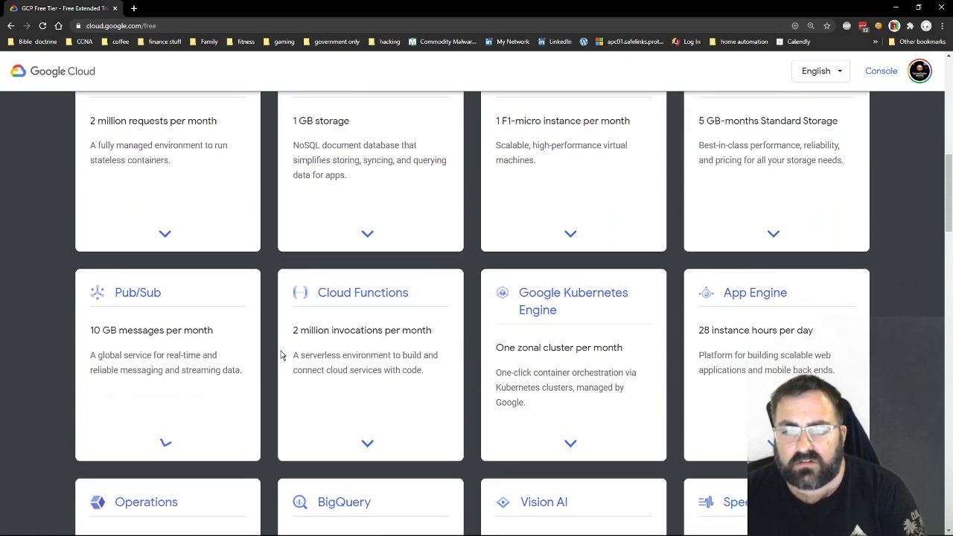
scroll("down", 3)
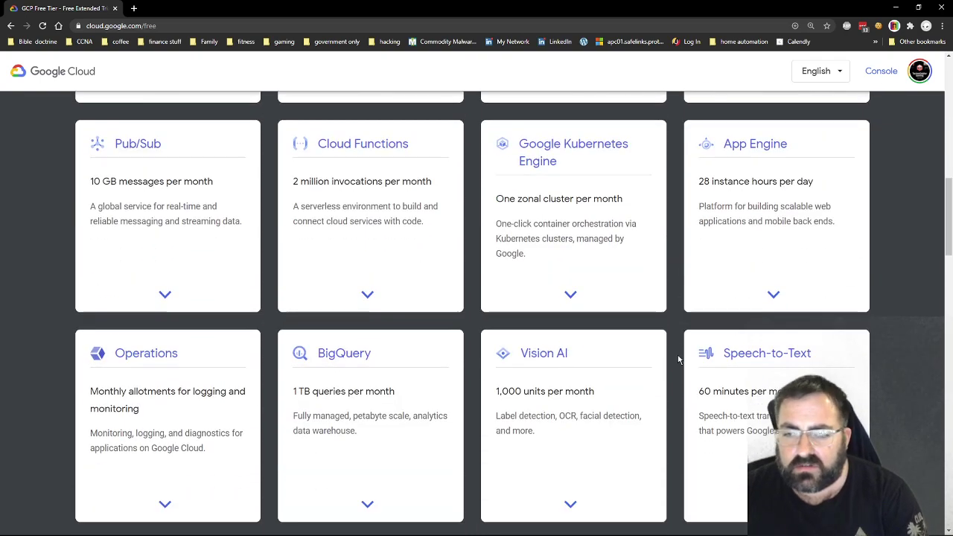
scroll("down", 3)
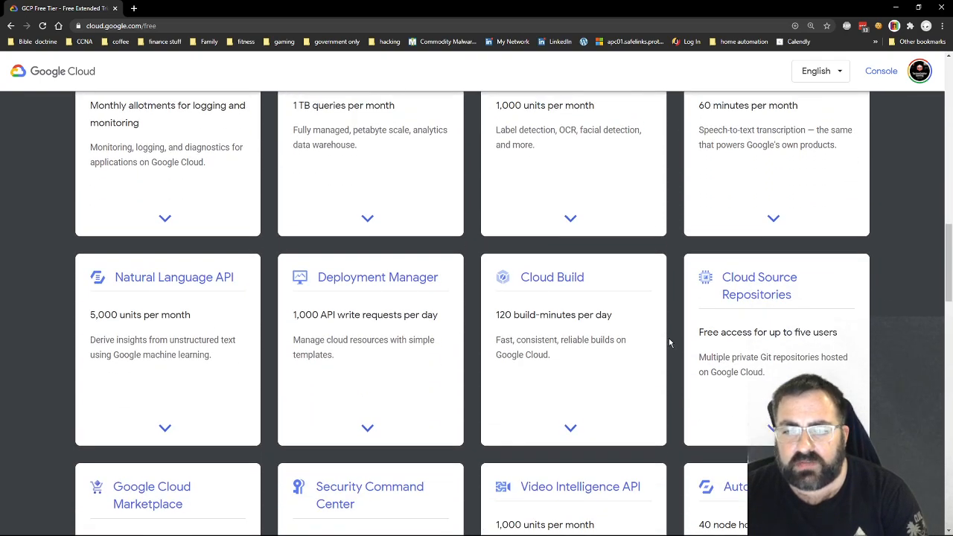
scroll("down", 3)
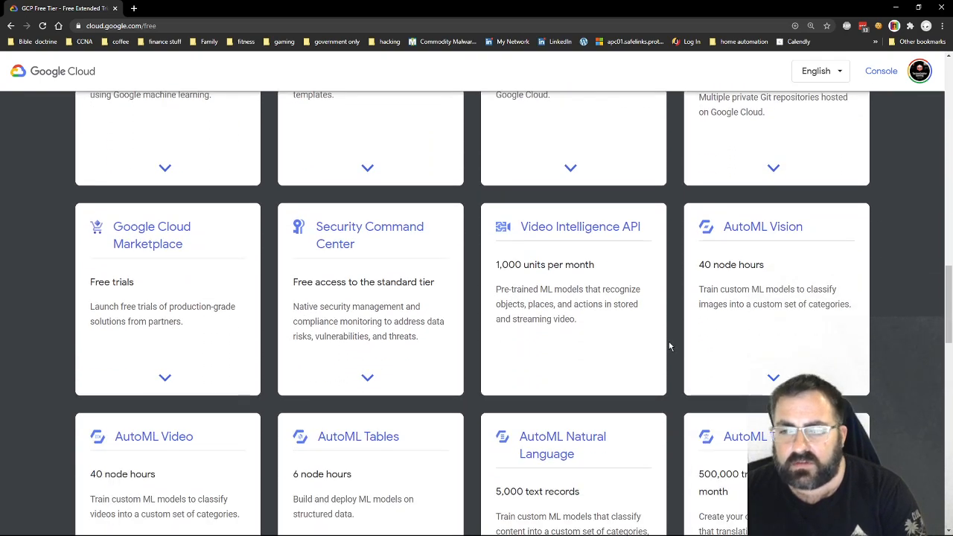
left_click(773, 378)
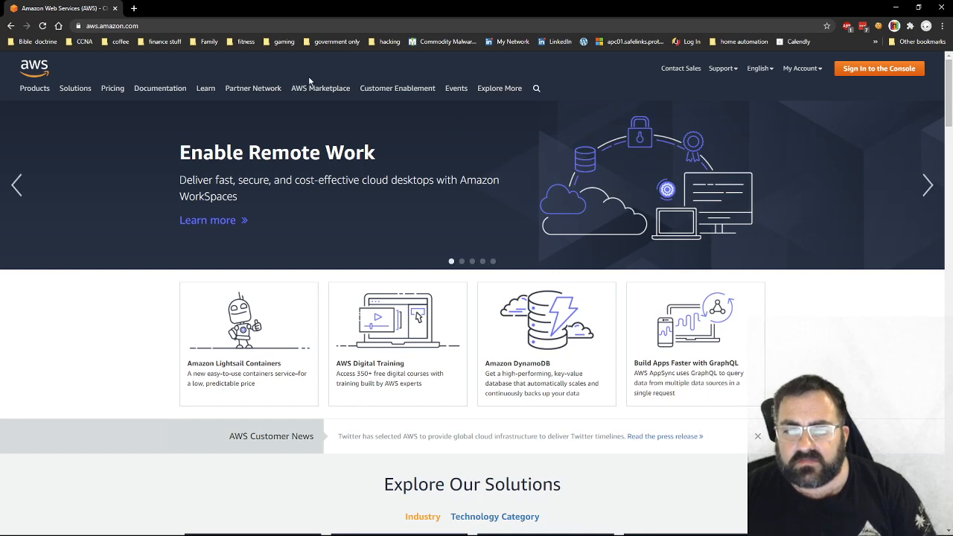
Reach the AWS Free Tier page via Pricing and review its offer types and details
left_click(760, 69)
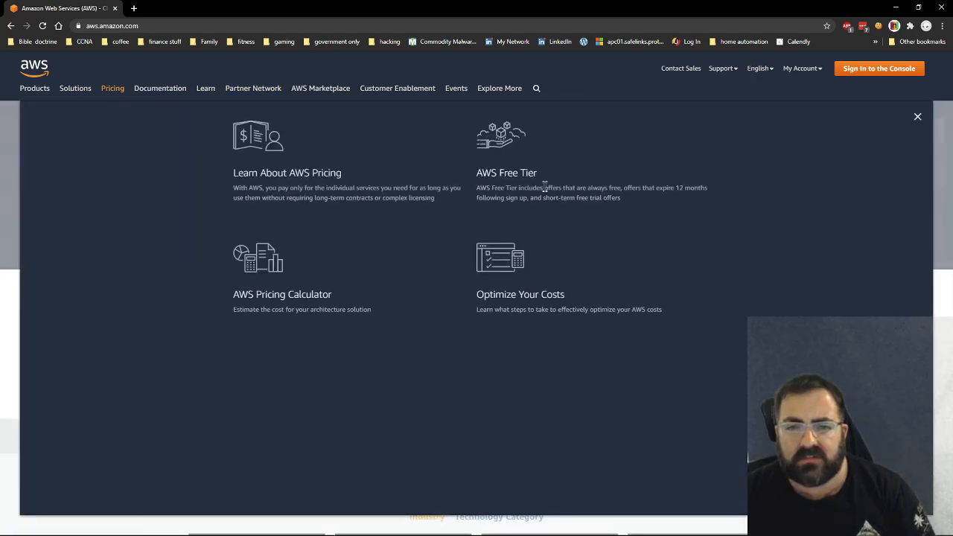
left_click(507, 173)
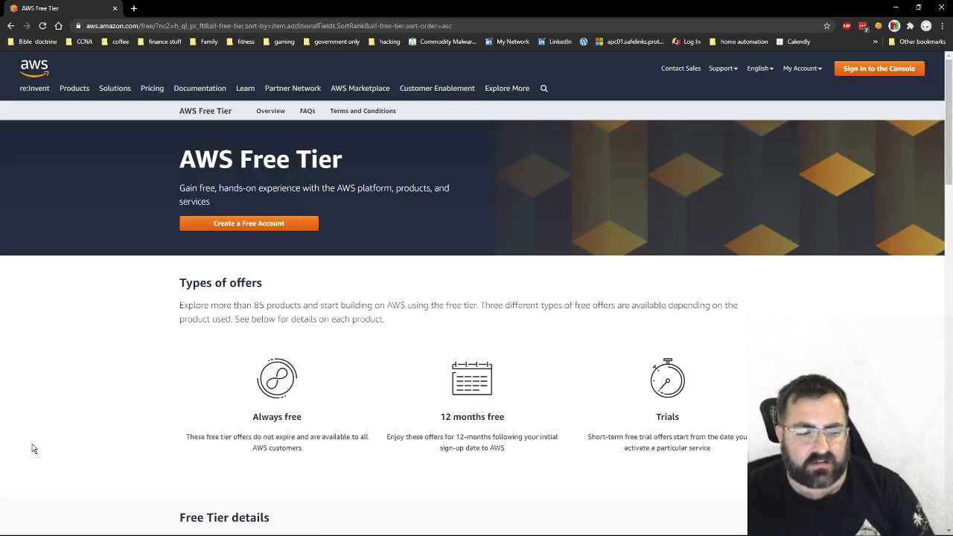
scroll("down", 3)
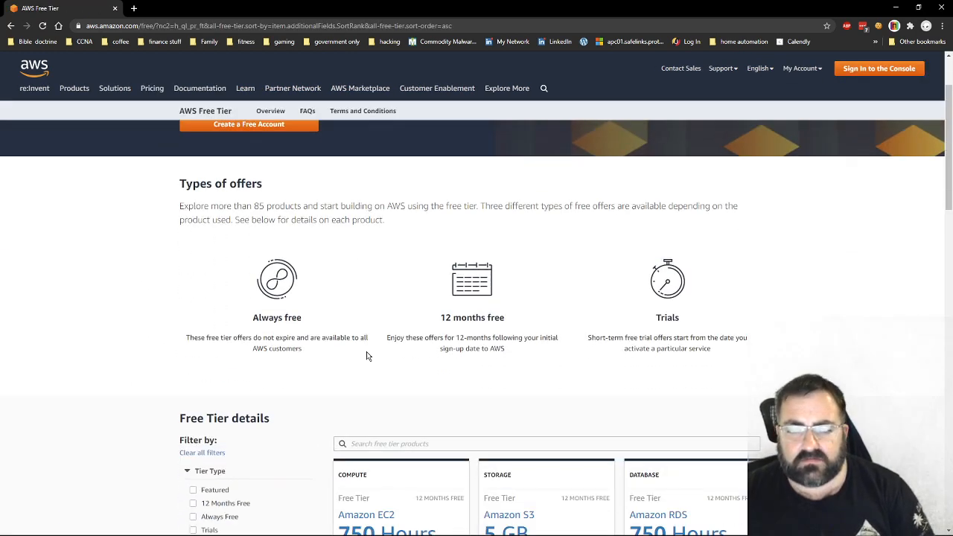
scroll("down", 3)
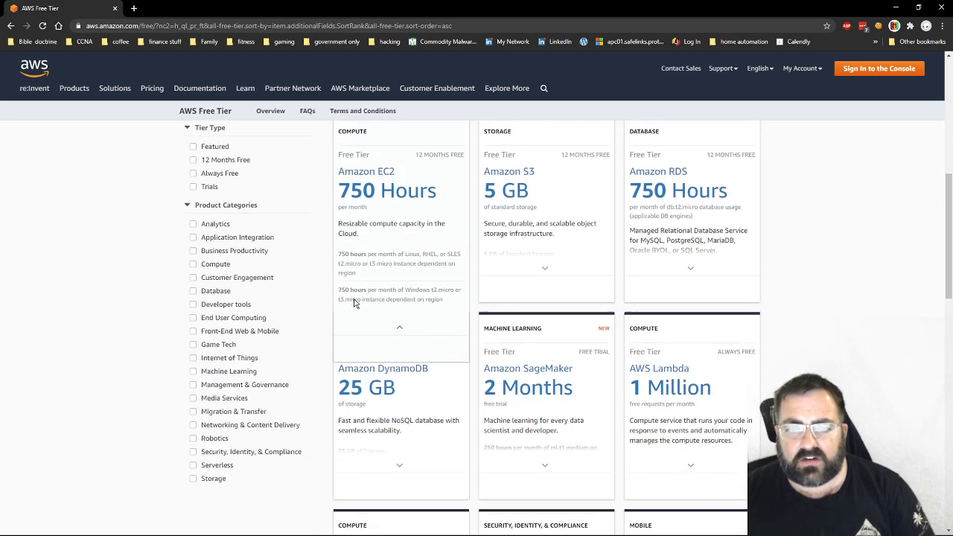
scroll("down", 3)
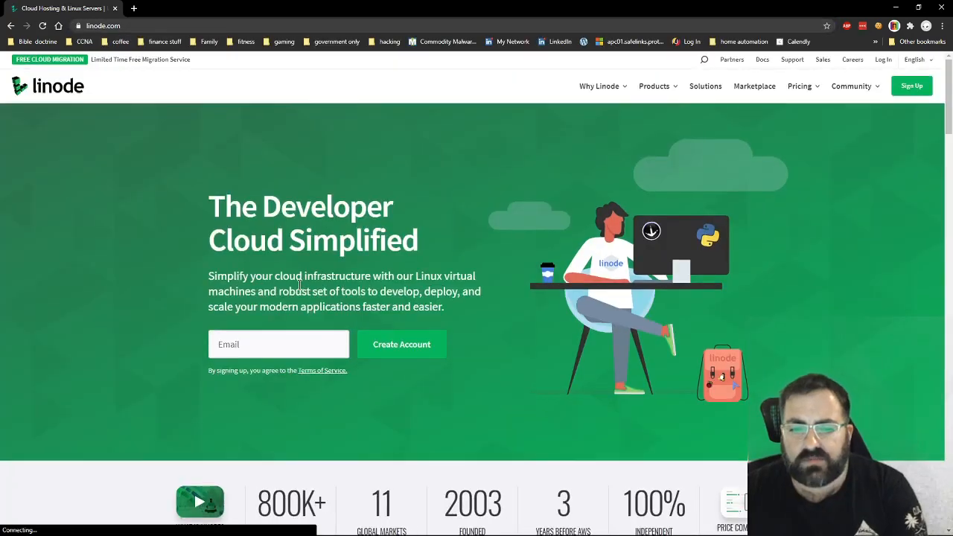
Go to digitalocean.com and show its Products menu of Droplets, Kubernetes and more
scroll("down", 3)
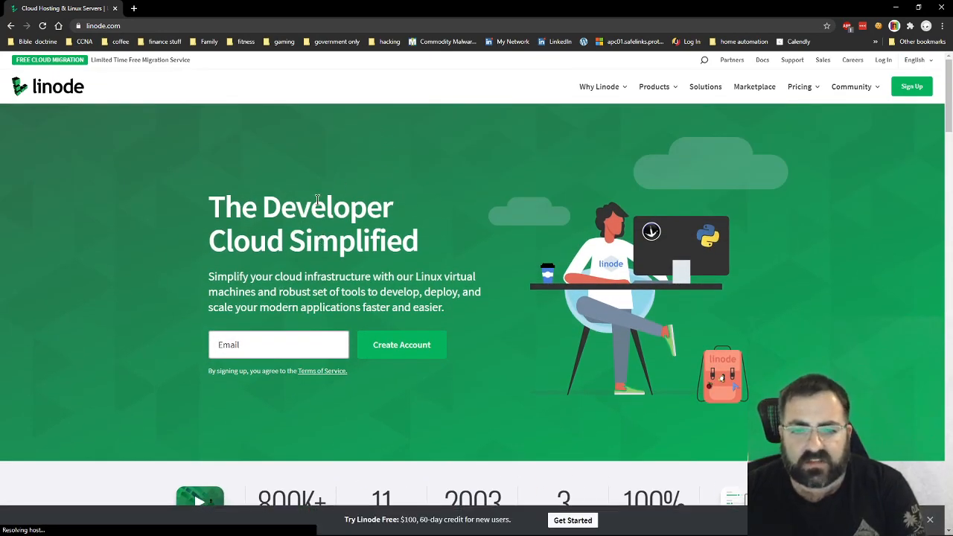
left_click(103, 25)
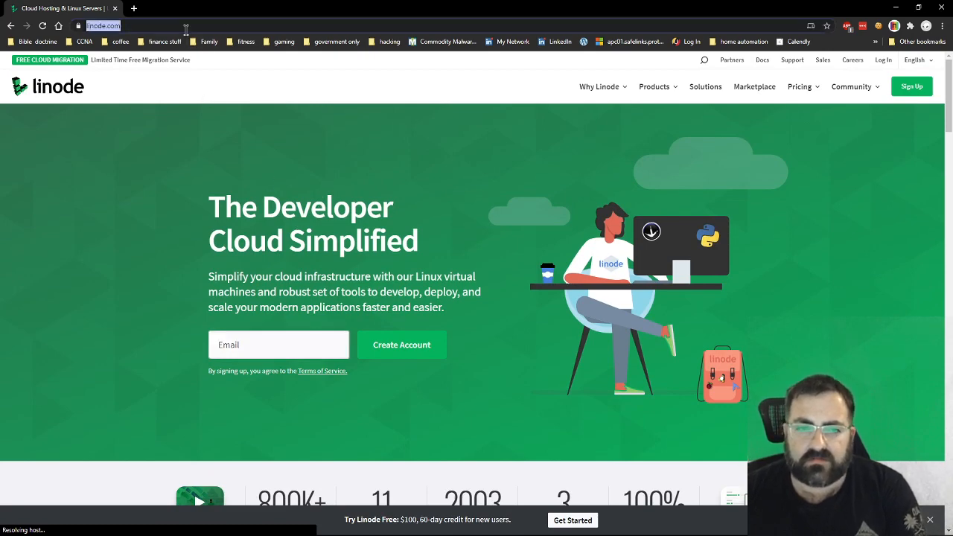
type("digitalocean")
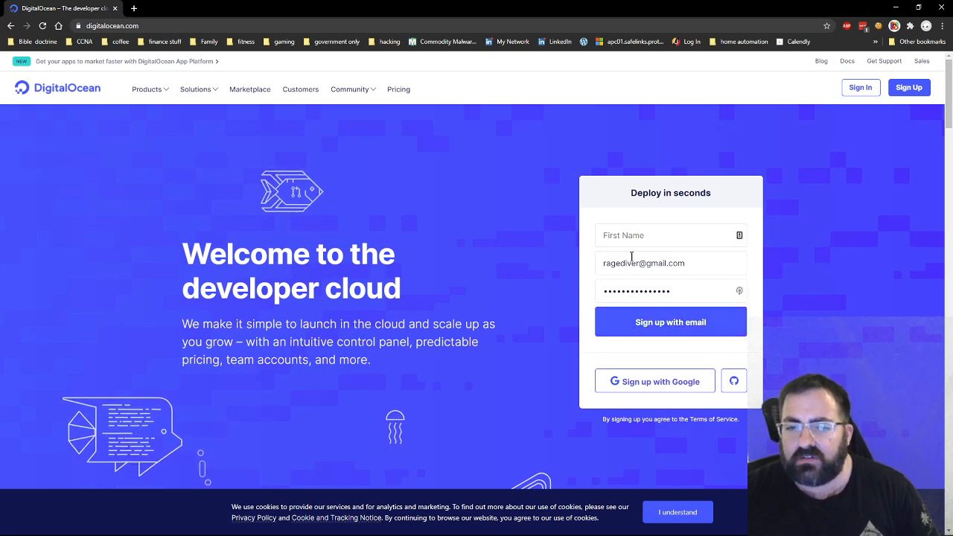
mouse_move(170, 95)
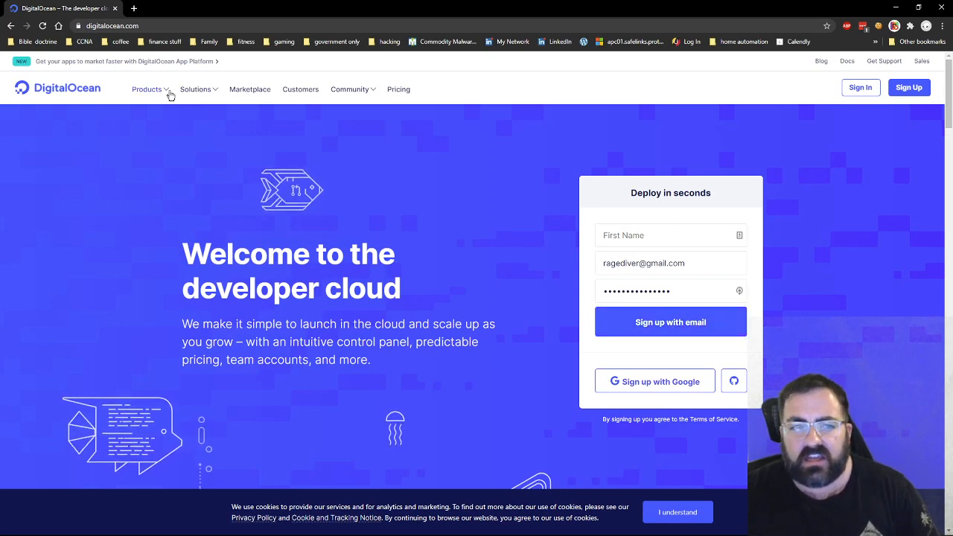
left_click(146, 89)
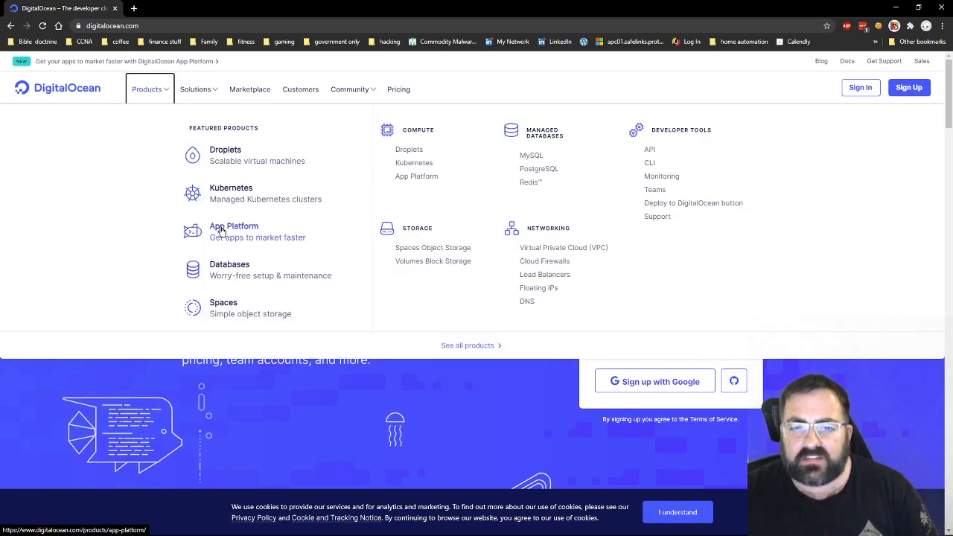
mouse_move(403, 252)
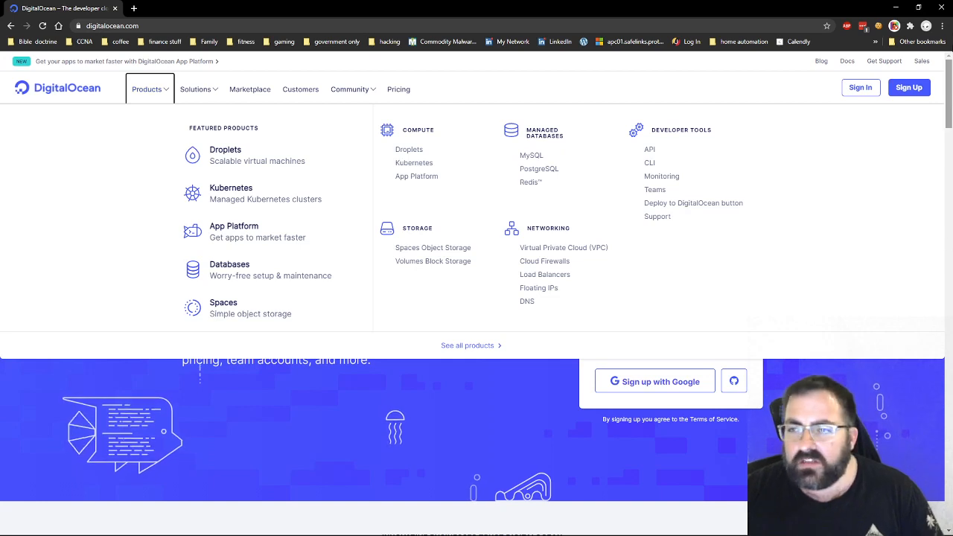
mouse_move(888, 6)
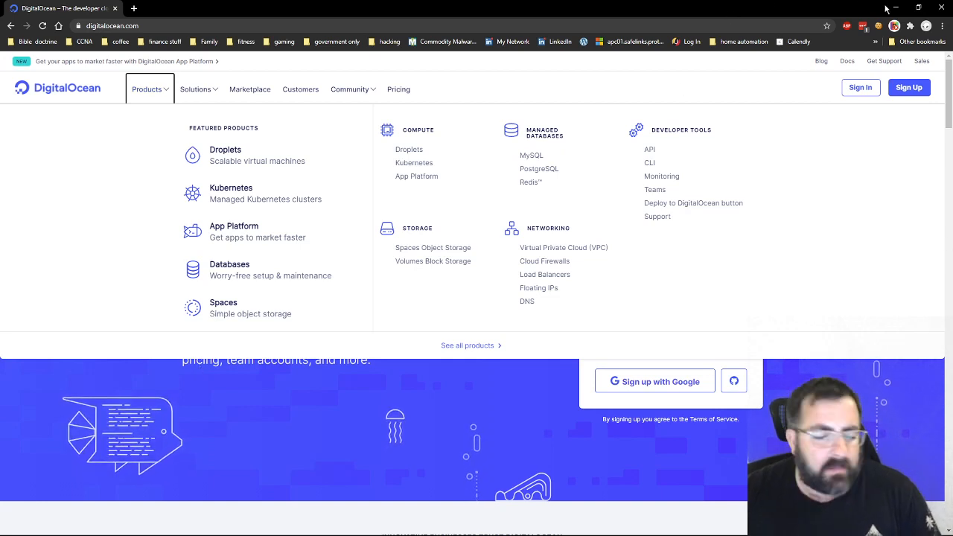
mouse_move(476, 124)
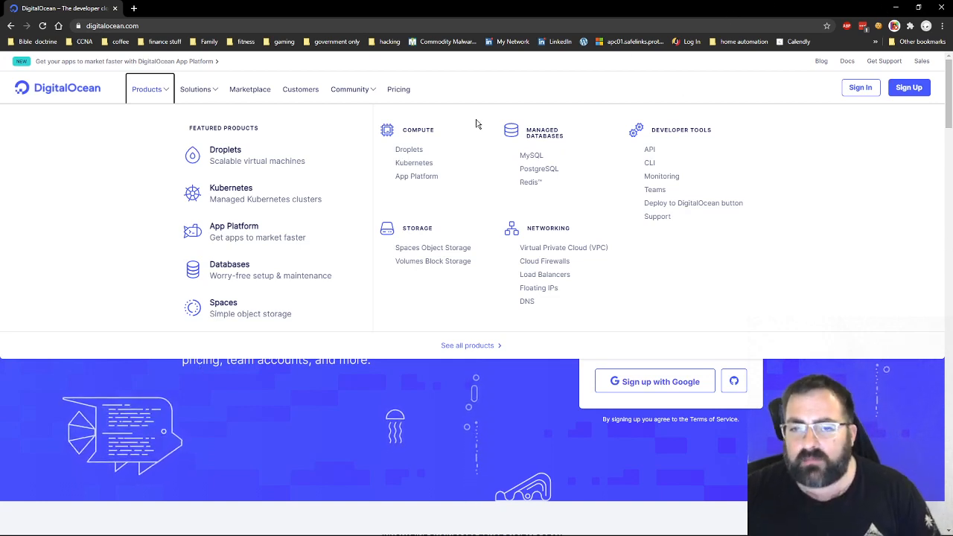
mouse_move(885, 11)
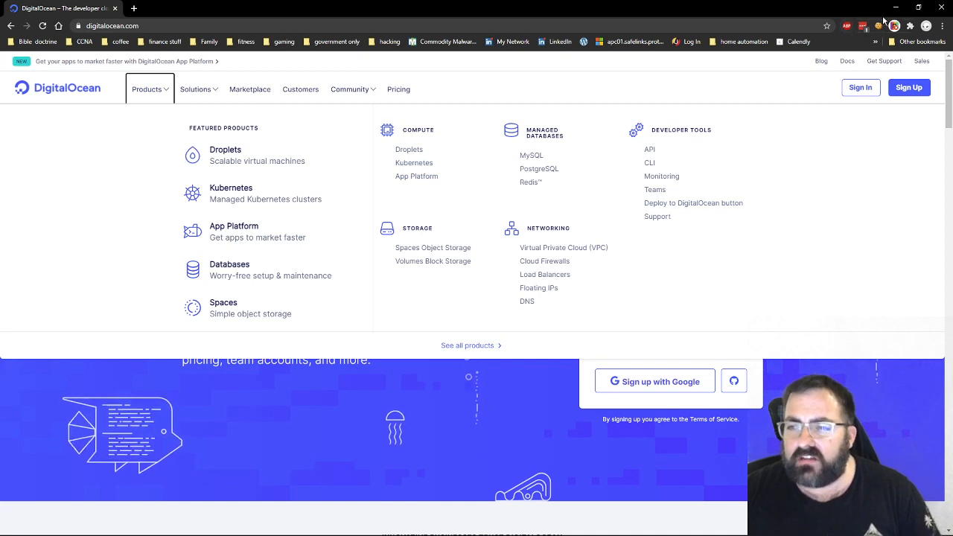
mouse_move(652, 161)
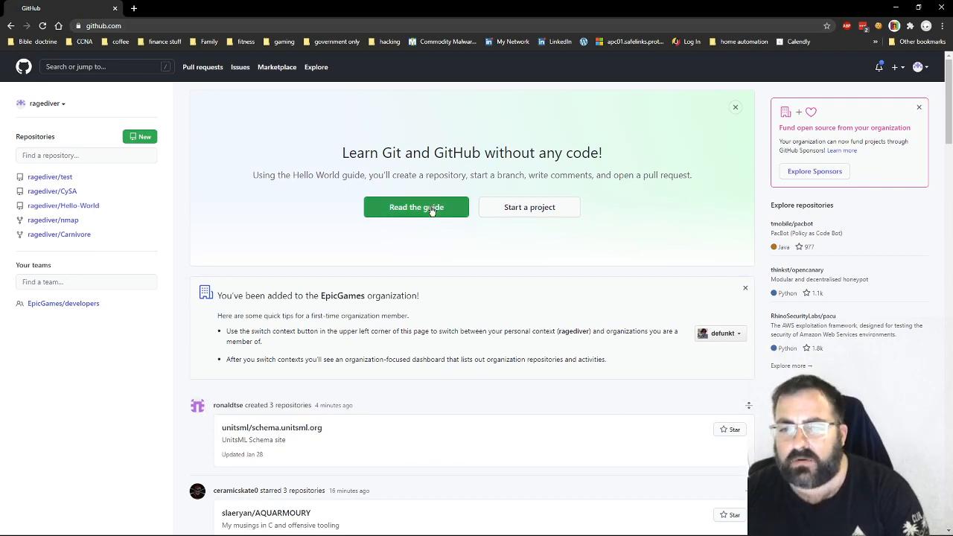
Read the Hello World Git guide, then return to the GitHub home page
left_click(416, 207)
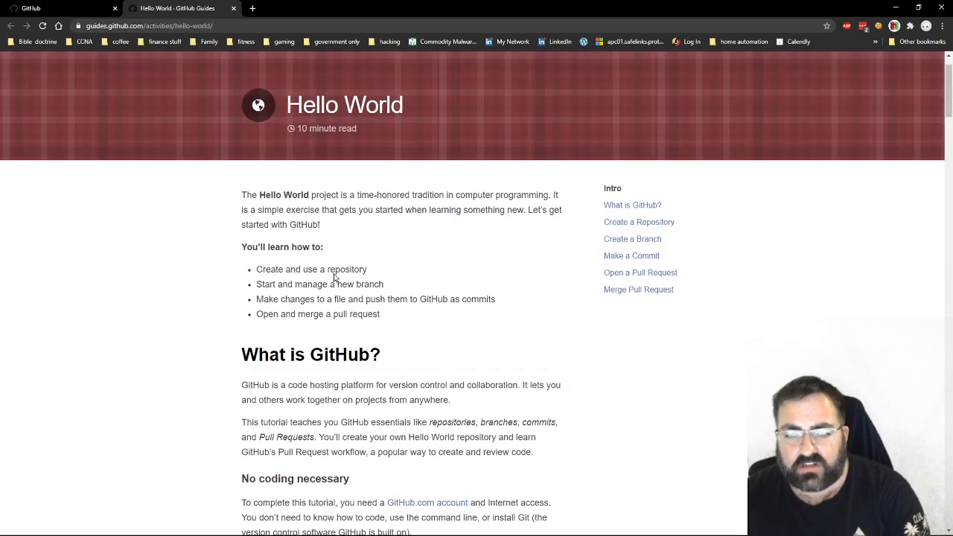
scroll("down", 3)
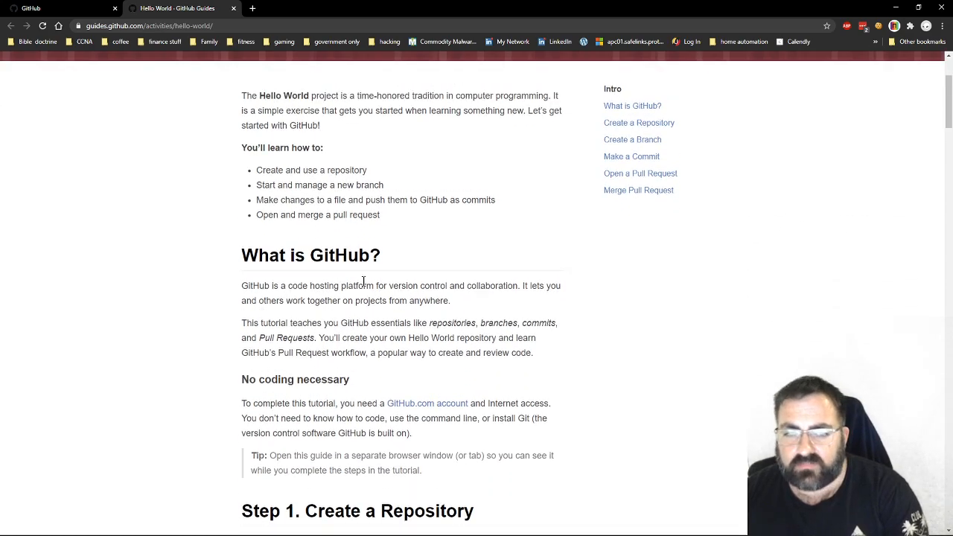
scroll("down", 3)
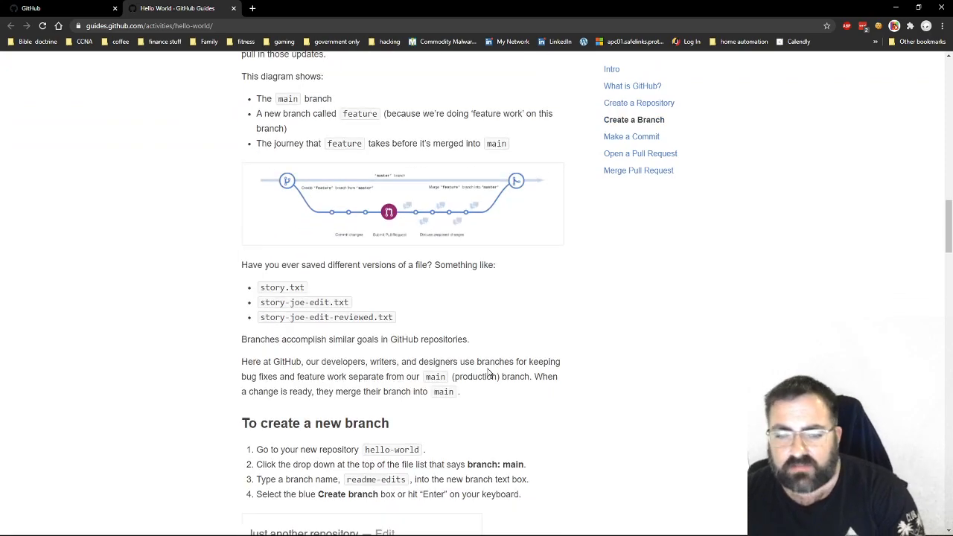
left_click(639, 103)
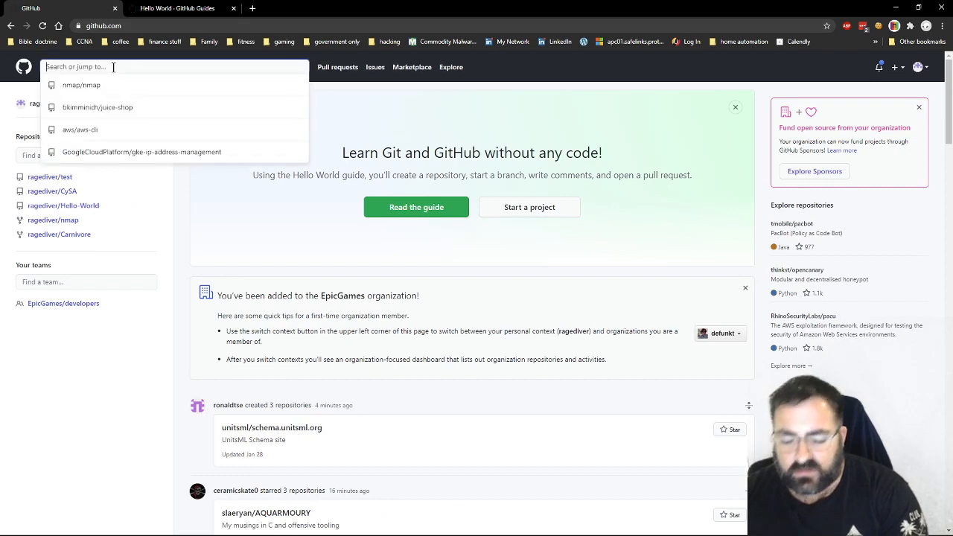
Search GitHub for 'cybersecurity' and browse the cisagov/cset repository
type("cybersecurity")
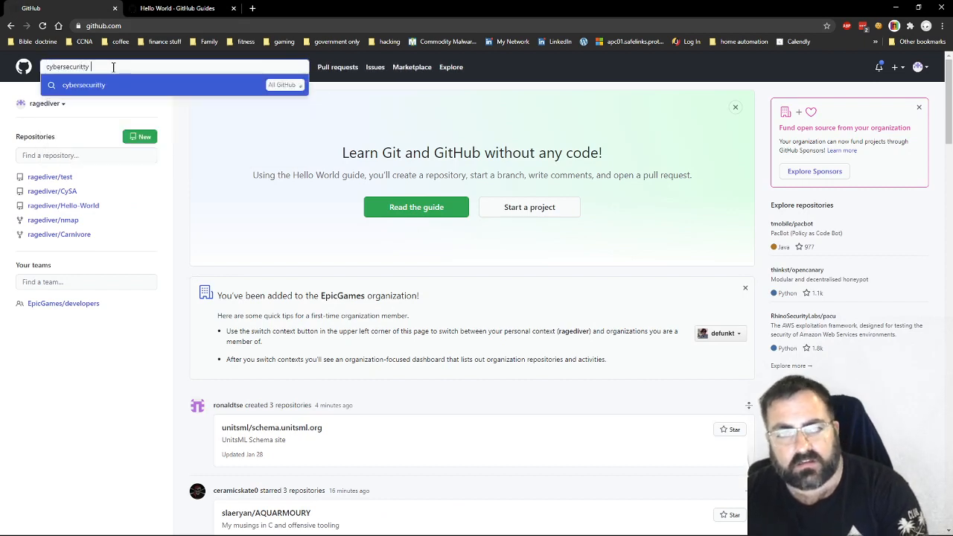
key("Enter")
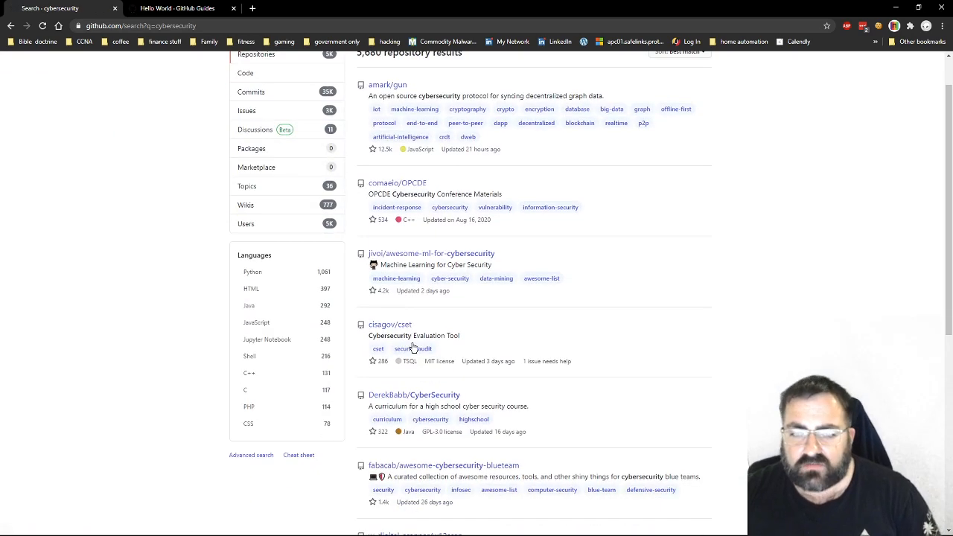
scroll("down", 3)
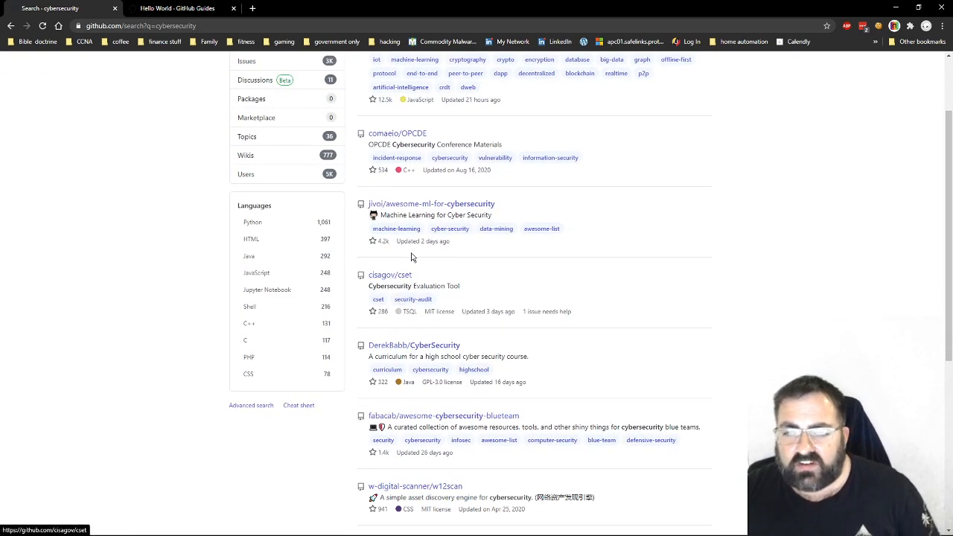
left_click(390, 274)
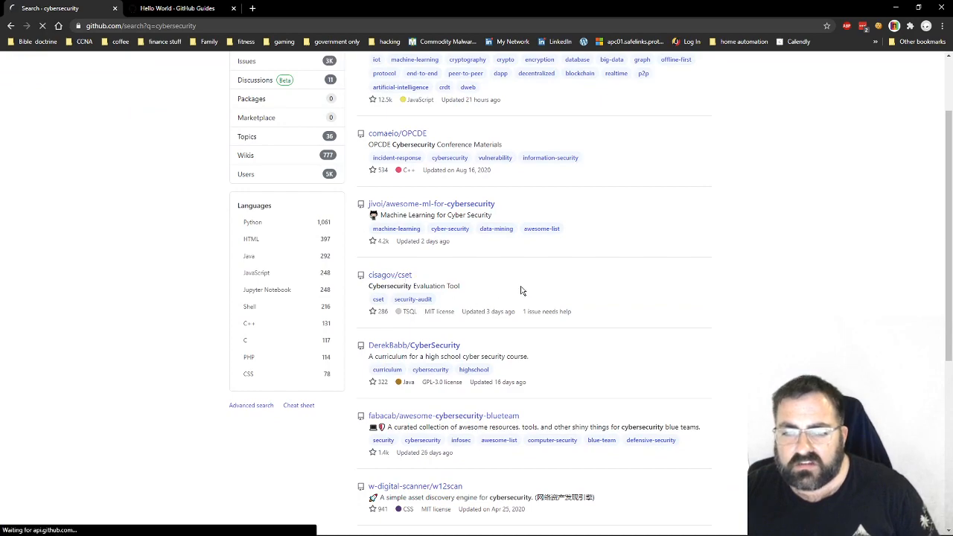
left_click(390, 274)
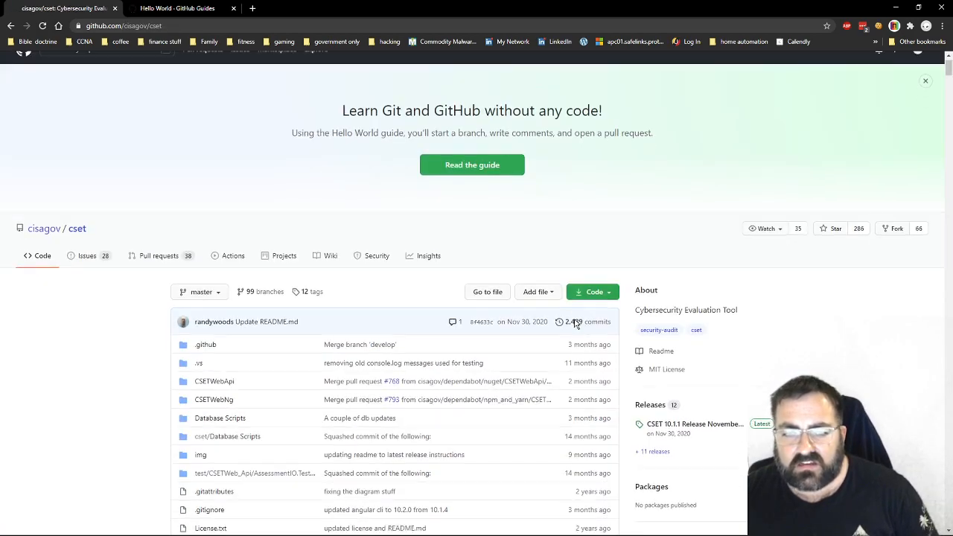
scroll("down", 3)
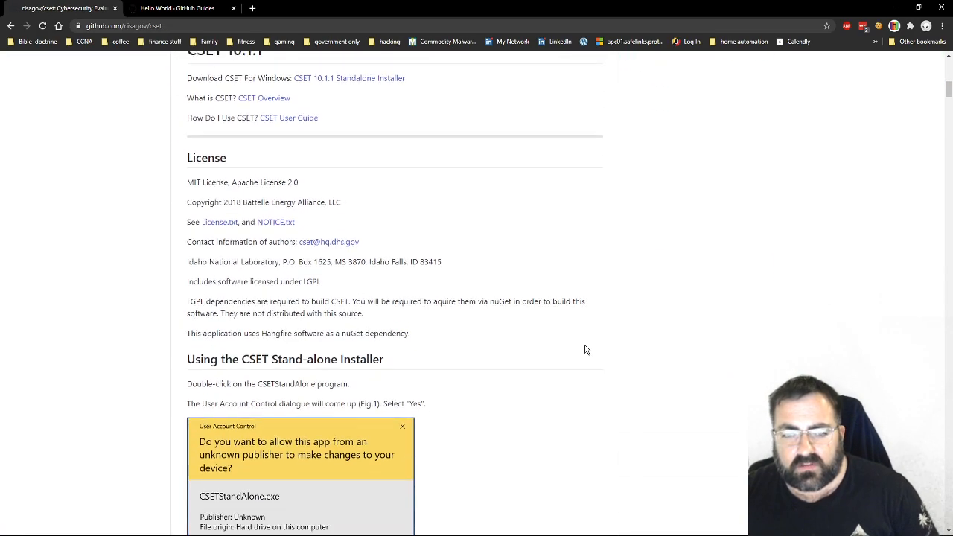
scroll("down", 3)
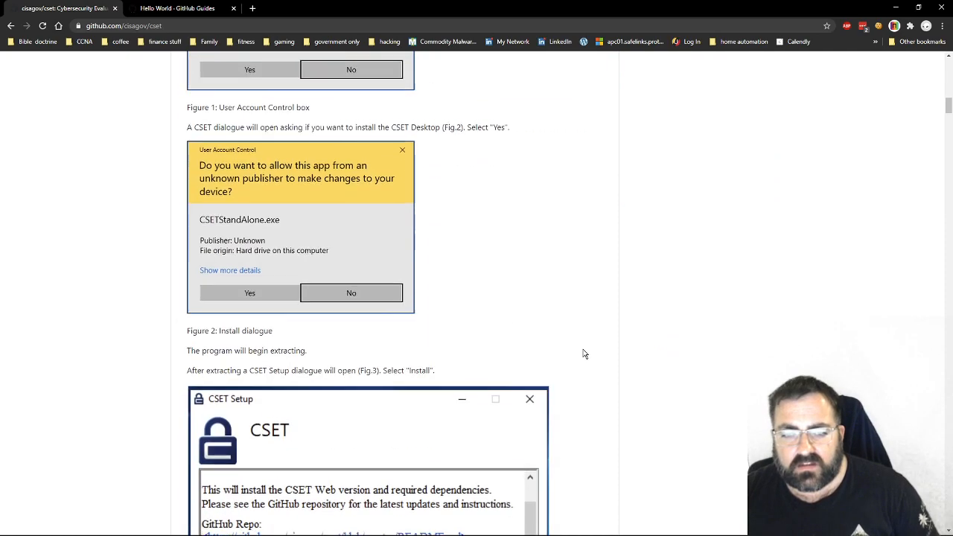
scroll("down", 3)
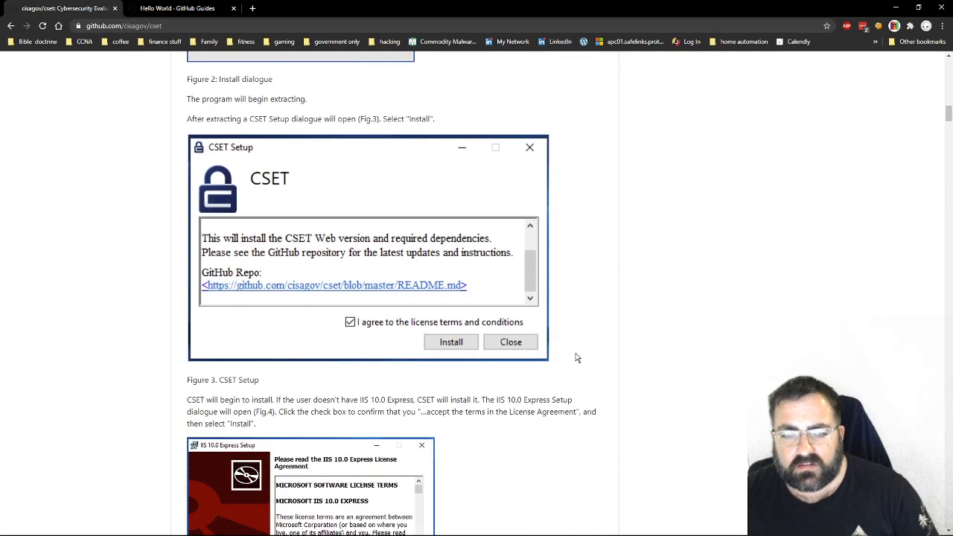
scroll("down", 3)
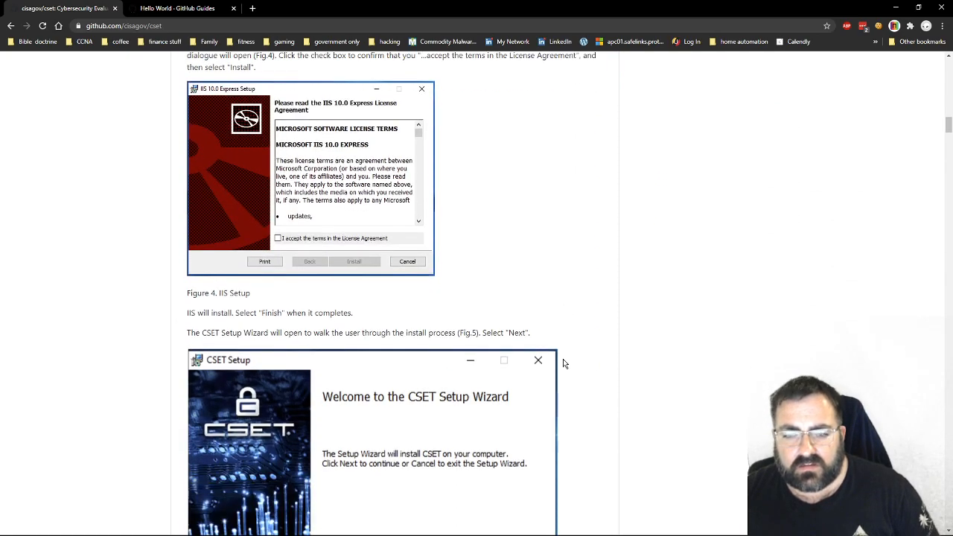
scroll("down", 3)
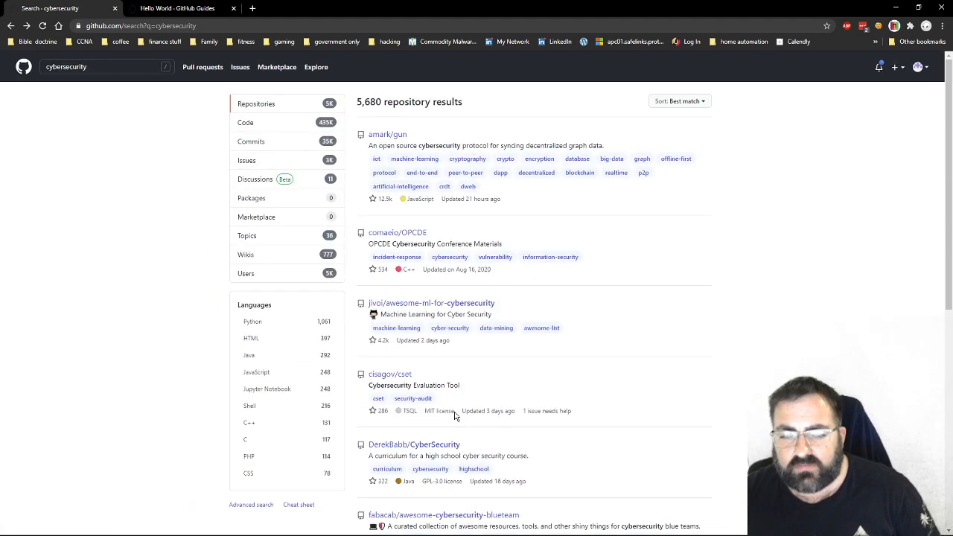
mouse_move(256, 372)
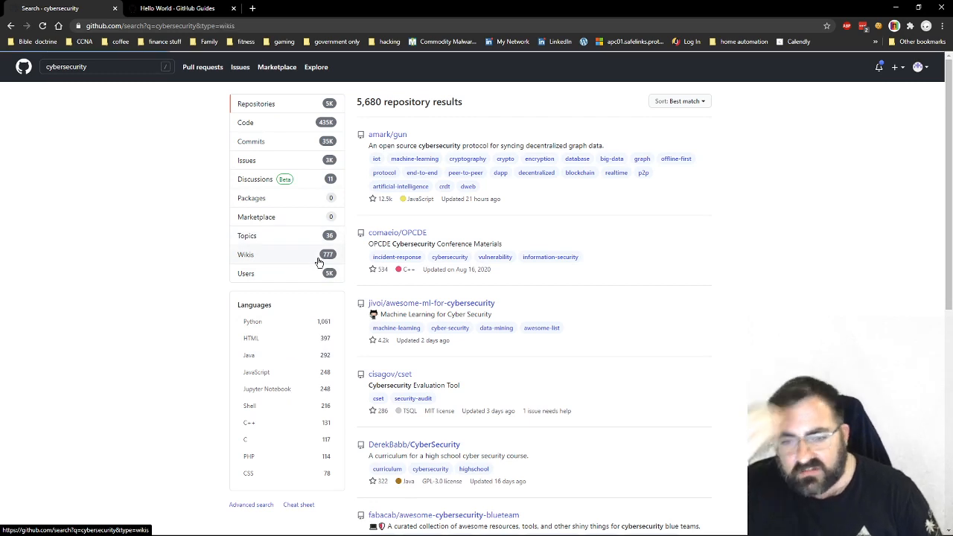
Filter the cybersecurity search to Wikis, then browse the GitHub Marketplace
left_click(246, 255)
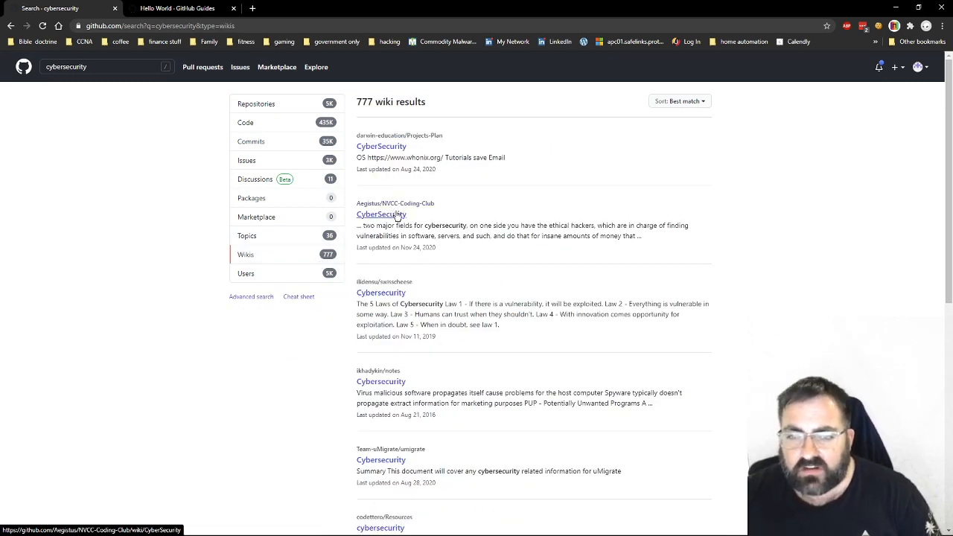
scroll("down", 3)
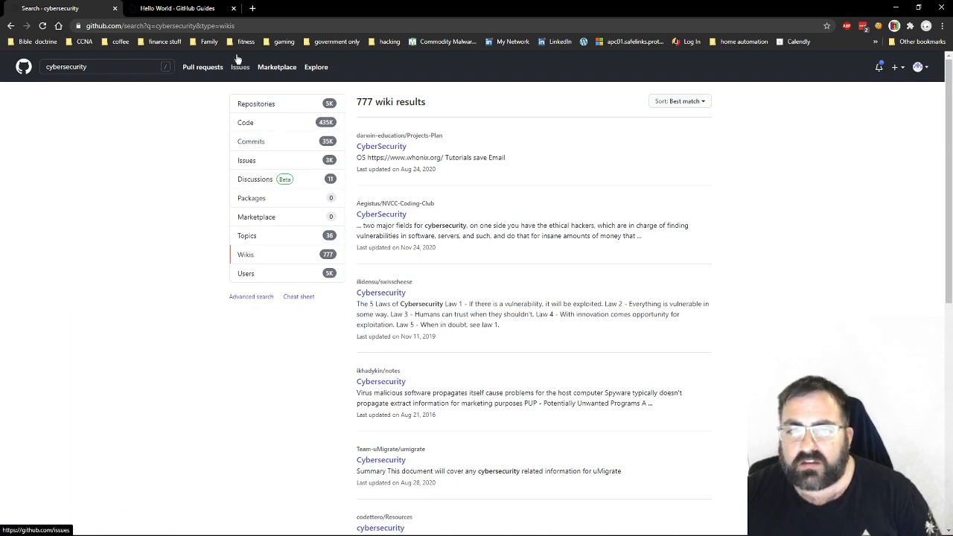
left_click(278, 67)
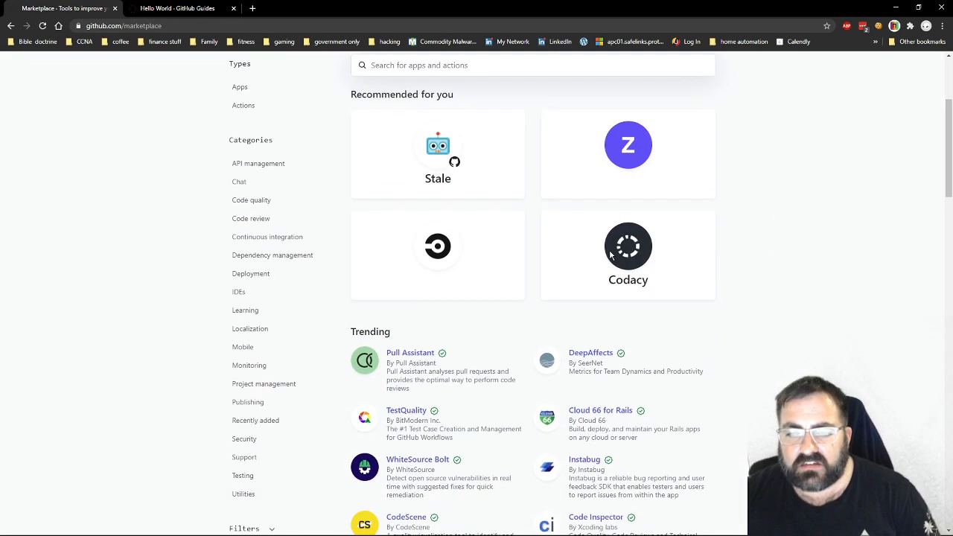
scroll("down", 3)
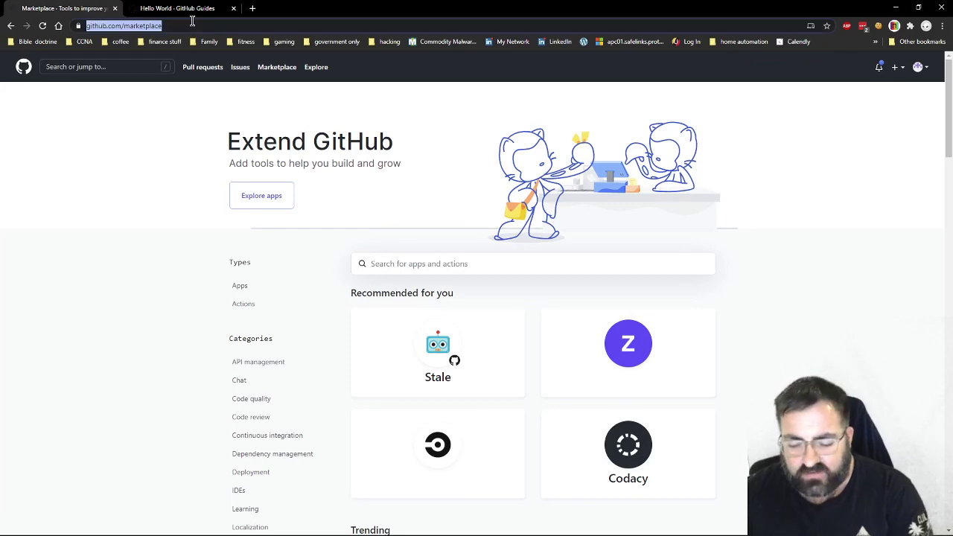
Load the Black Hat conference homepage at blackhat.com
type("blackhat.com")
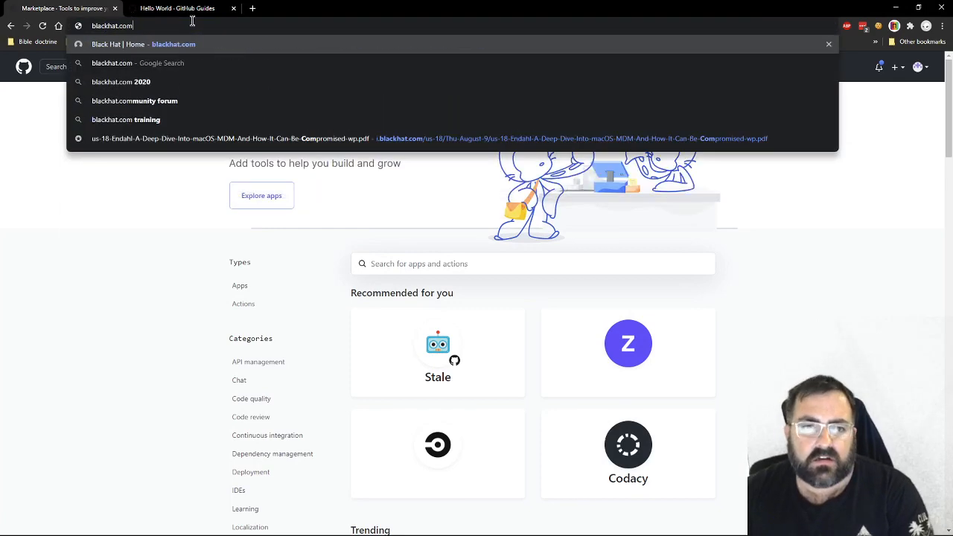
key("Enter")
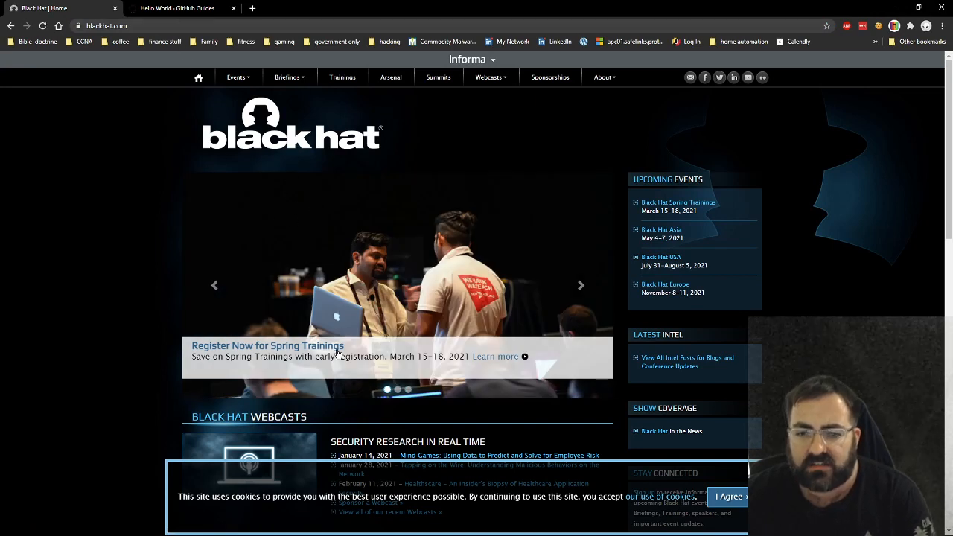
mouse_move(679, 202)
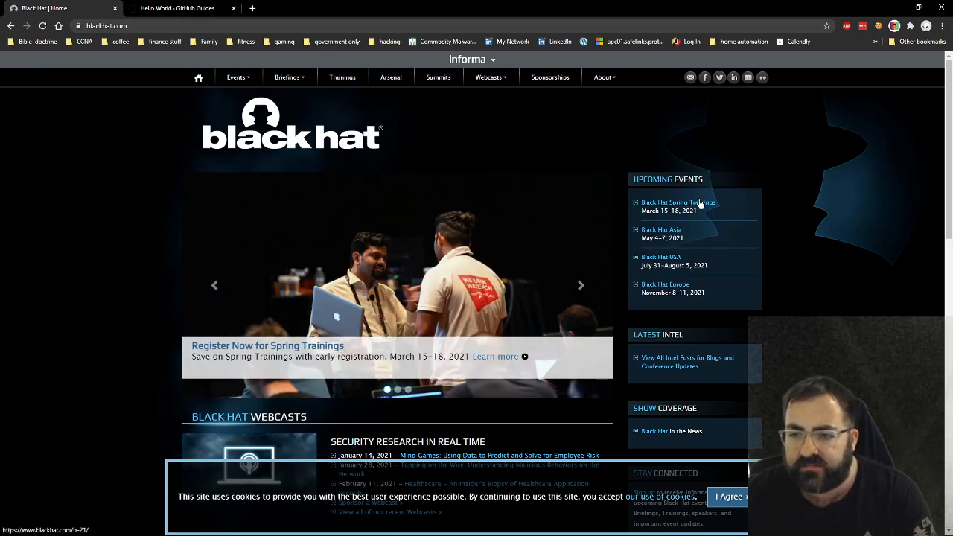
mouse_move(697, 255)
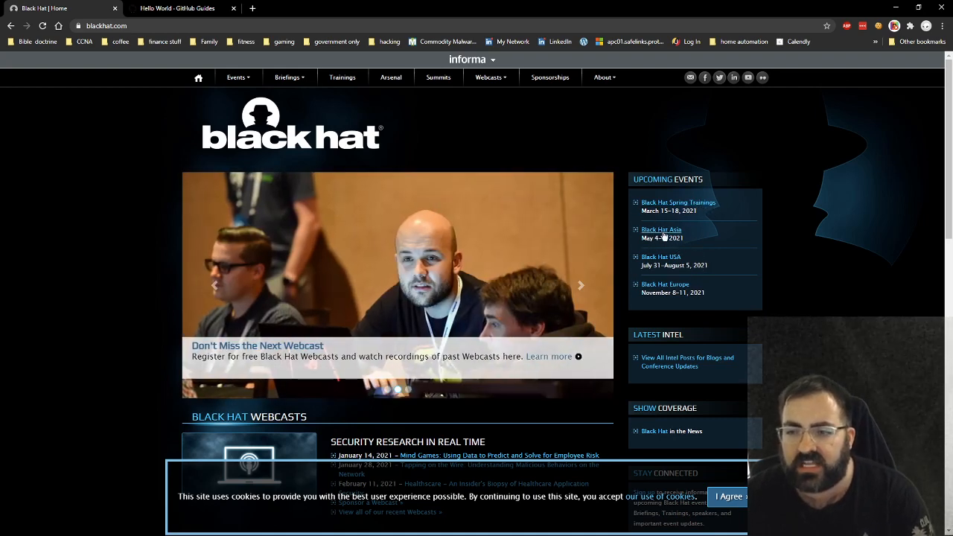
mouse_move(667, 265)
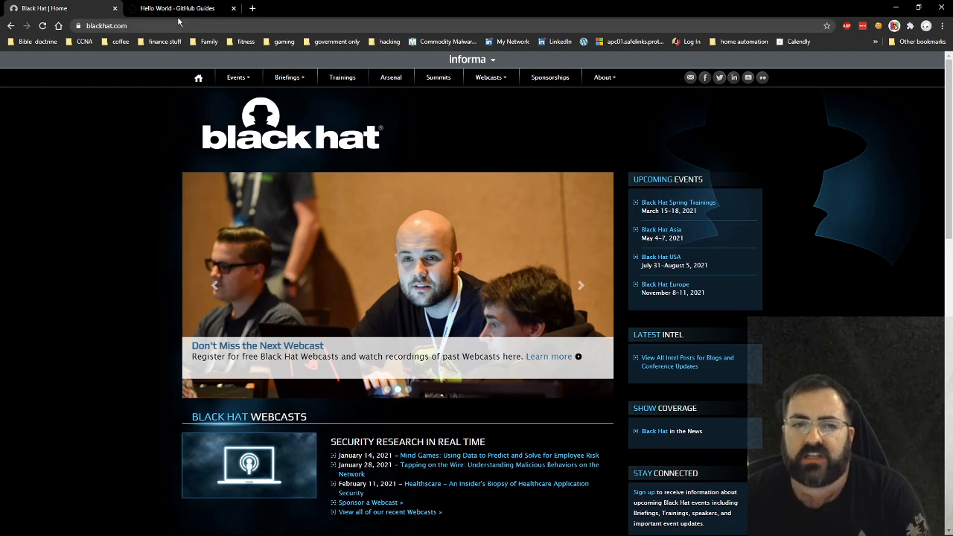
type("defcon.org")
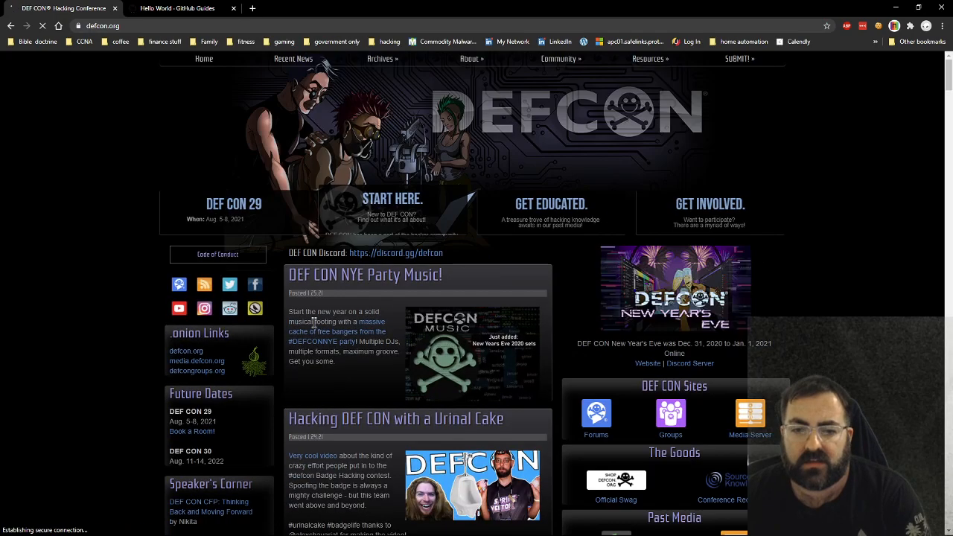
mouse_move(504, 167)
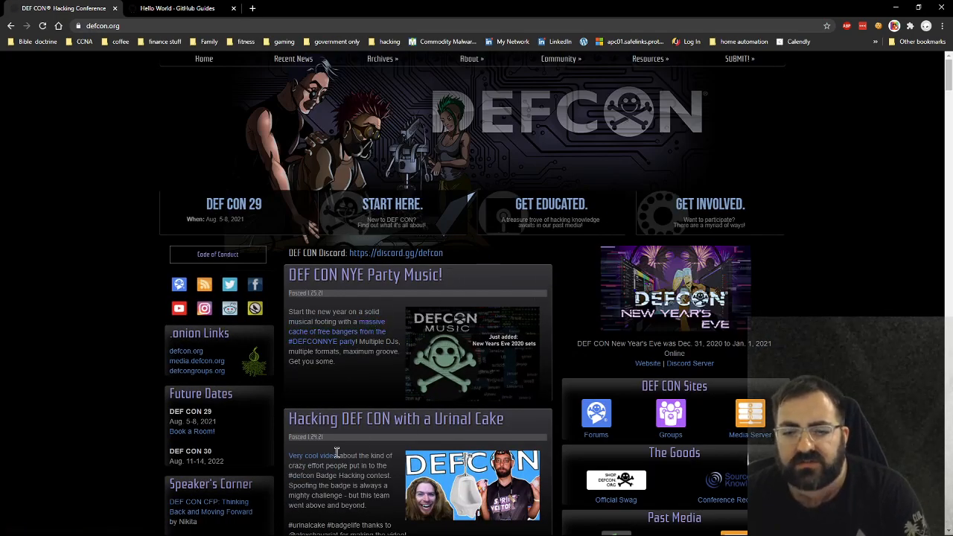
scroll("down", 3)
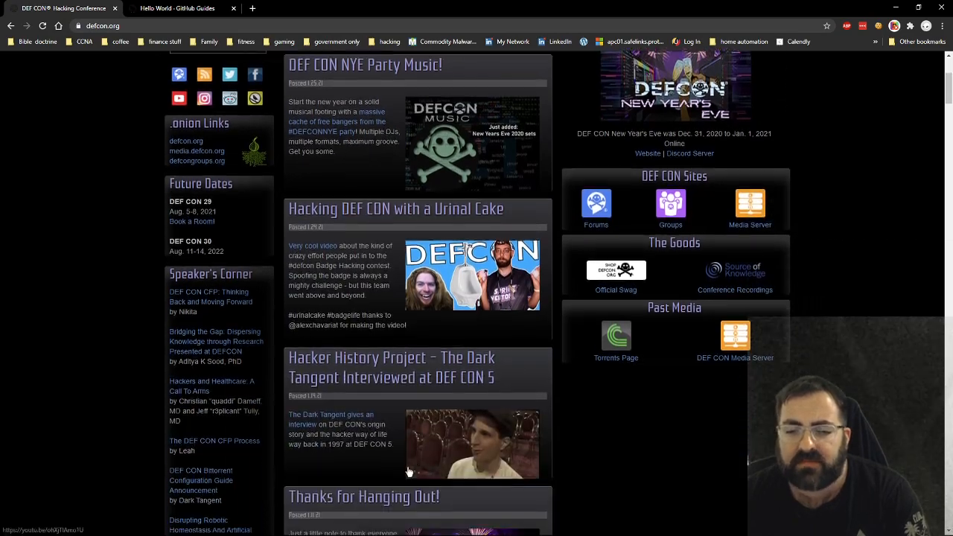
scroll("down", 3)
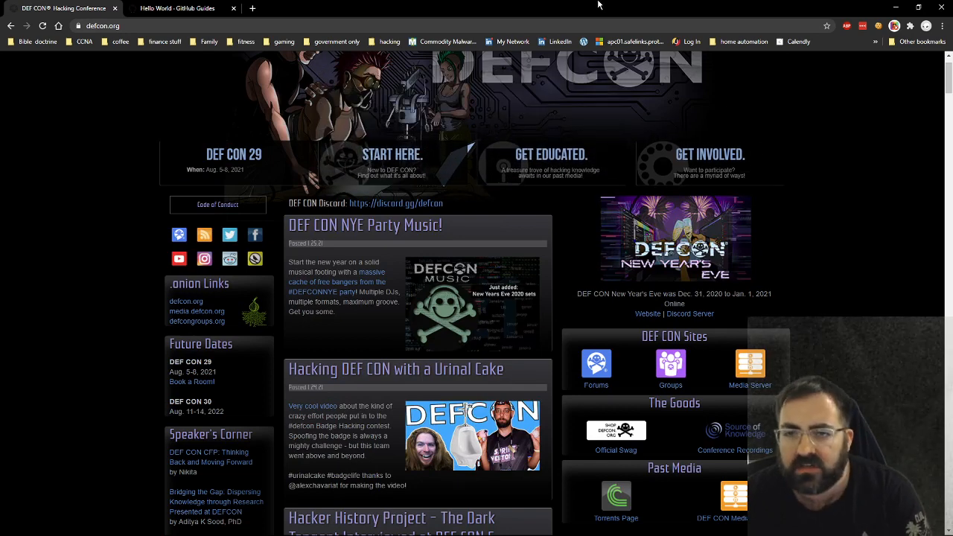
left_click(101, 25)
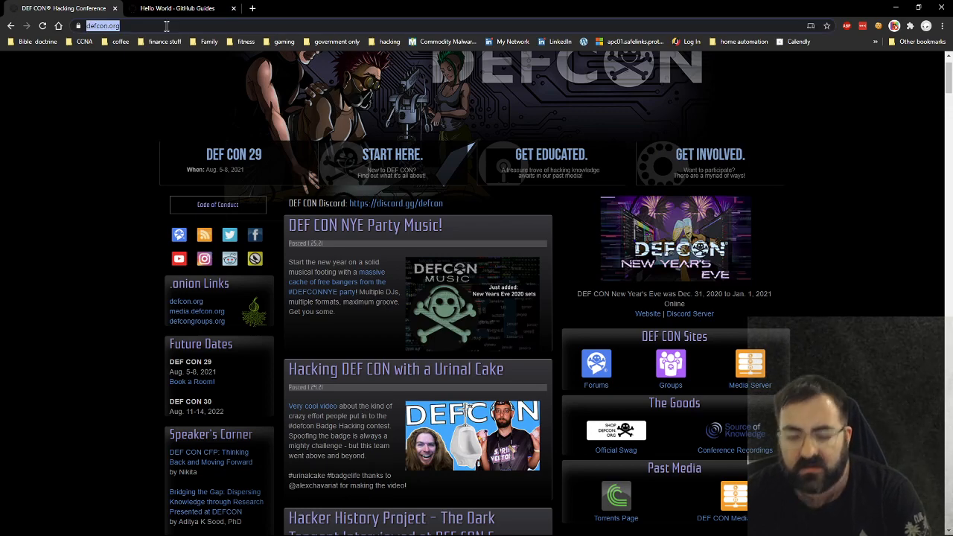
Load rsaconference.com and browse its featured conference events
type("rsac")
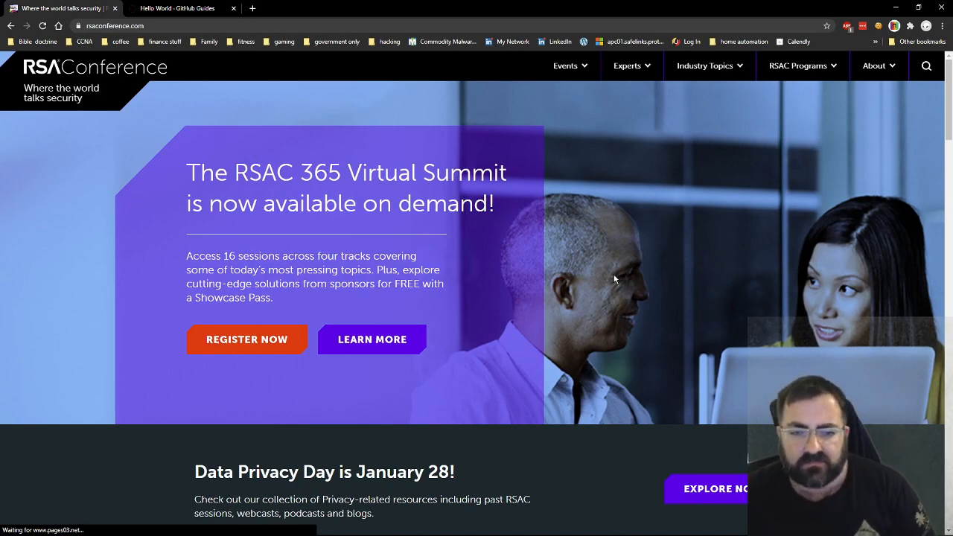
scroll("down", 3)
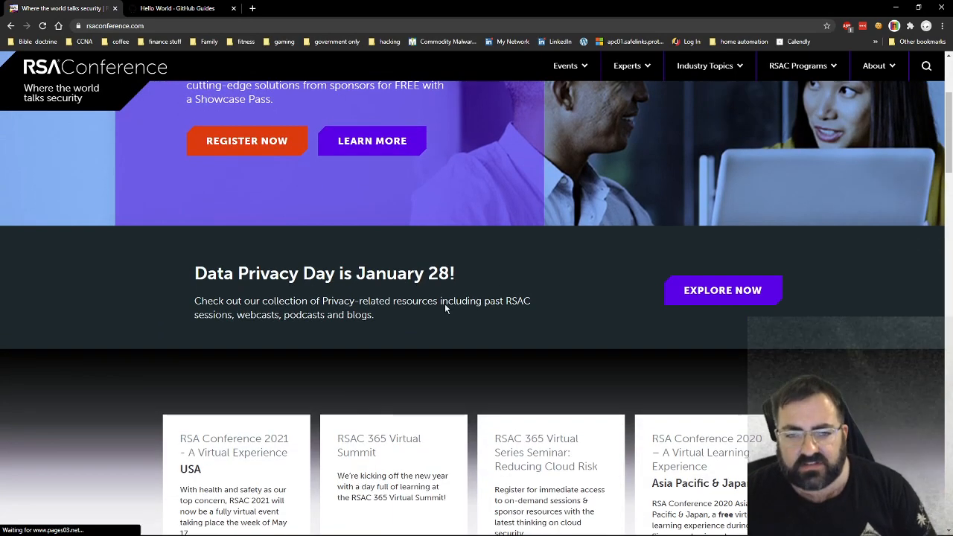
scroll("down", 3)
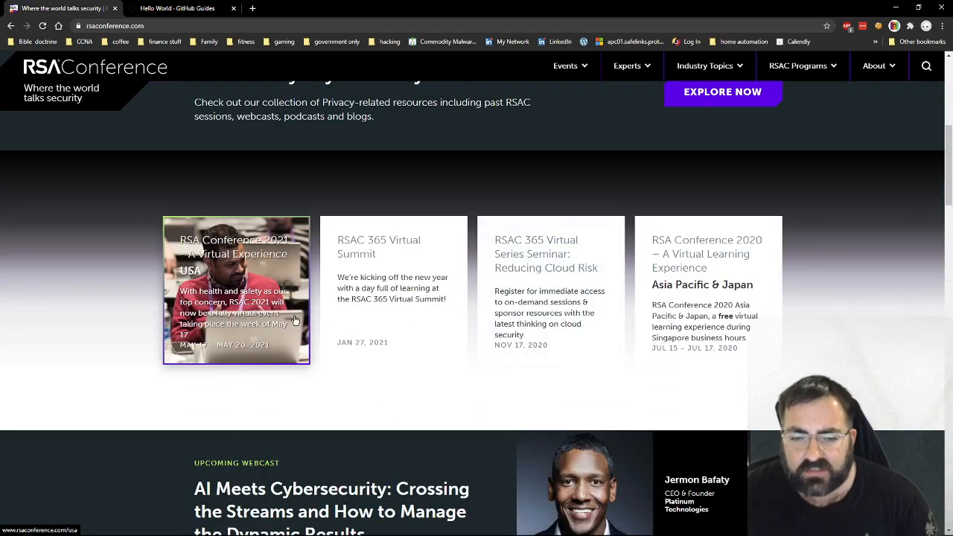
scroll("down", 3)
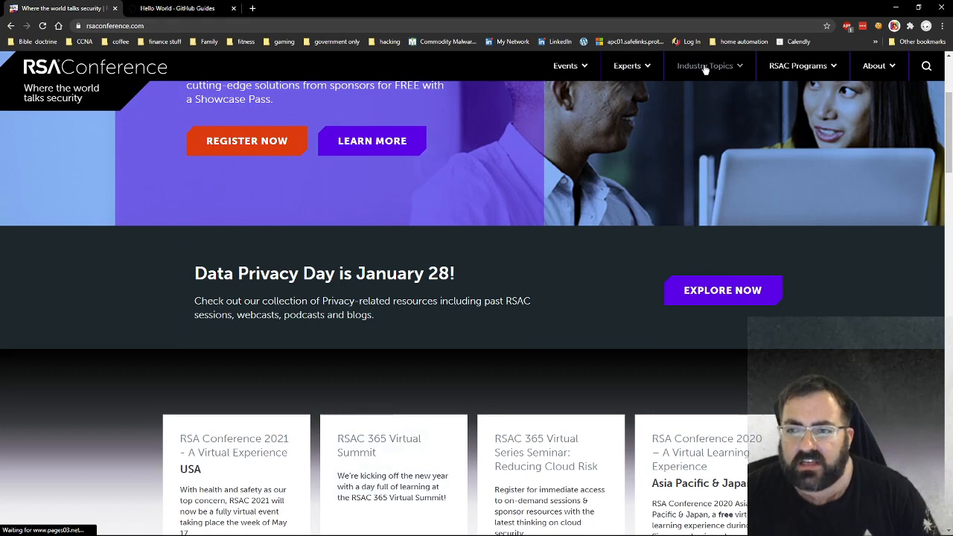
Show the RSAC Industry Topics overview of security subject areas
left_click(707, 65)
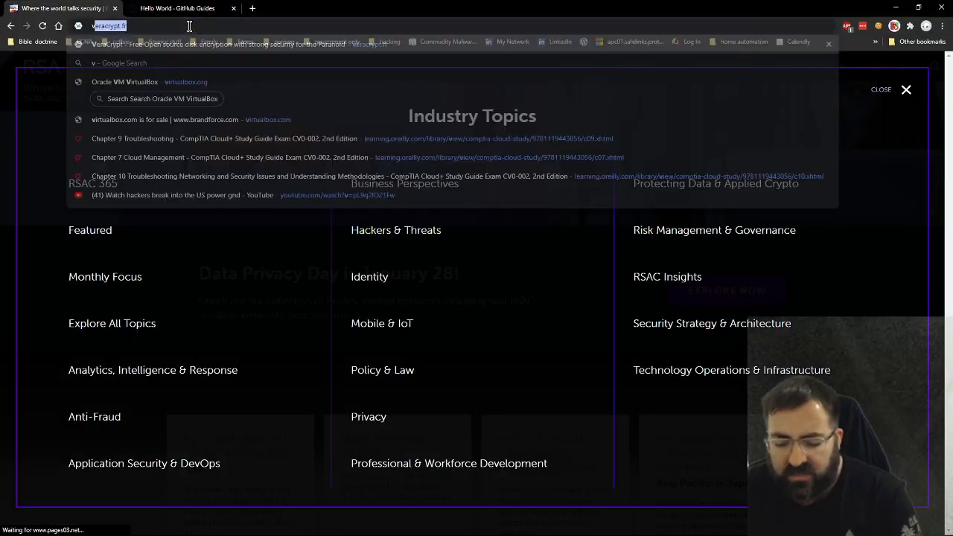
Load virtualbox.org, then launch Oracle VM VirtualBox Manager from Windows search
type("virtualbox.org")
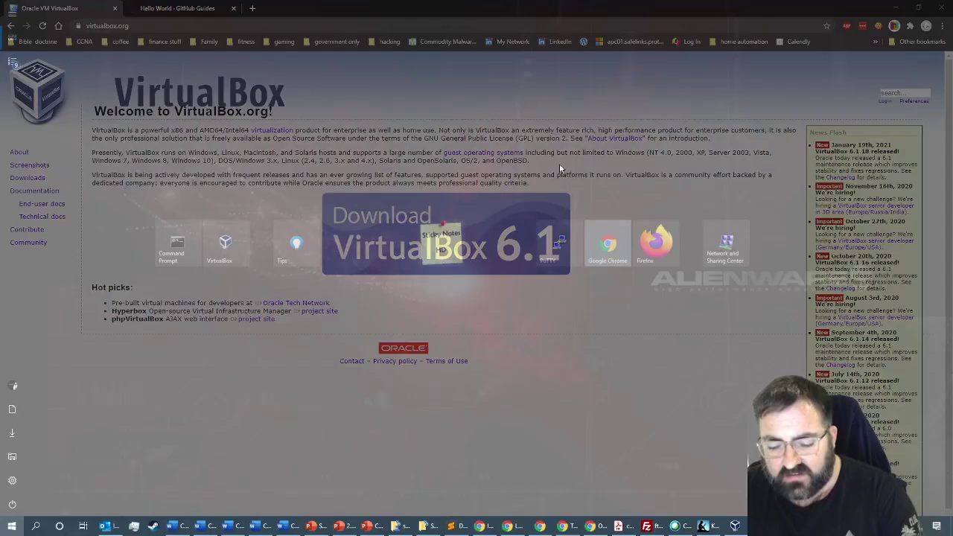
type("vlc media player")
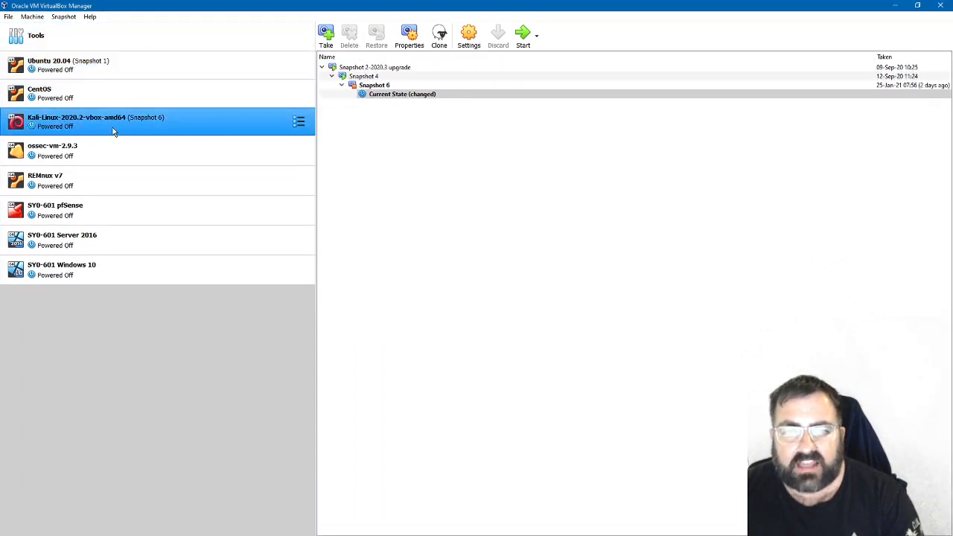
Select the SYD-601 pfSense and SYD-601 Server 2016 lab machines in the VM list
left_click(67, 149)
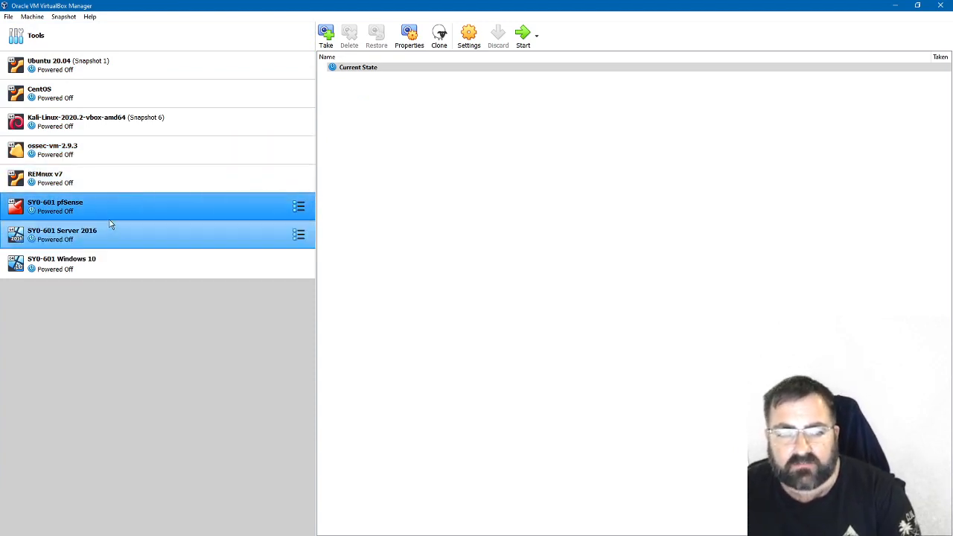
left_click(63, 262)
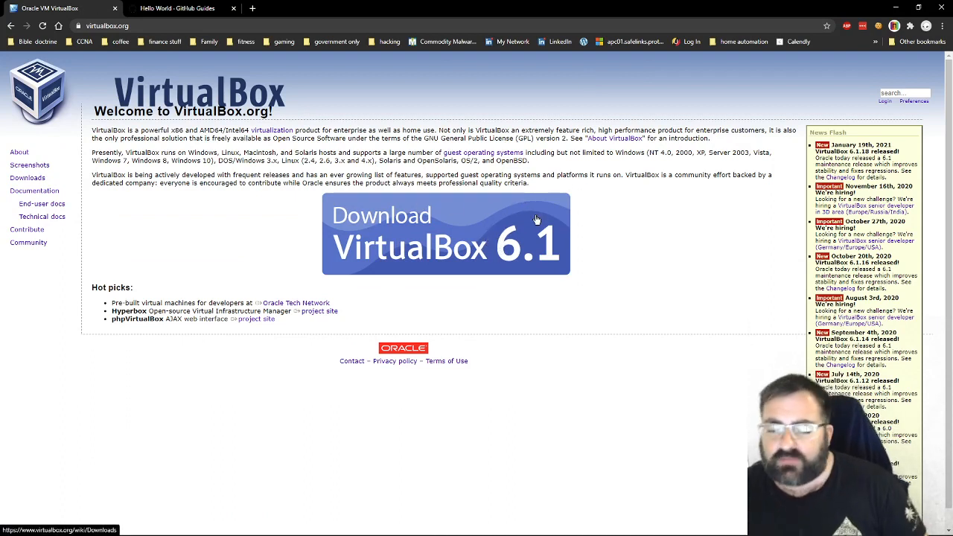
mouse_move(518, 221)
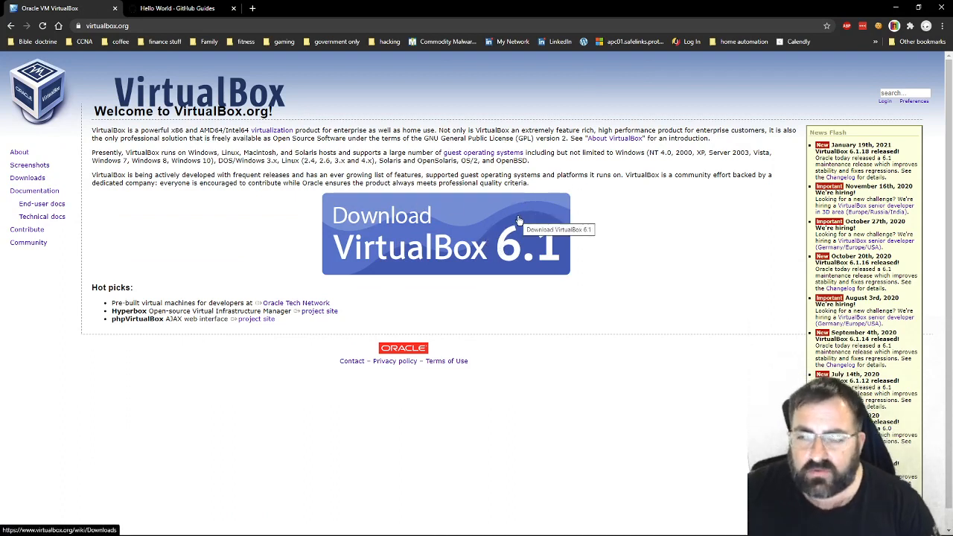
mouse_move(724, 108)
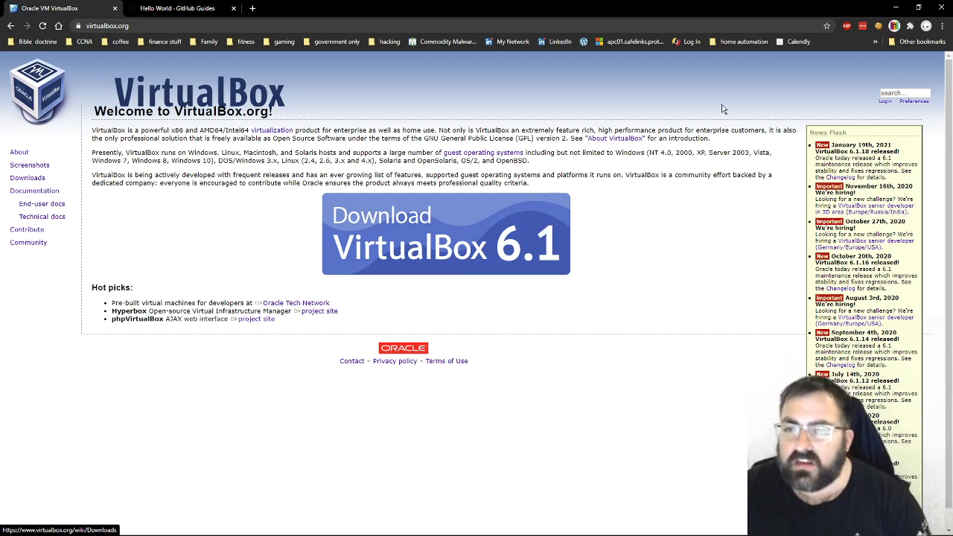
mouse_move(852, 6)
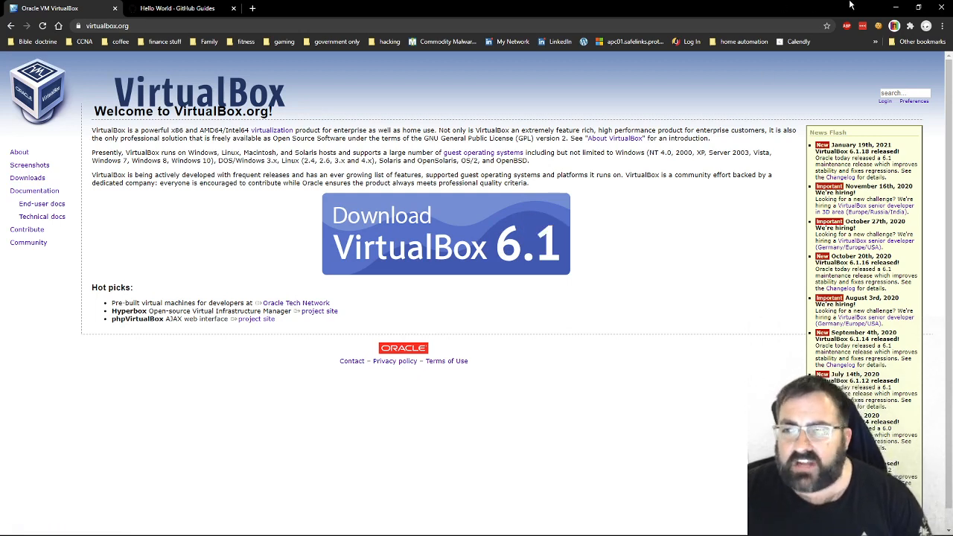
mouse_move(734, 6)
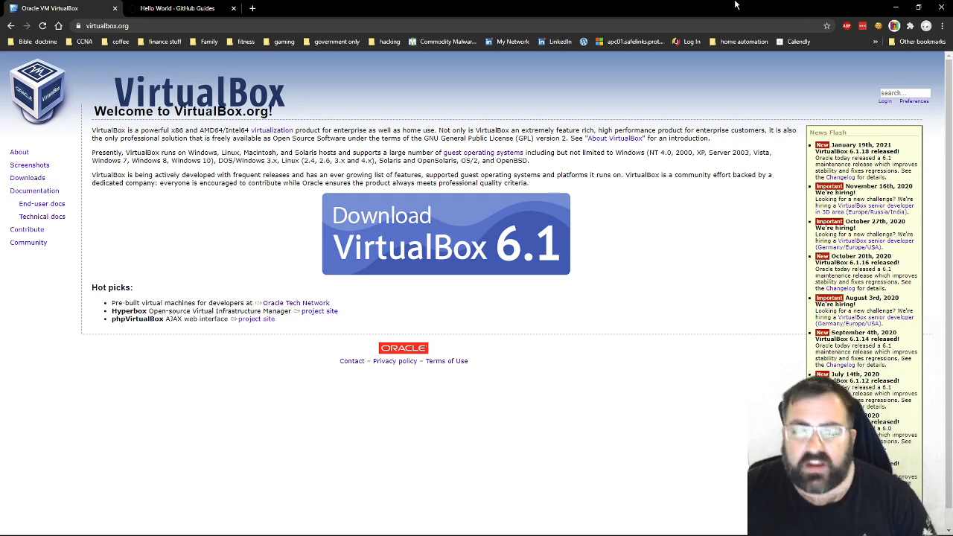
mouse_move(718, 17)
type("f")
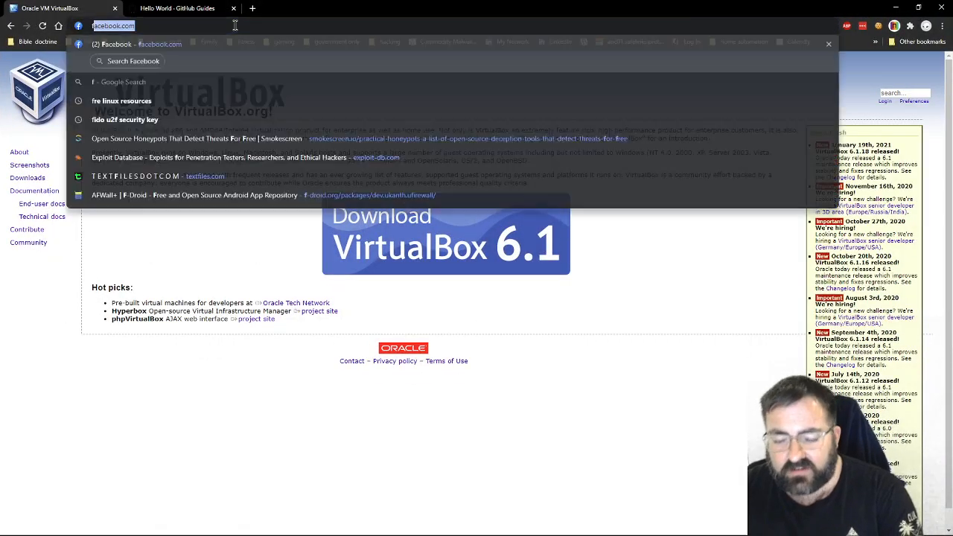
Read Docker's 'What is a Container?' page from the introductory menu
type("draw.io")
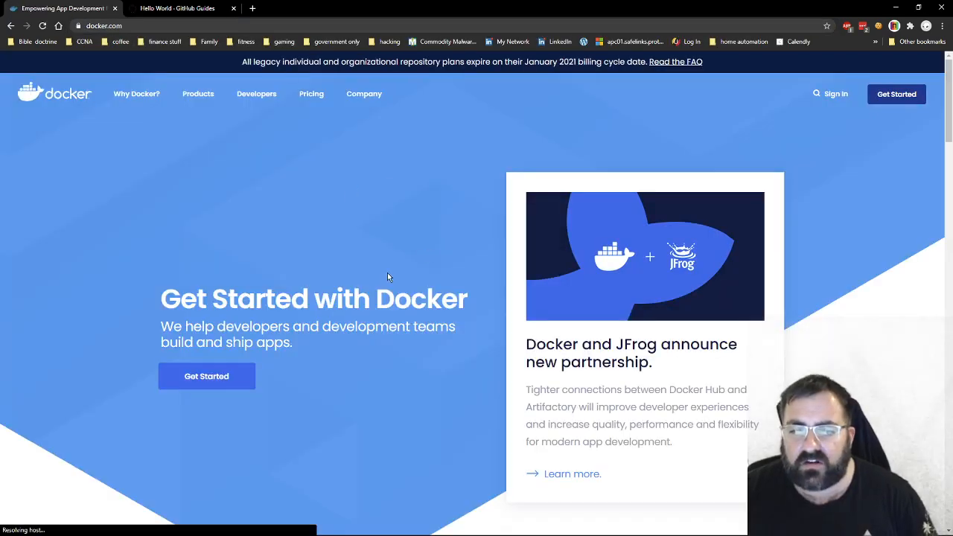
left_click(137, 92)
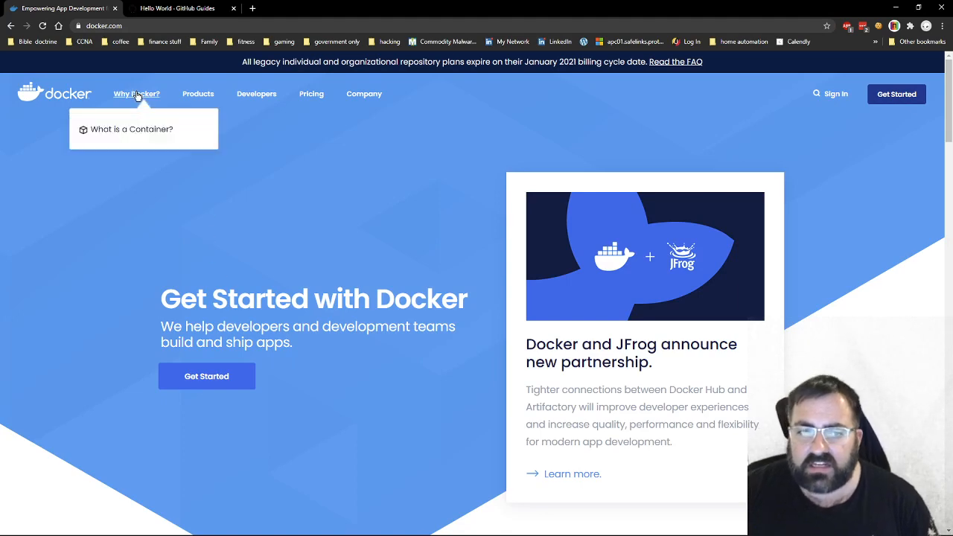
left_click(131, 128)
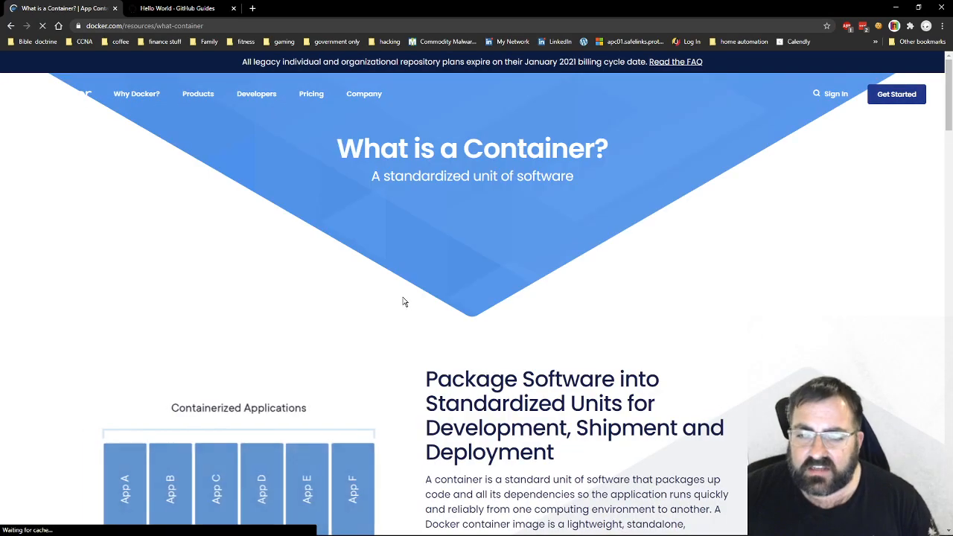
scroll("down", 3)
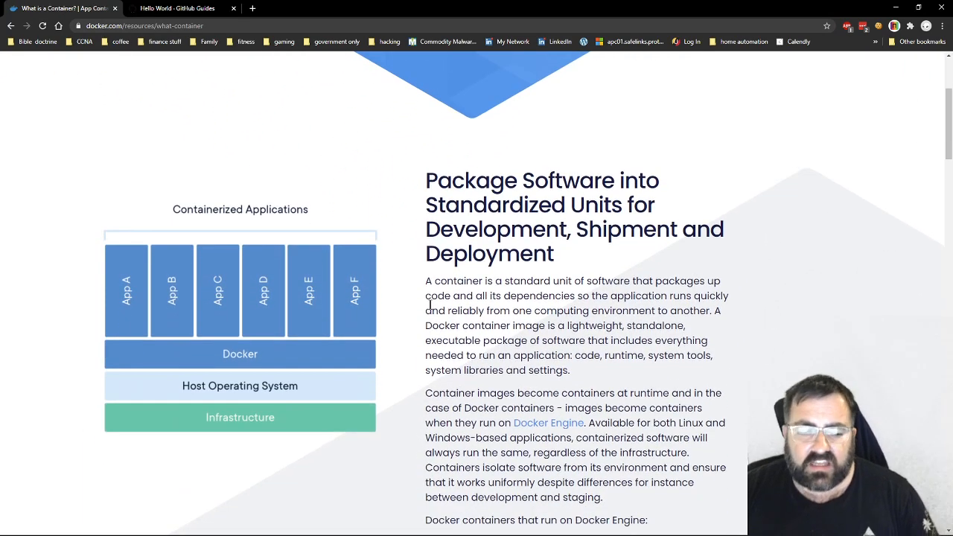
mouse_move(490, 152)
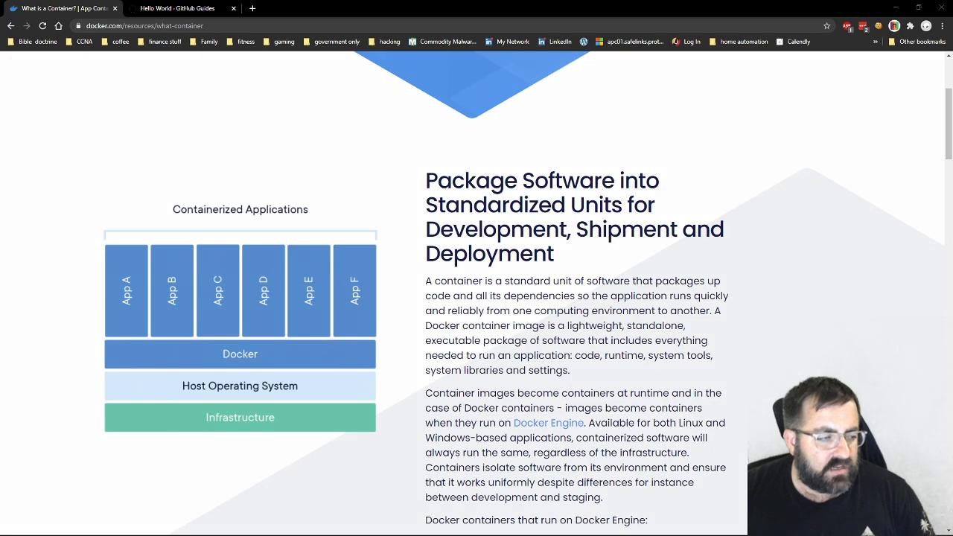
mouse_move(117, 283)
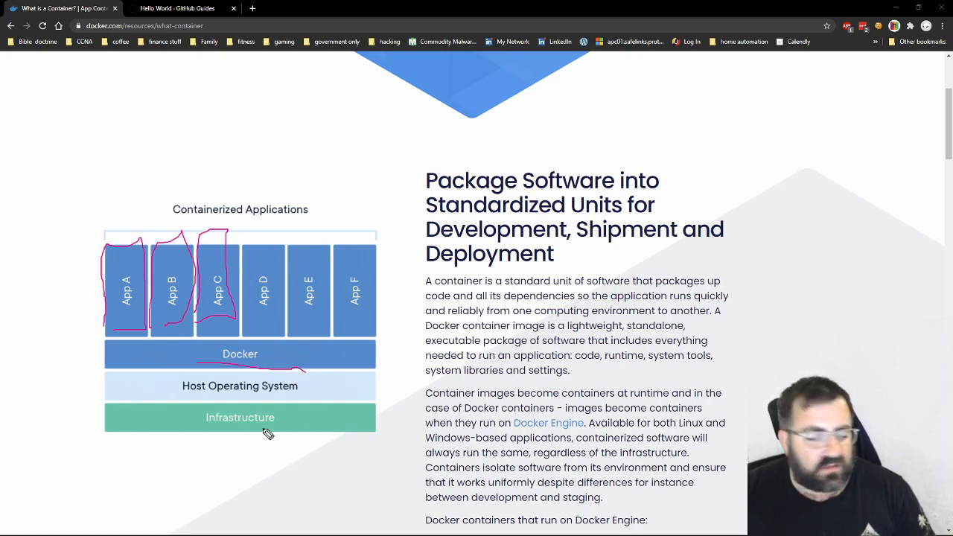
mouse_move(253, 373)
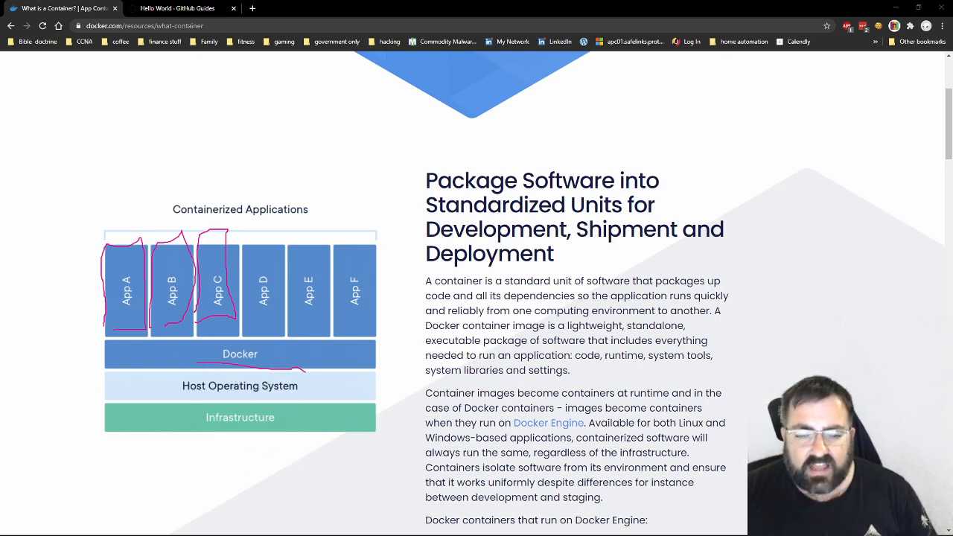
mouse_move(295, 329)
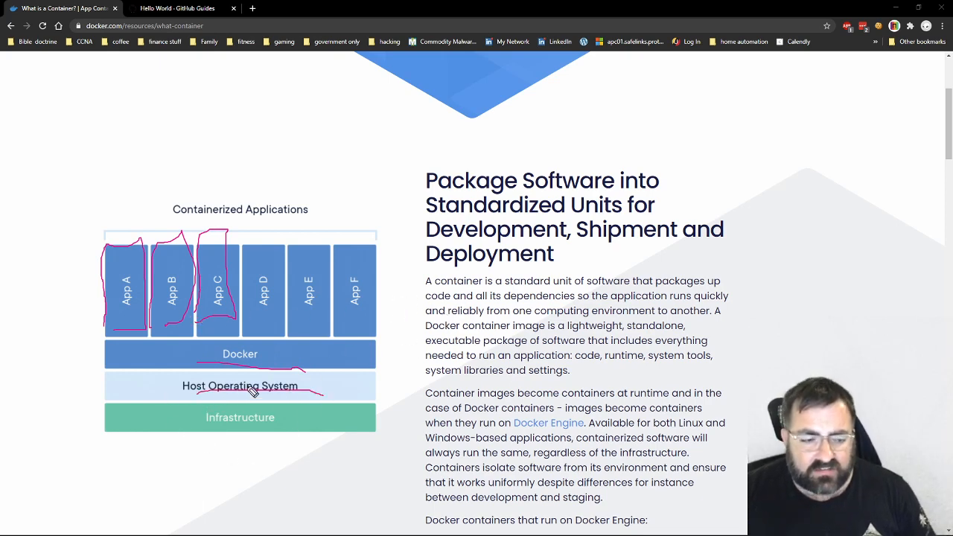
mouse_move(203, 419)
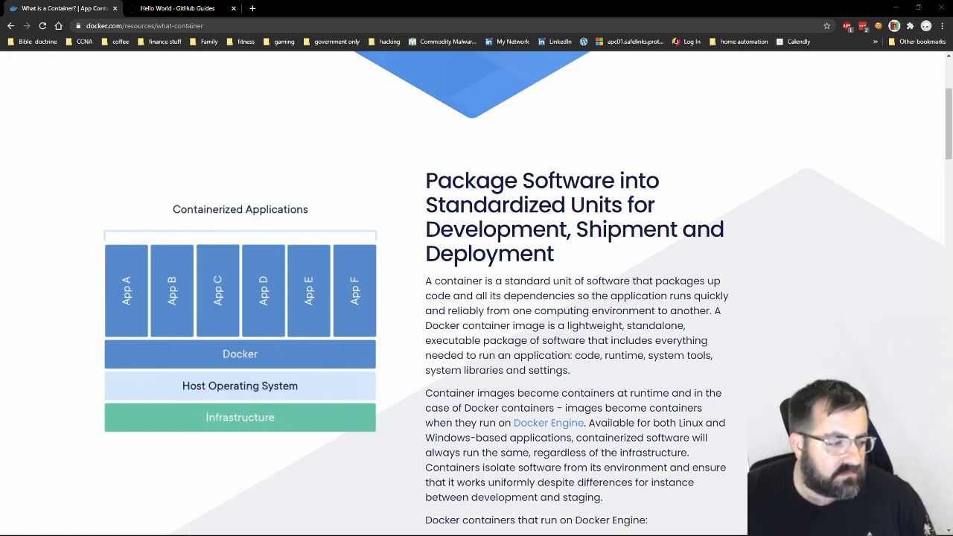
scroll("up", 3)
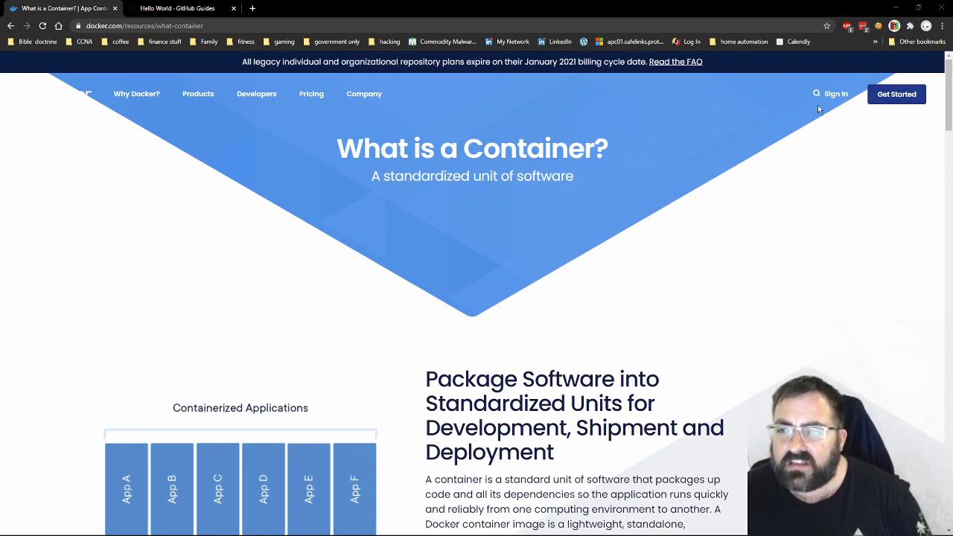
Browse the Play with Docker page's sections, then begin a Kubernetes search
left_click(256, 94)
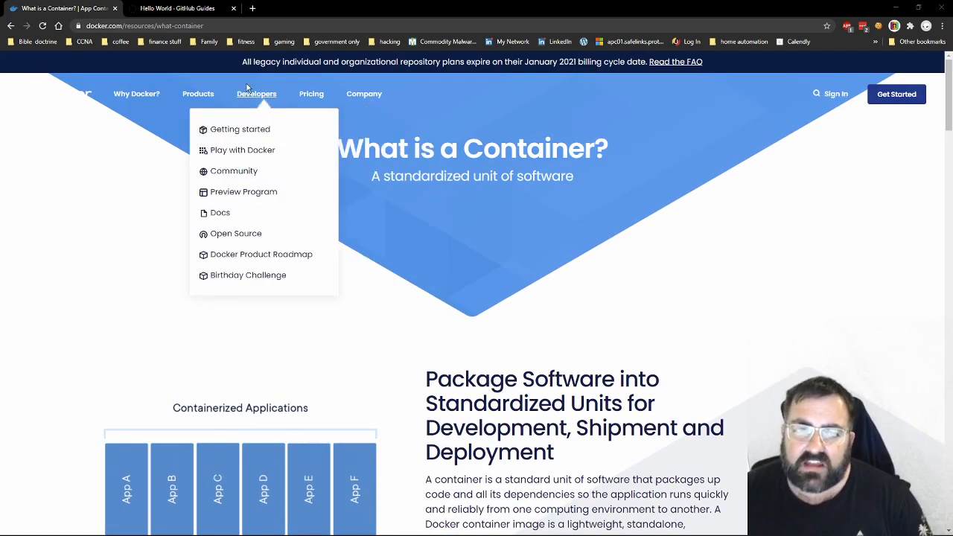
mouse_move(242, 149)
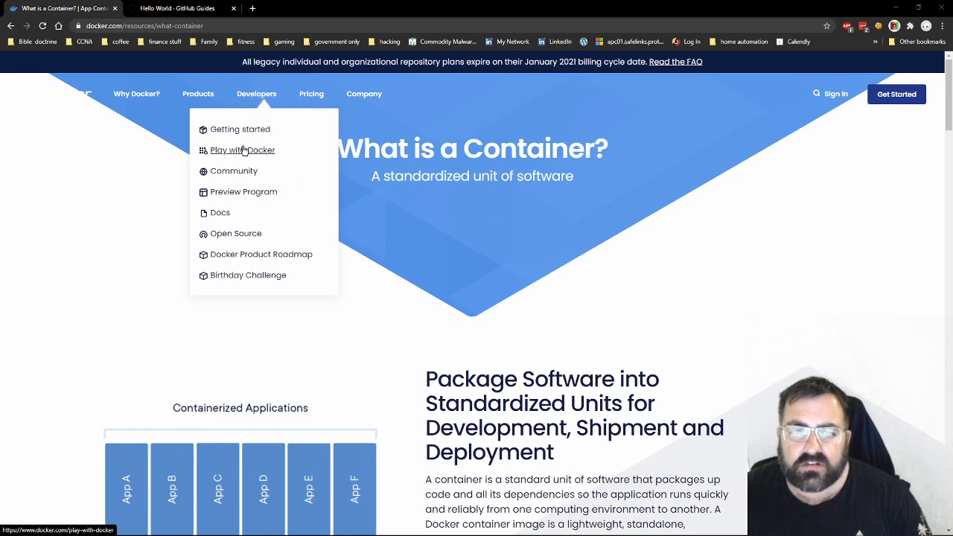
left_click(241, 149)
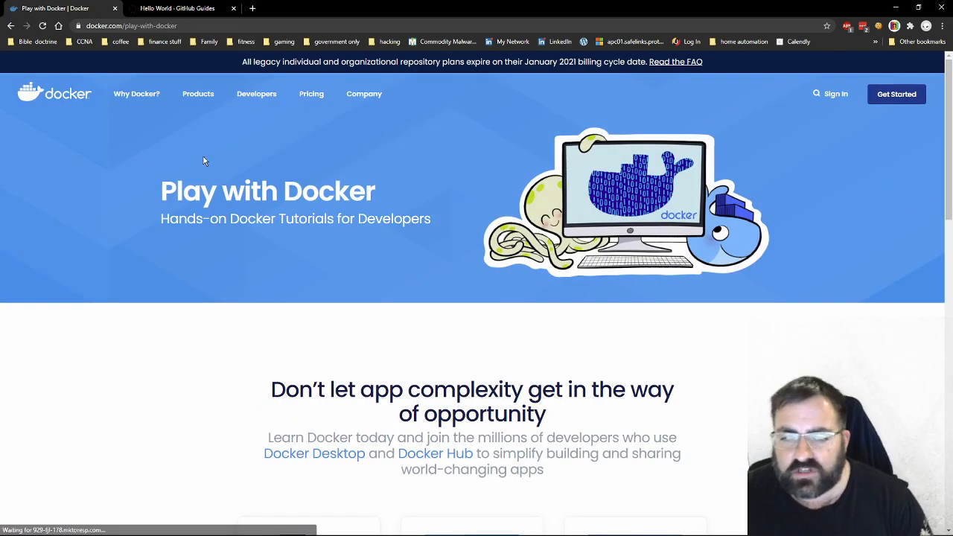
scroll("down", 3)
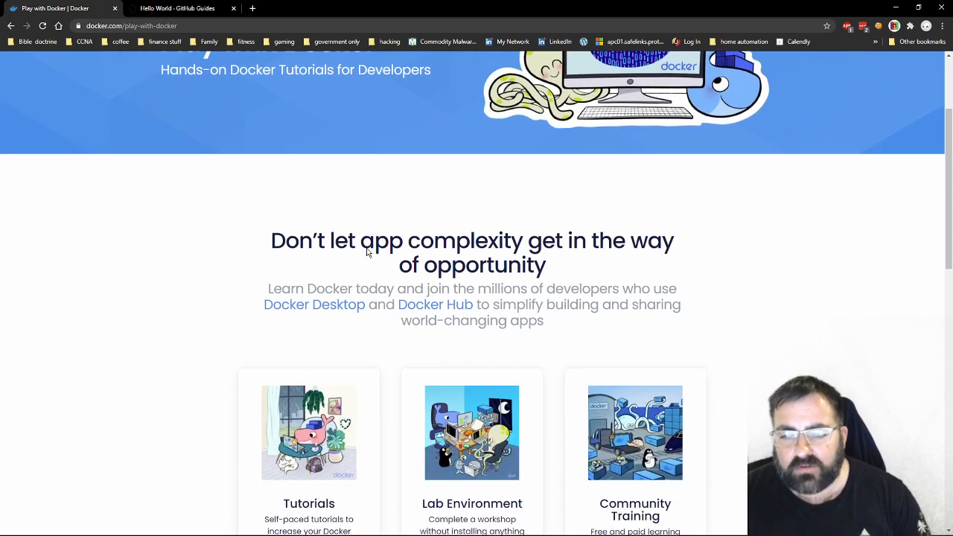
scroll("down", 3)
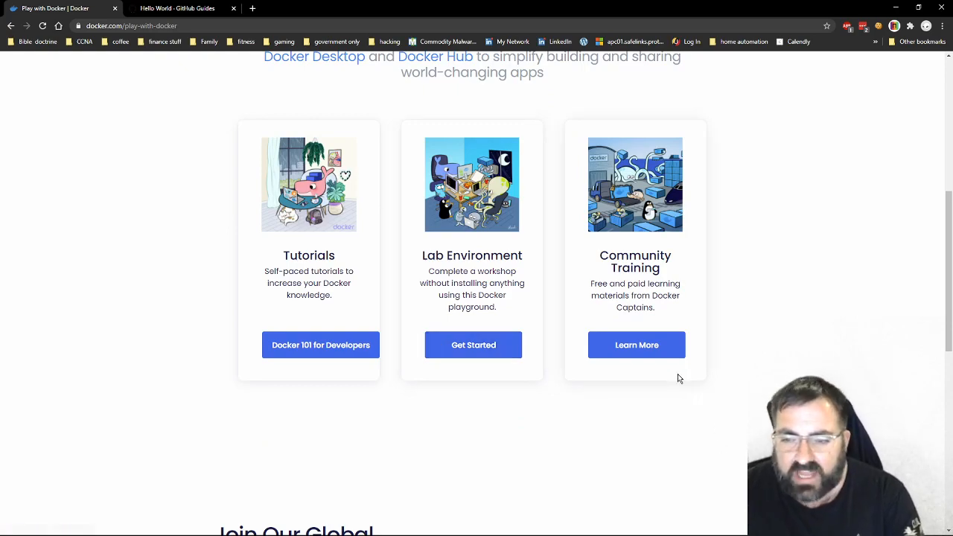
scroll("down", 3)
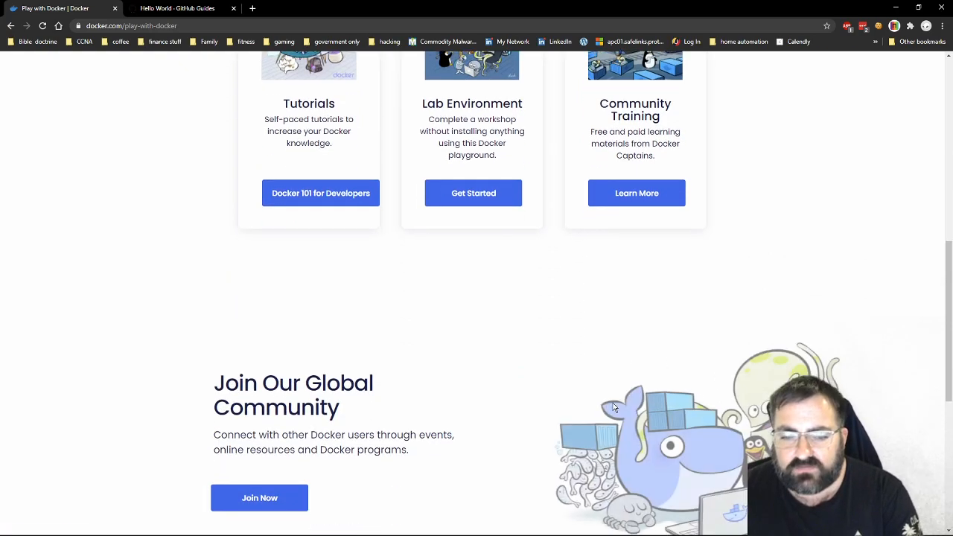
scroll("up", 3)
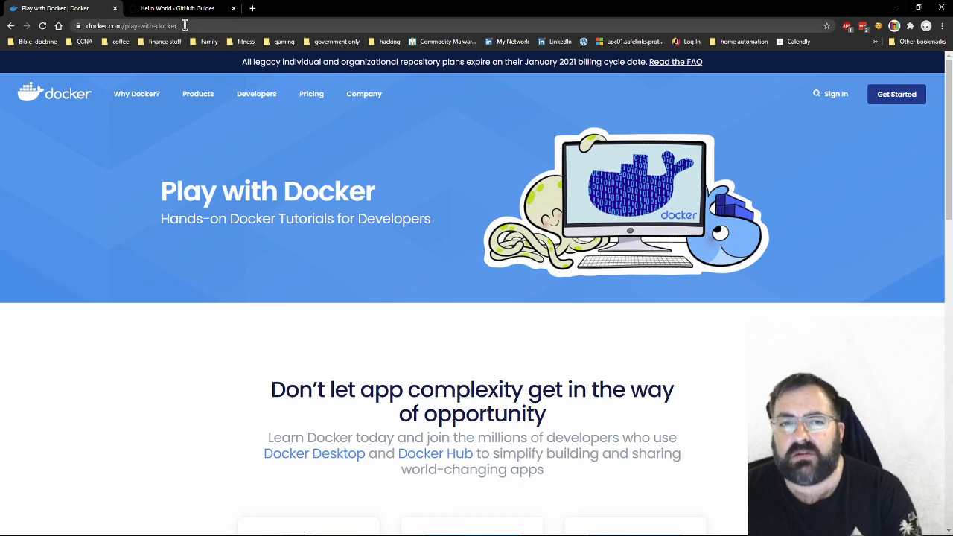
type("ku")
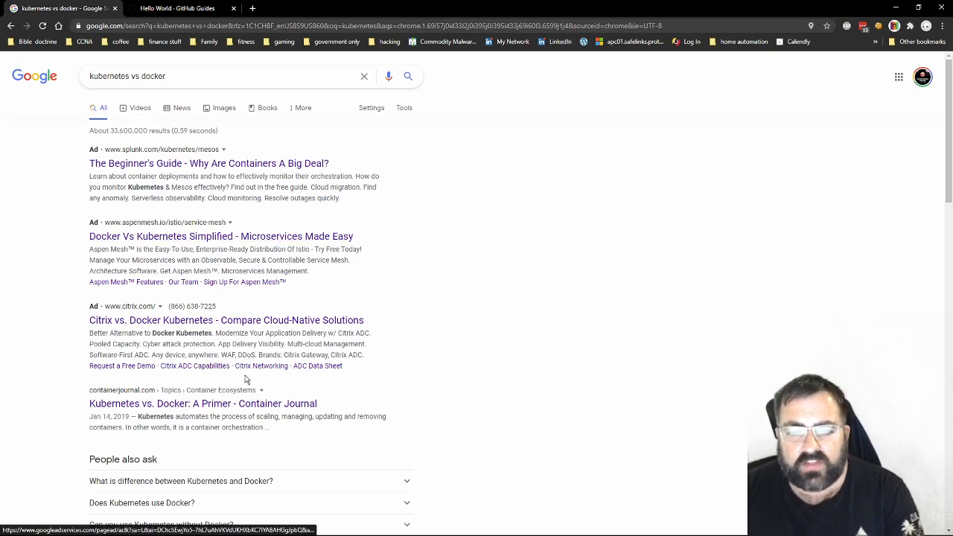
Read Microsoft Azure's Kubernetes vs Docker article after dismissing the survey popup
scroll("down", 3)
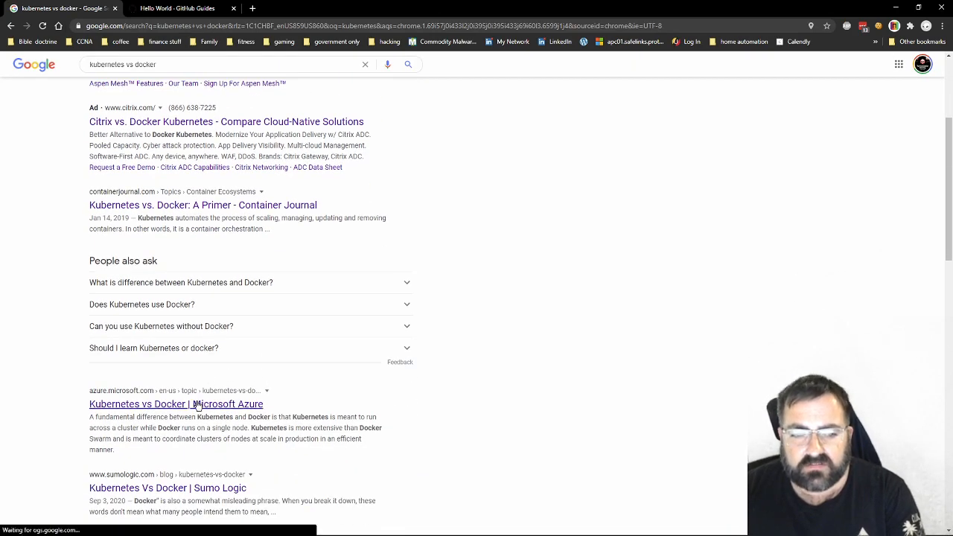
left_click(173, 404)
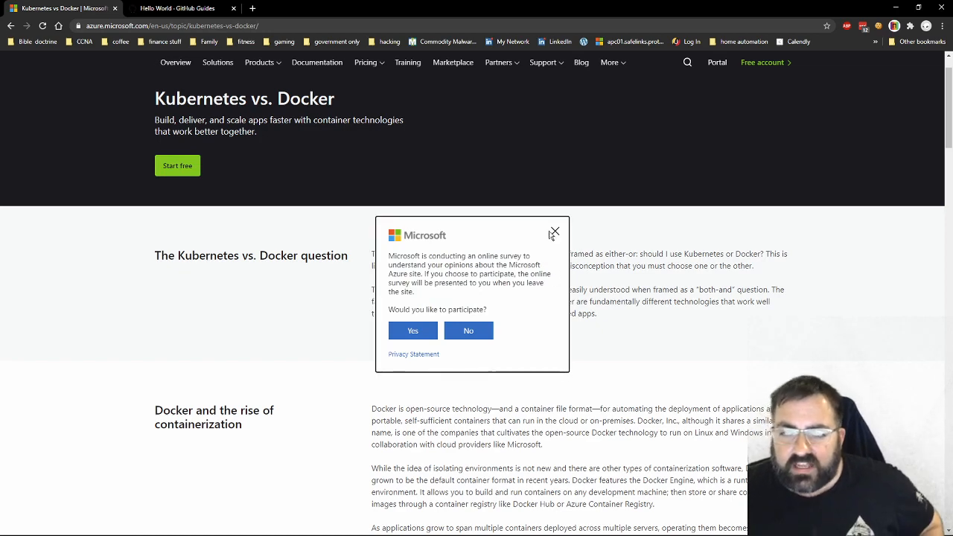
left_click(554, 232)
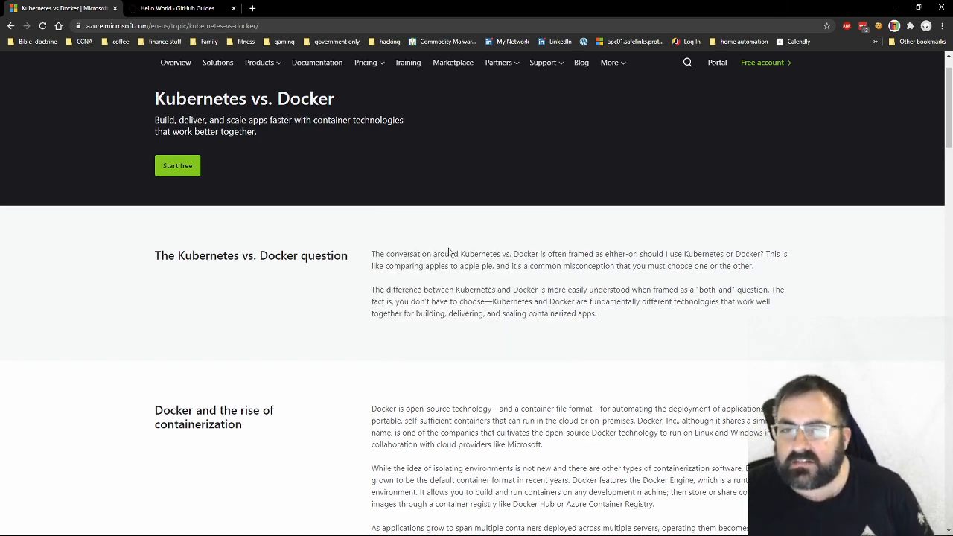
scroll("down", 3)
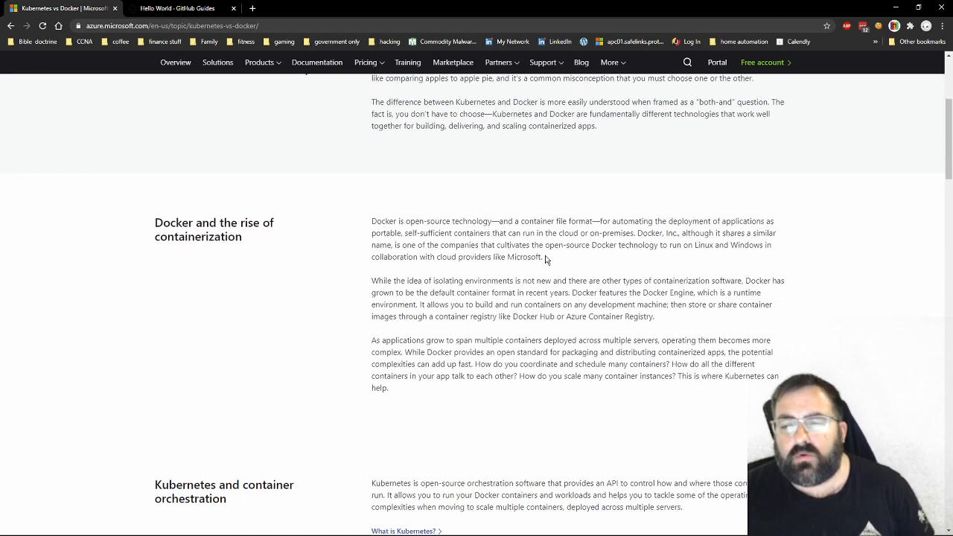
scroll("down", 3)
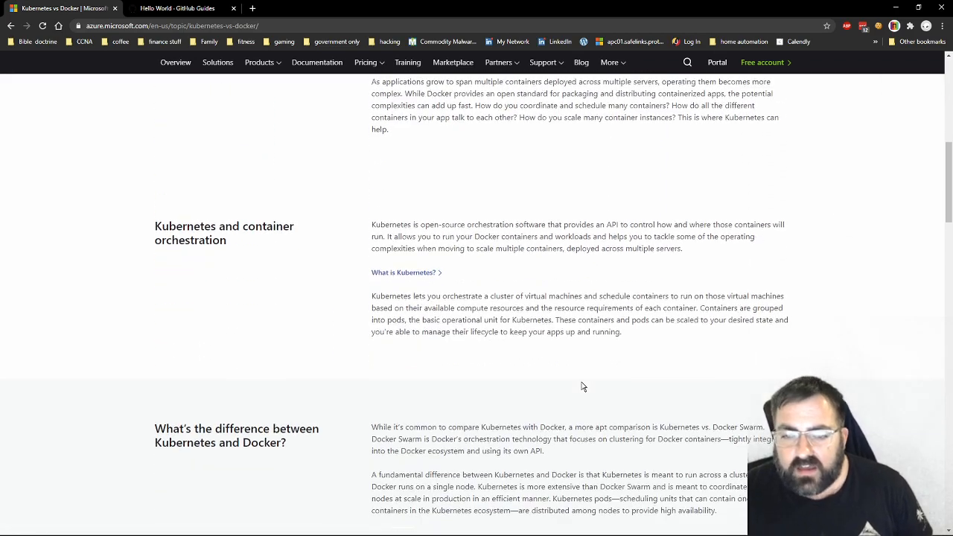
scroll("down", 3)
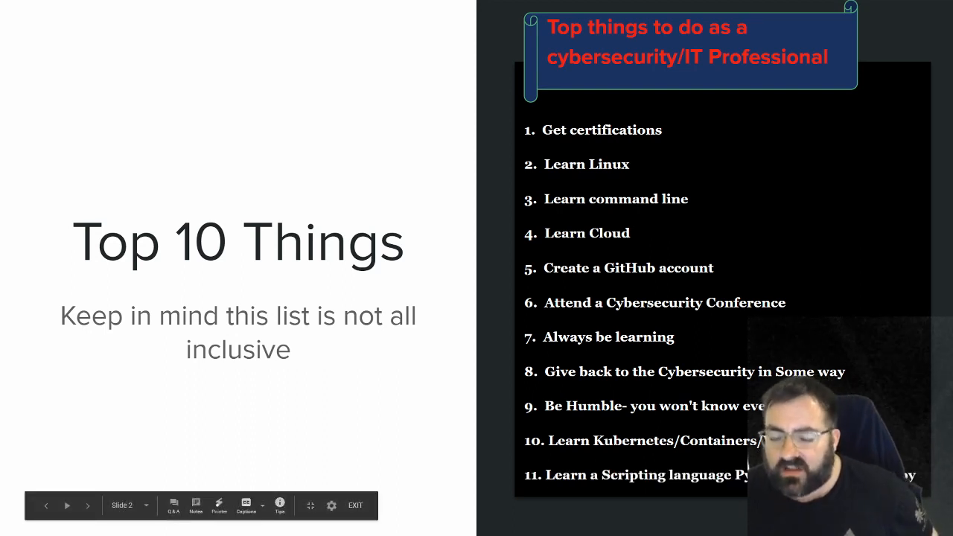
mouse_move(289, 450)
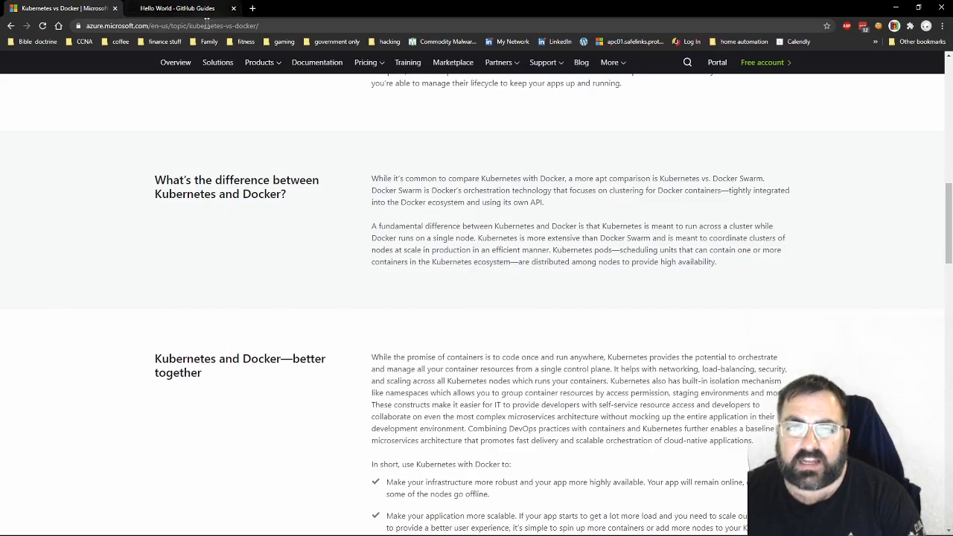
Start a python search from the address bar
type("python.org")
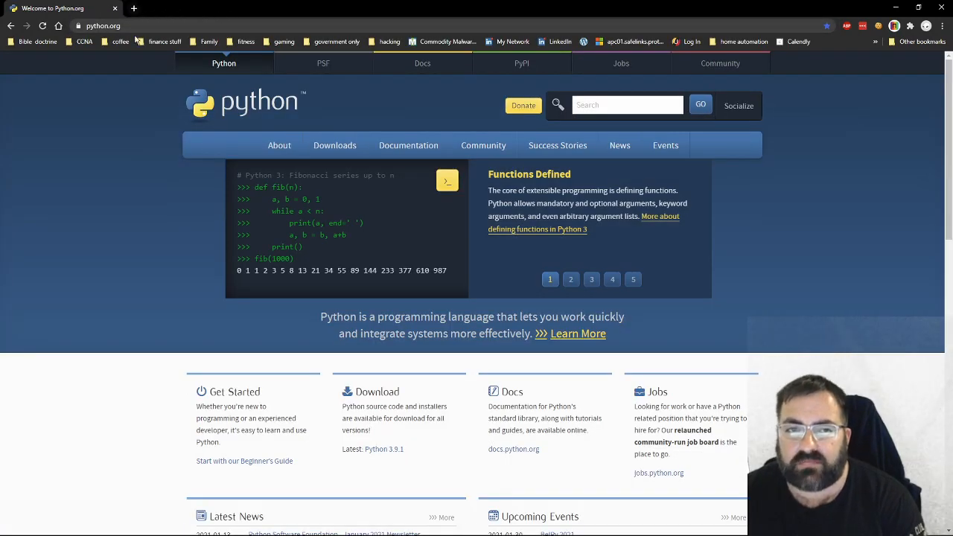
Browse python.org's homepage, highlighting the Scientific and Numeric use category
scroll("down", 3)
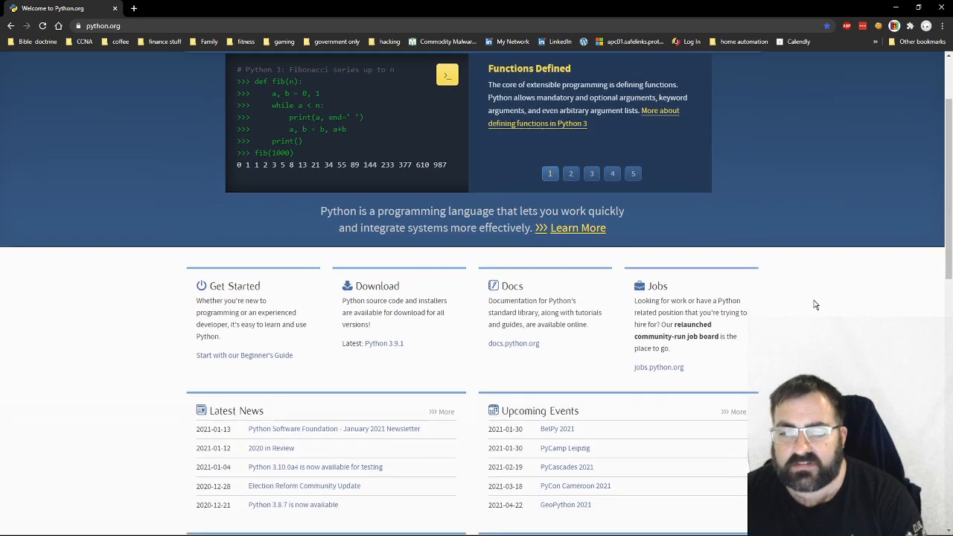
scroll("down", 3)
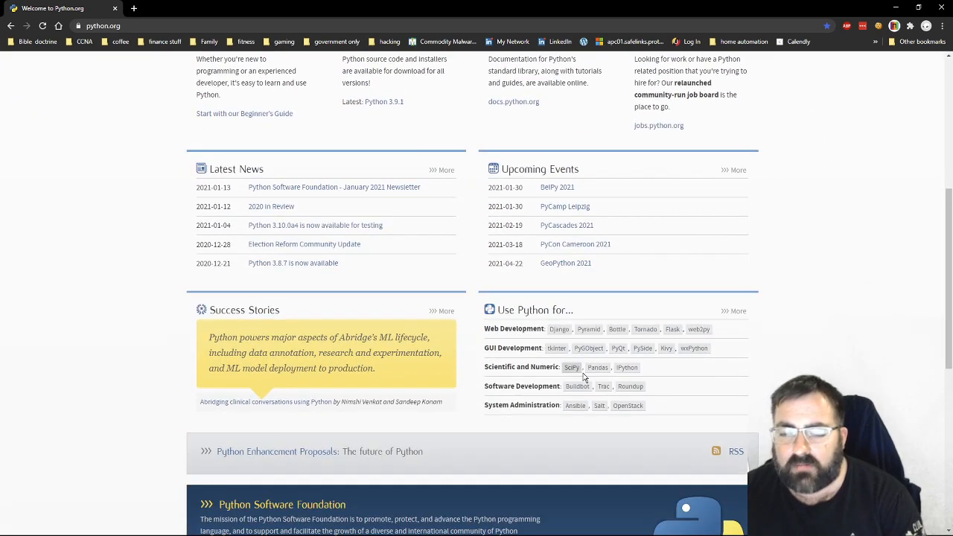
mouse_move(539, 340)
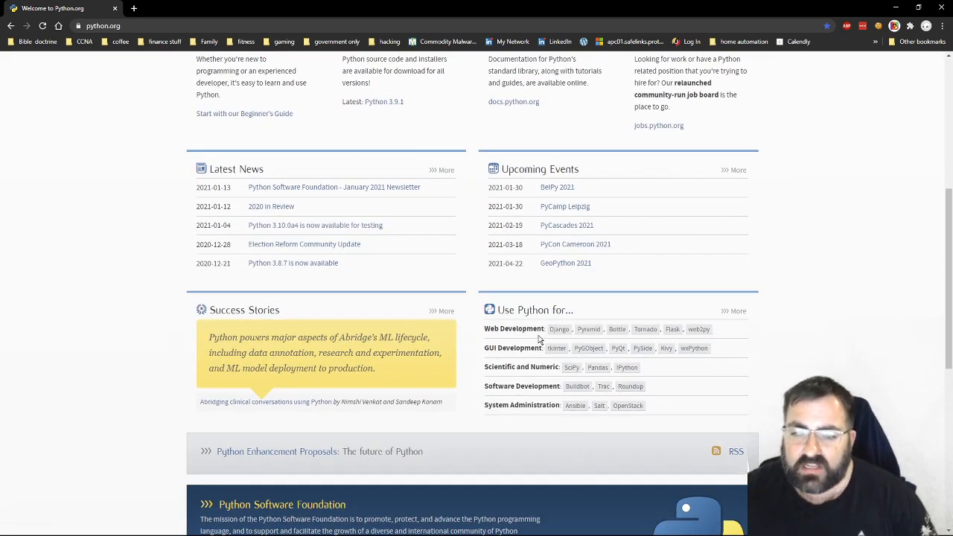
double_click(512, 329)
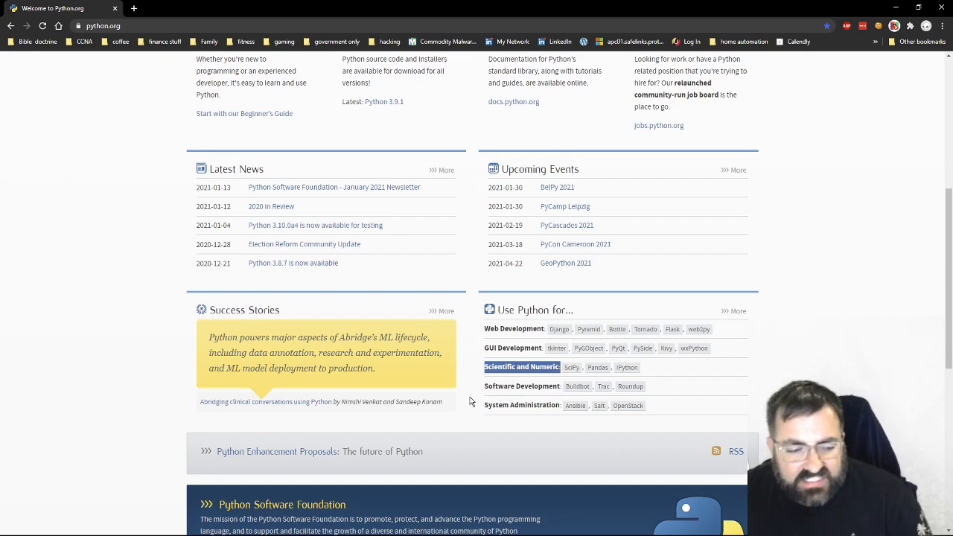
scroll("down", 3)
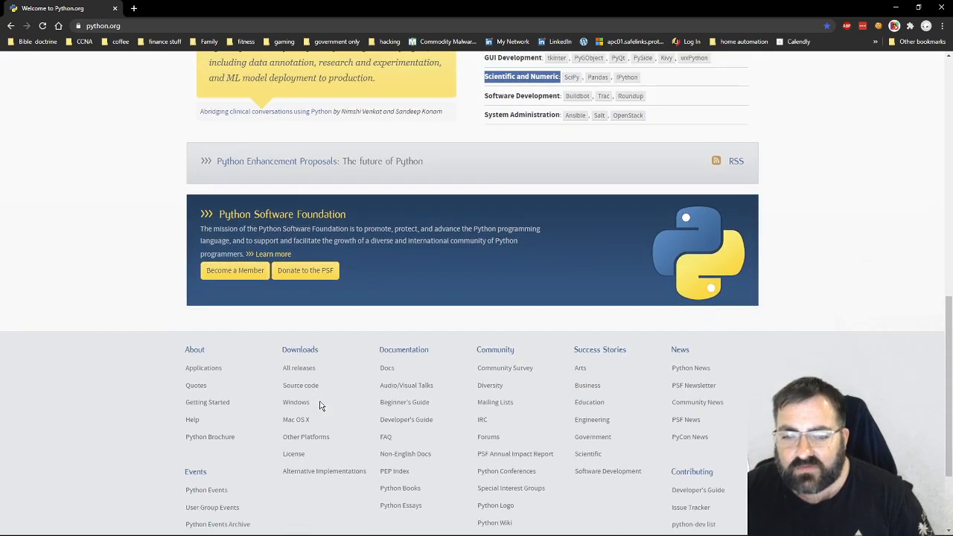
scroll("up", 3)
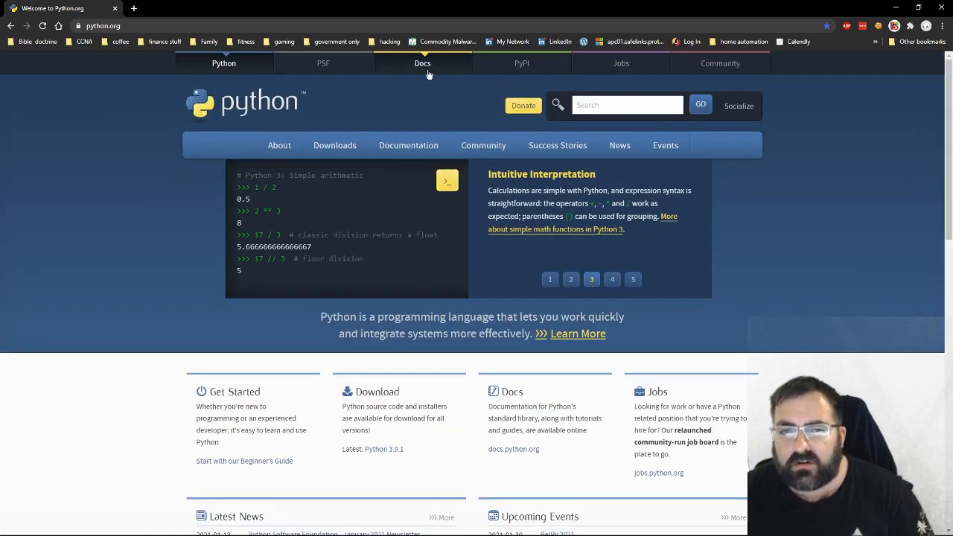
View the Downloads page's Active Python Releases table, highlighting Python 2.7's end-of-life status
left_click(333, 146)
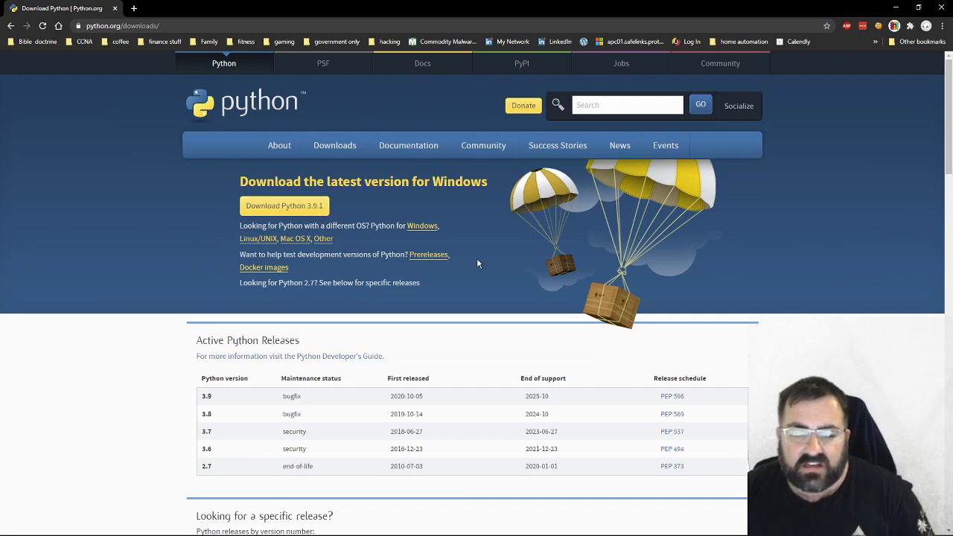
mouse_move(458, 270)
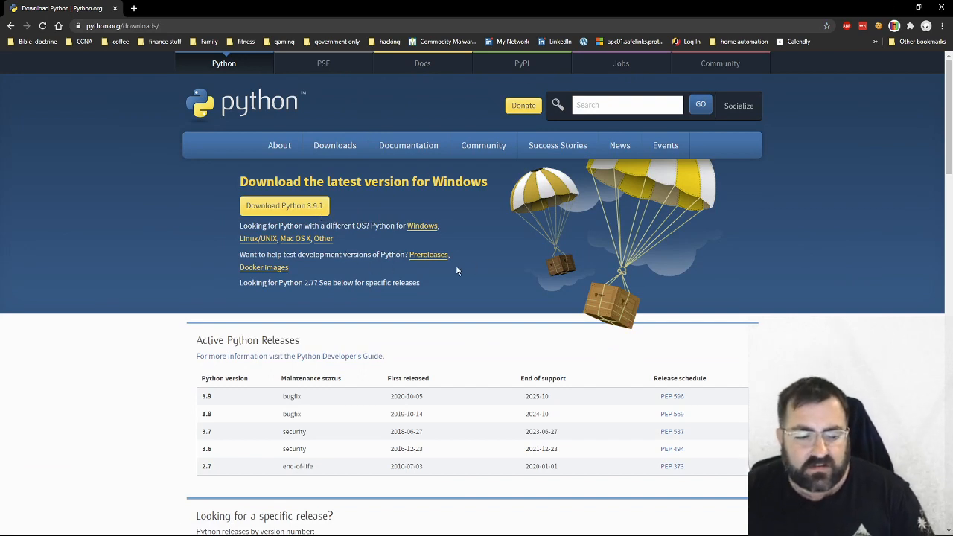
mouse_move(247, 410)
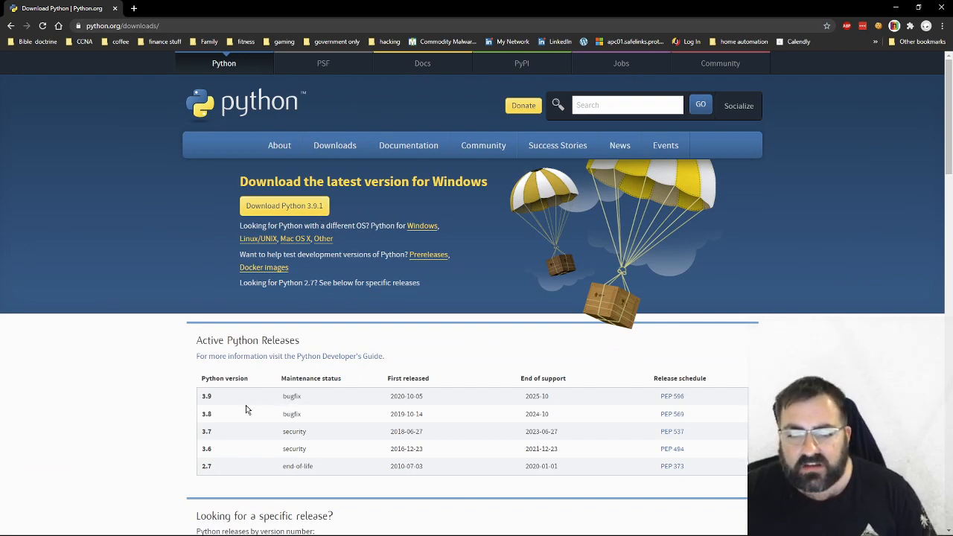
double_click(298, 466)
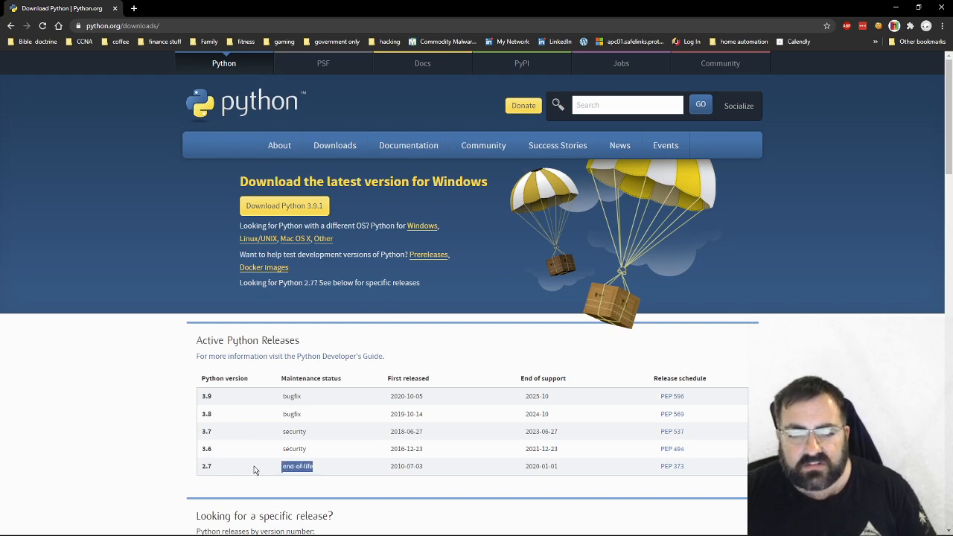
double_click(205, 467)
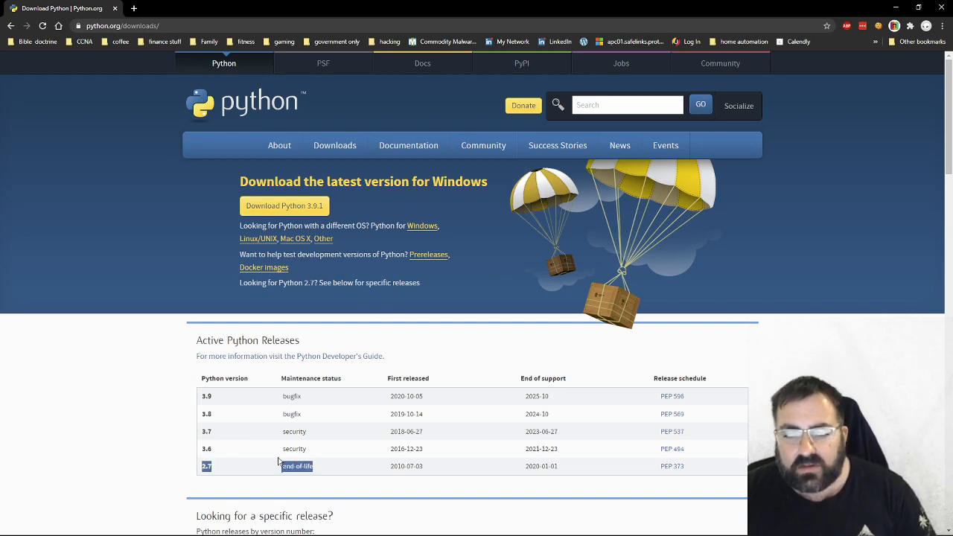
scroll("down", 3)
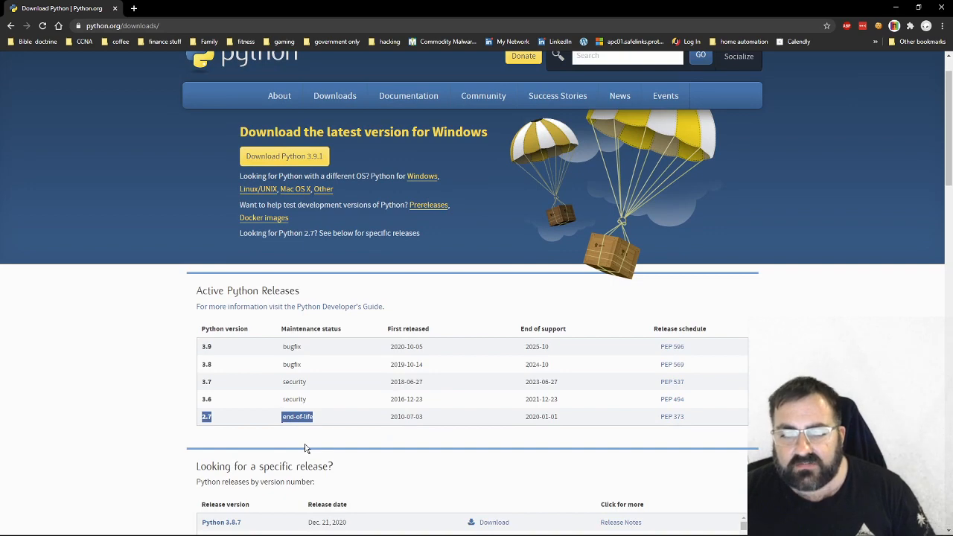
mouse_move(581, 444)
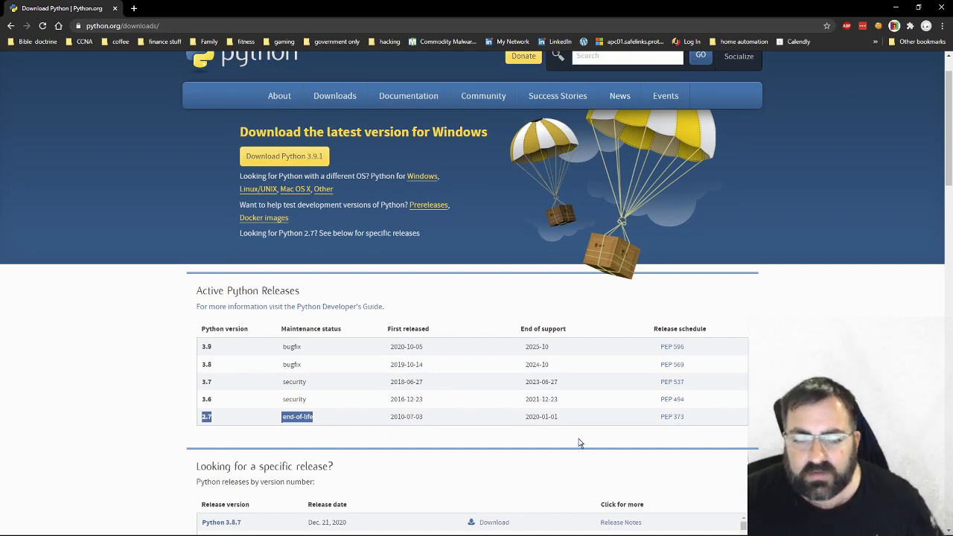
scroll("down", 3)
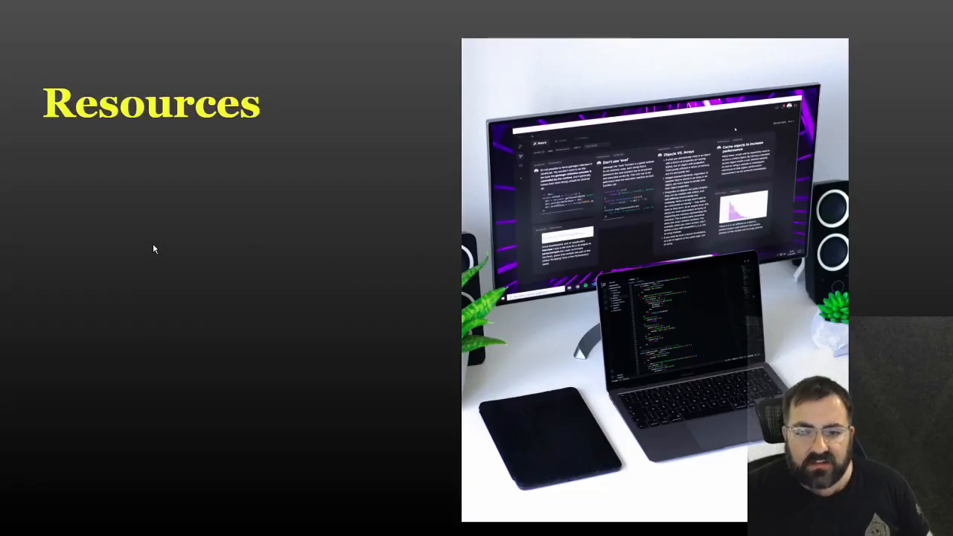
mouse_move(158, 243)
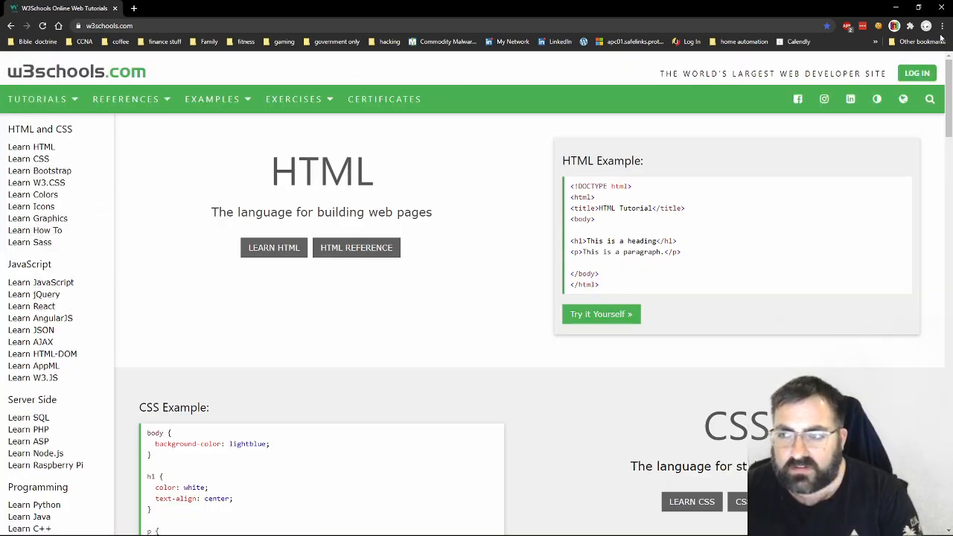
mouse_move(200, 200)
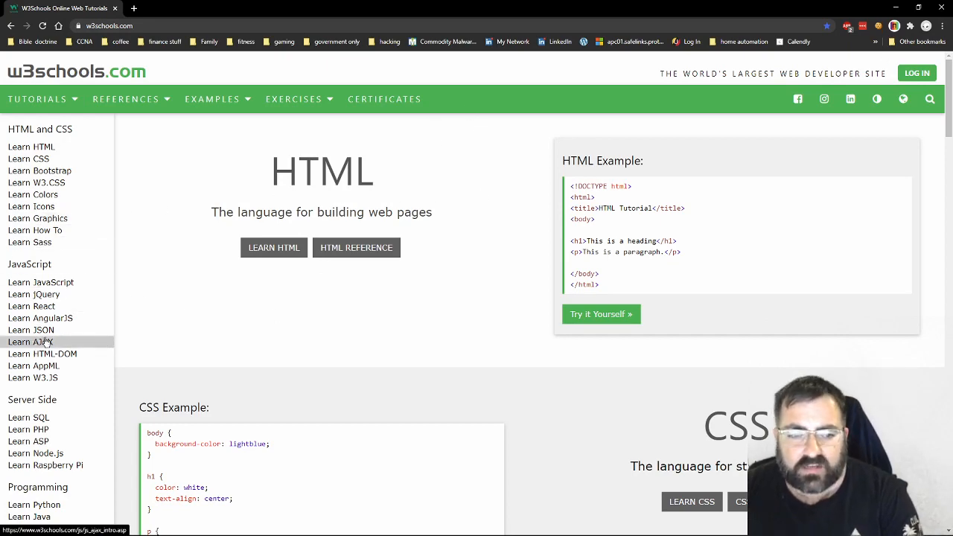
Start the W3Schools Python tutorial at its introduction
scroll("down", 3)
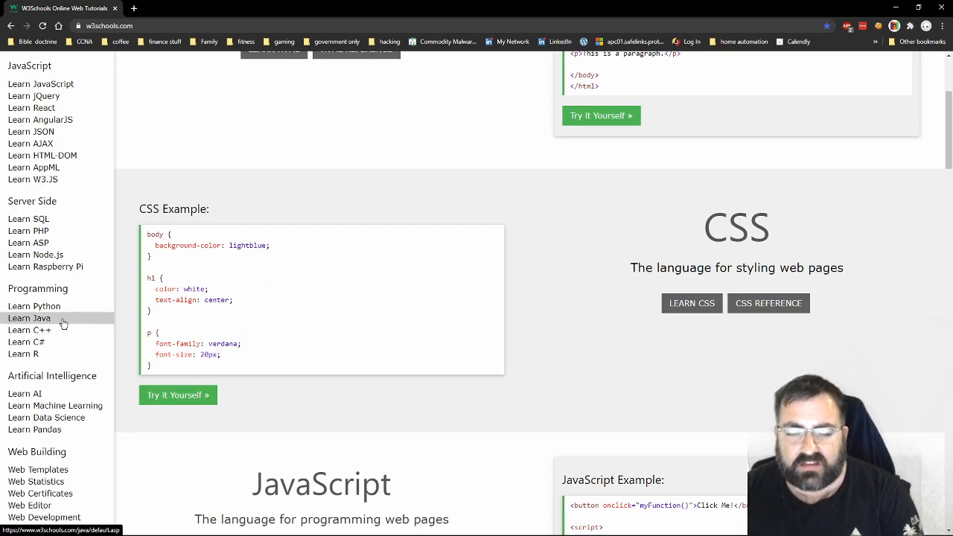
left_click(32, 307)
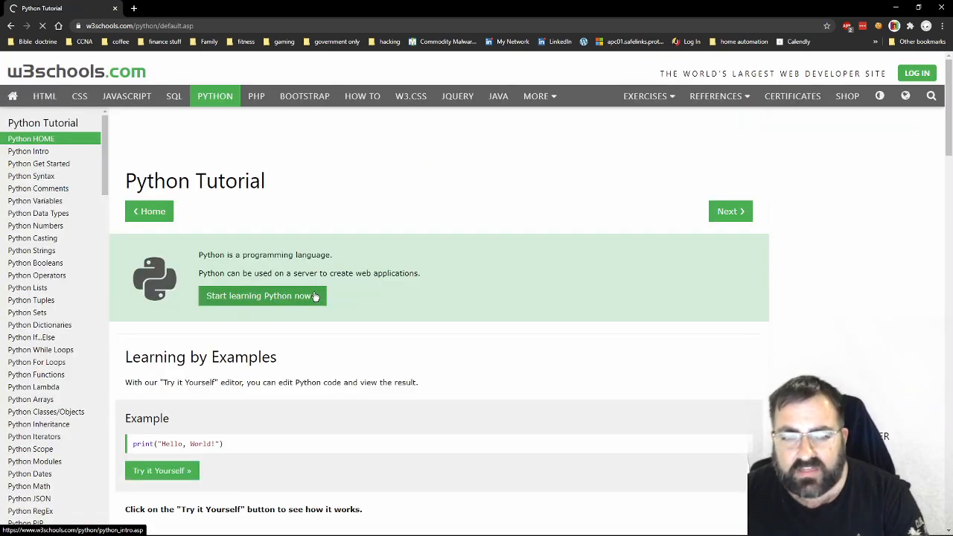
left_click(262, 295)
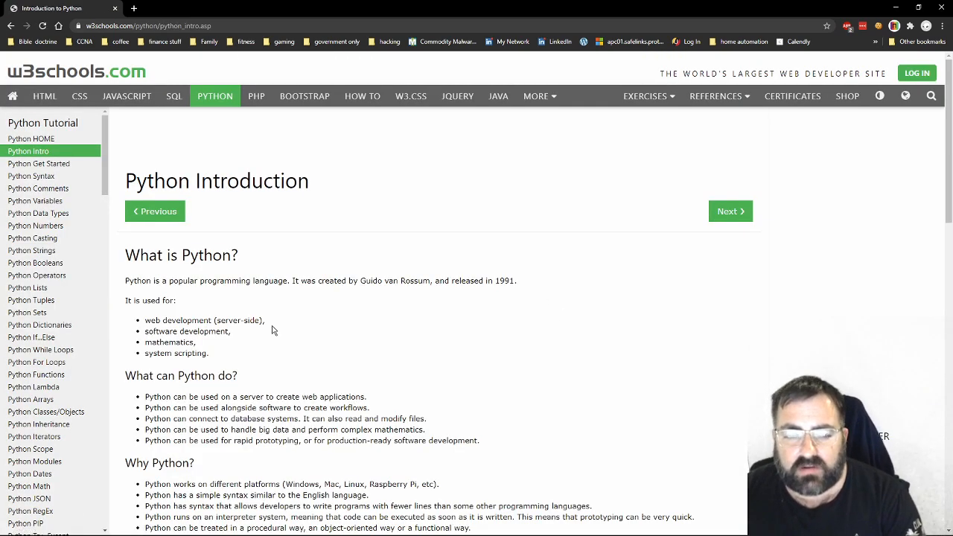
scroll("down", 3)
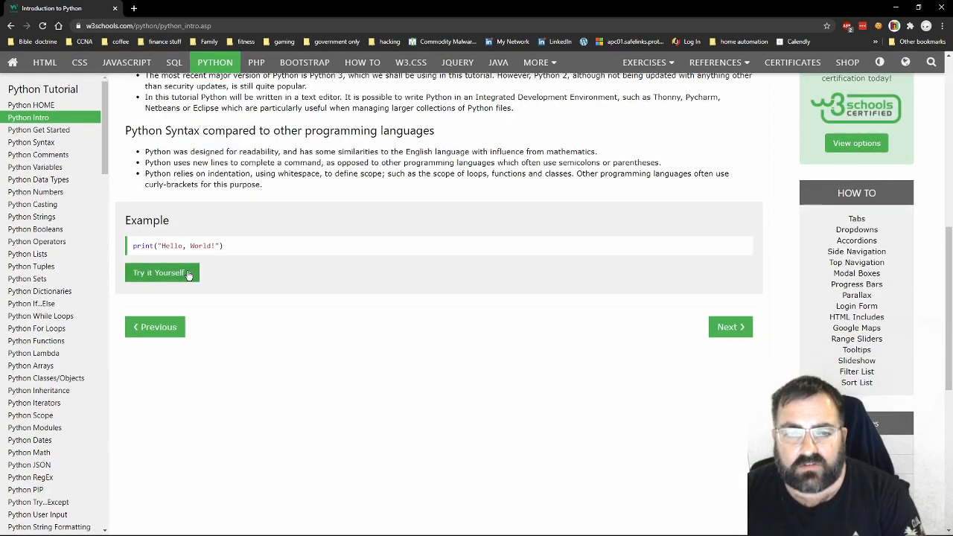
Run the Hello World example in the W3Schools Tryit Editor
left_click(158, 272)
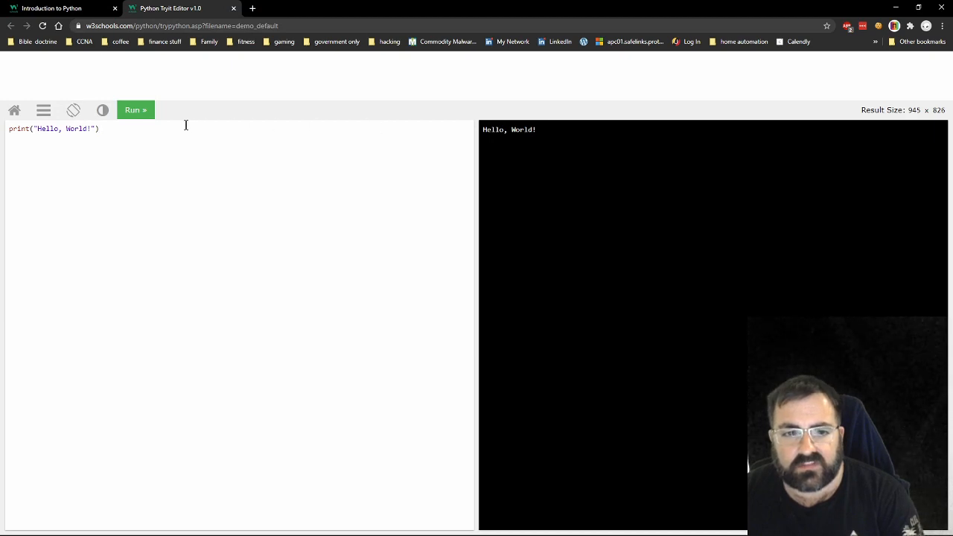
left_click(135, 111)
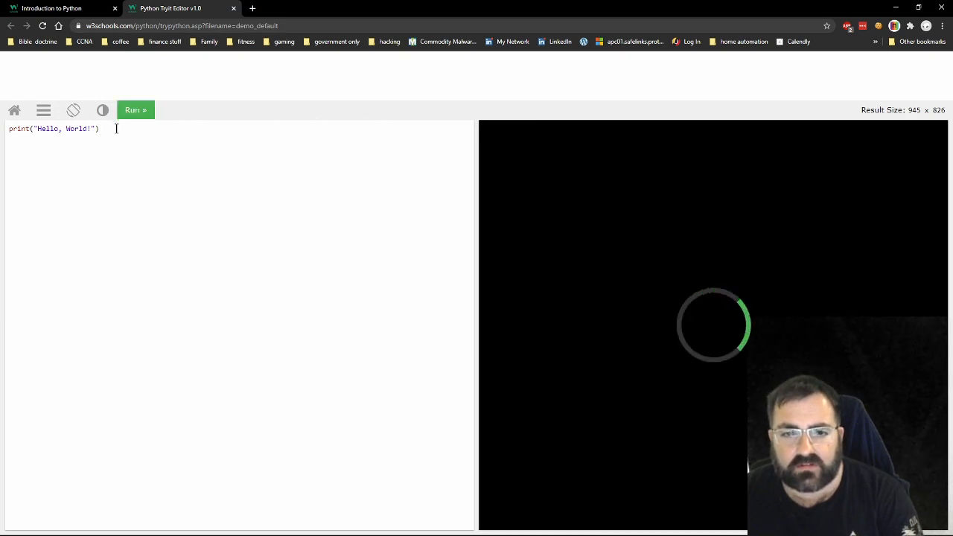
mouse_move(191, 194)
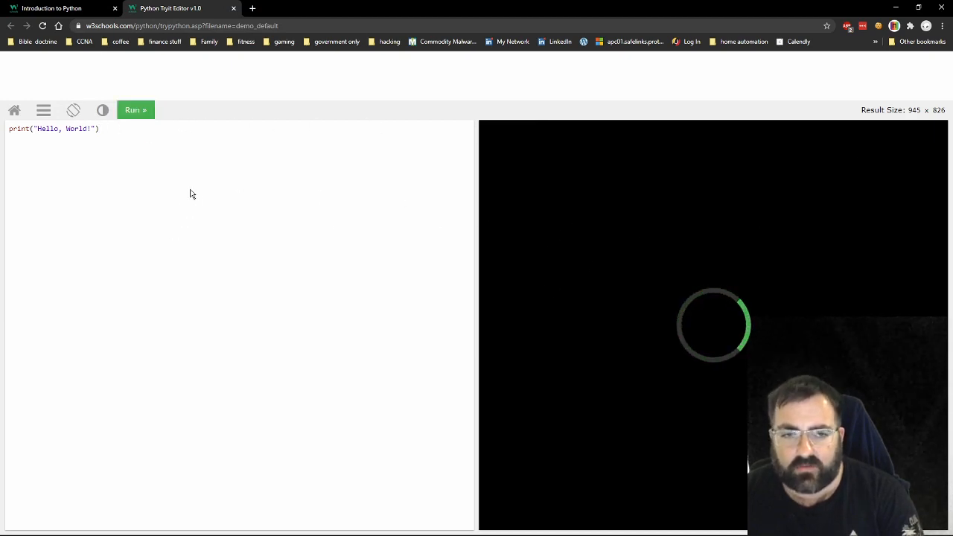
mouse_move(432, 221)
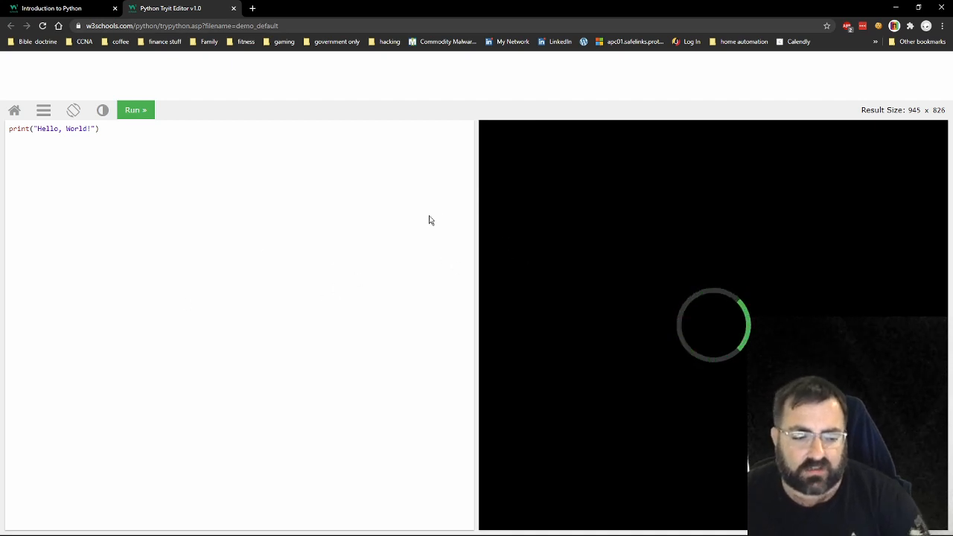
left_click(136, 110)
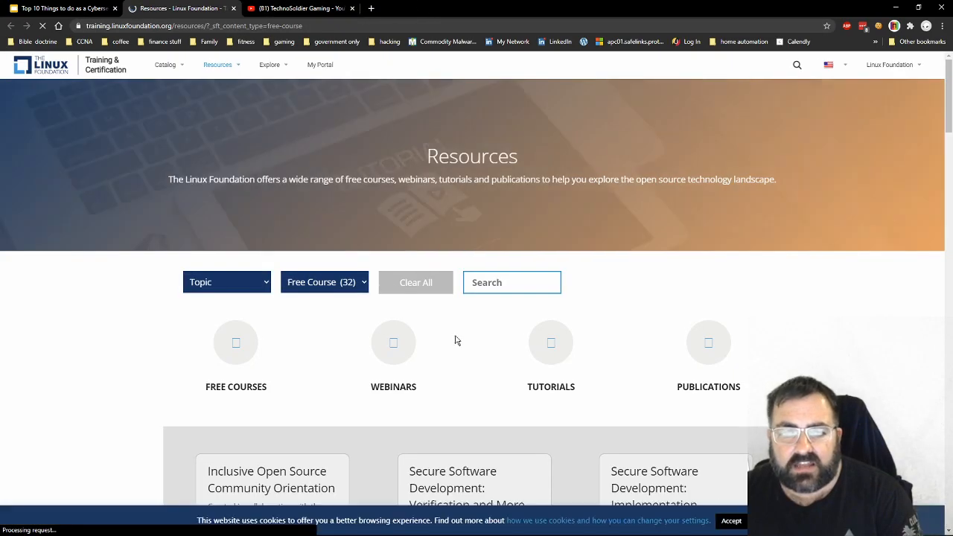
Scroll the Linux Foundation free course listings, then return to the Resources presentation
scroll("down", 3)
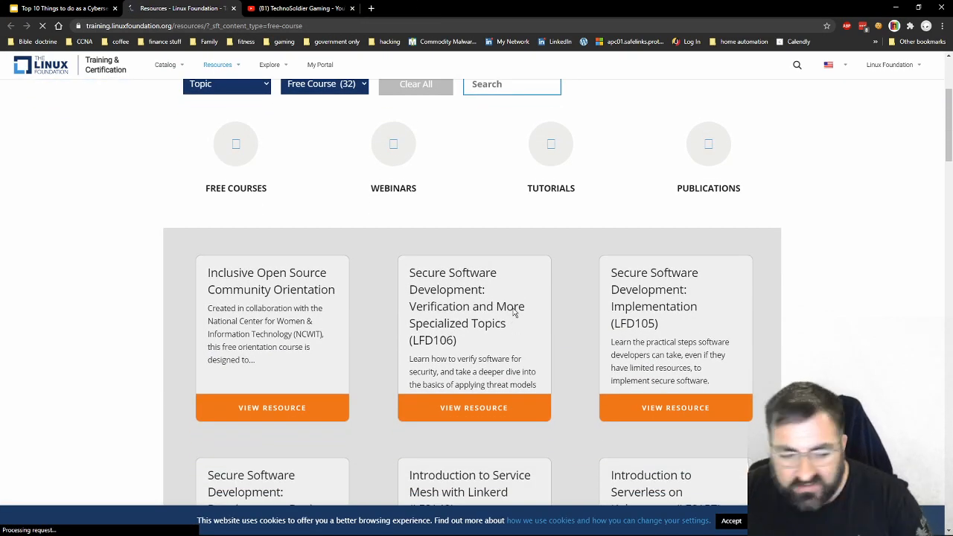
scroll("down", 3)
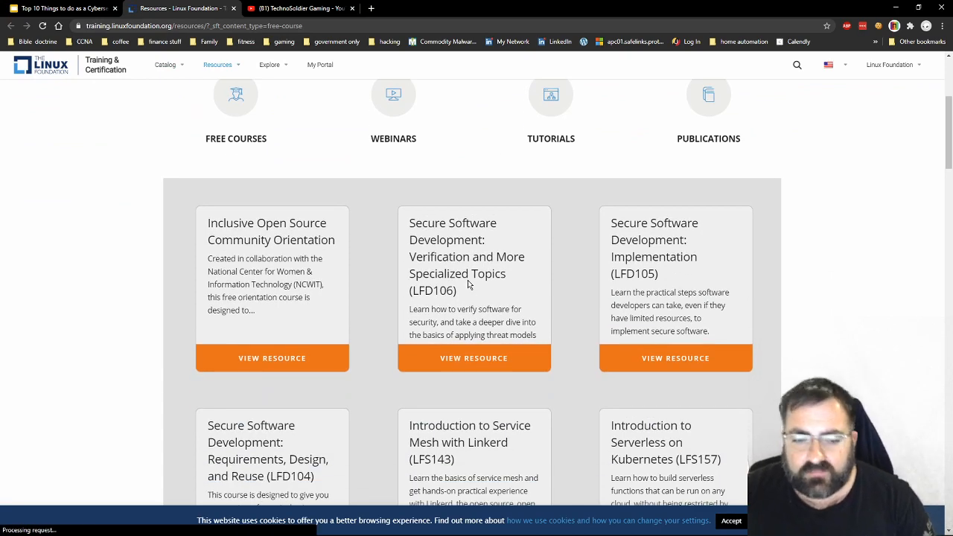
mouse_move(468, 280)
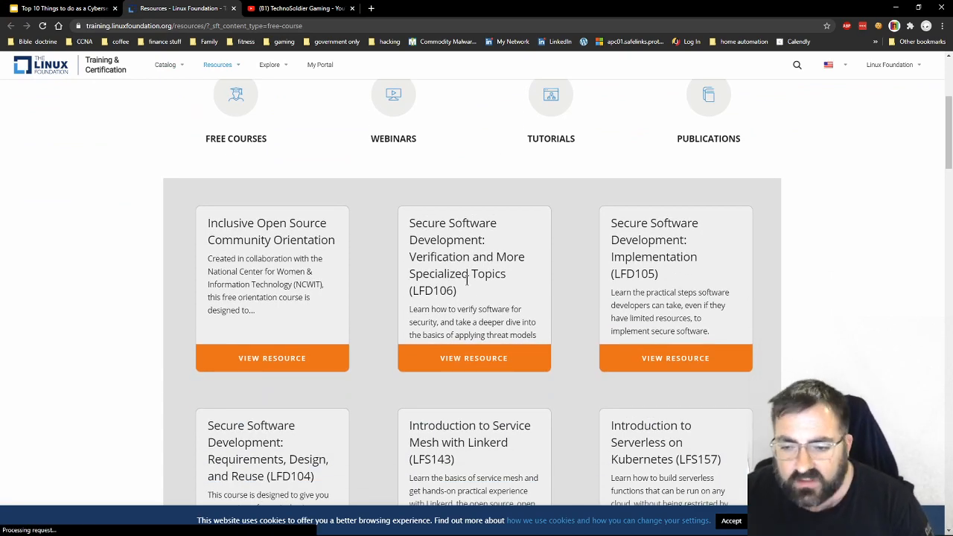
scroll("down", 3)
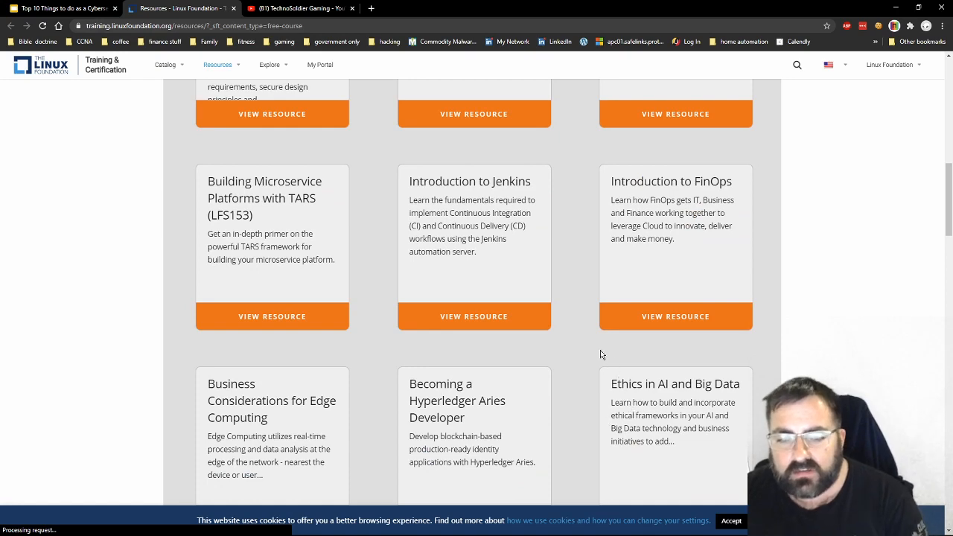
key("Alt+Tab")
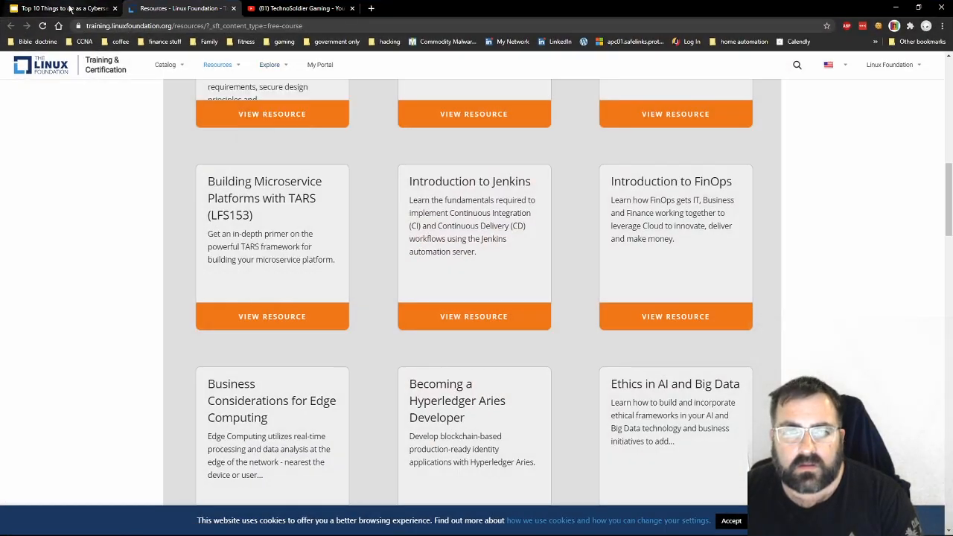
left_click(57, 8)
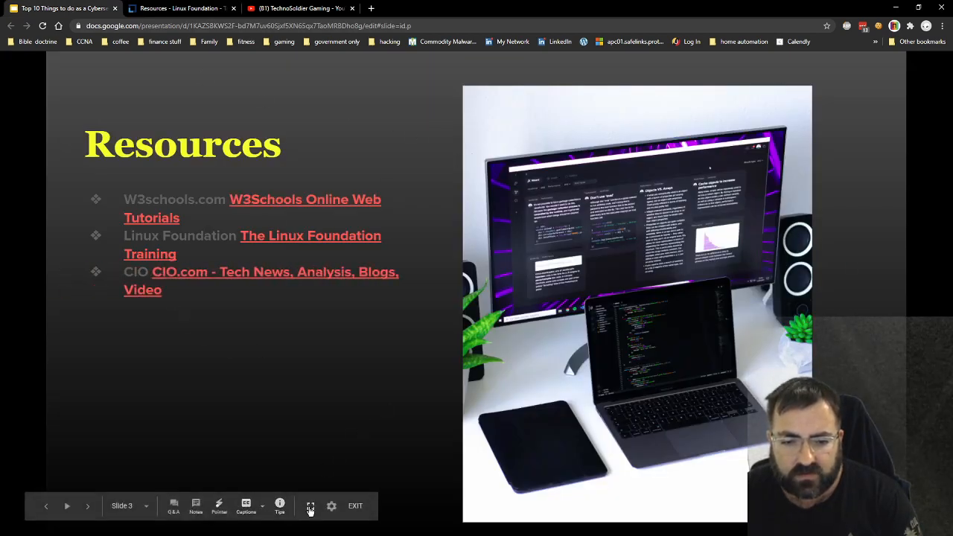
Follow the slideshow's CIO.com link and maximize the browser on its Resource Library
left_click(310, 507)
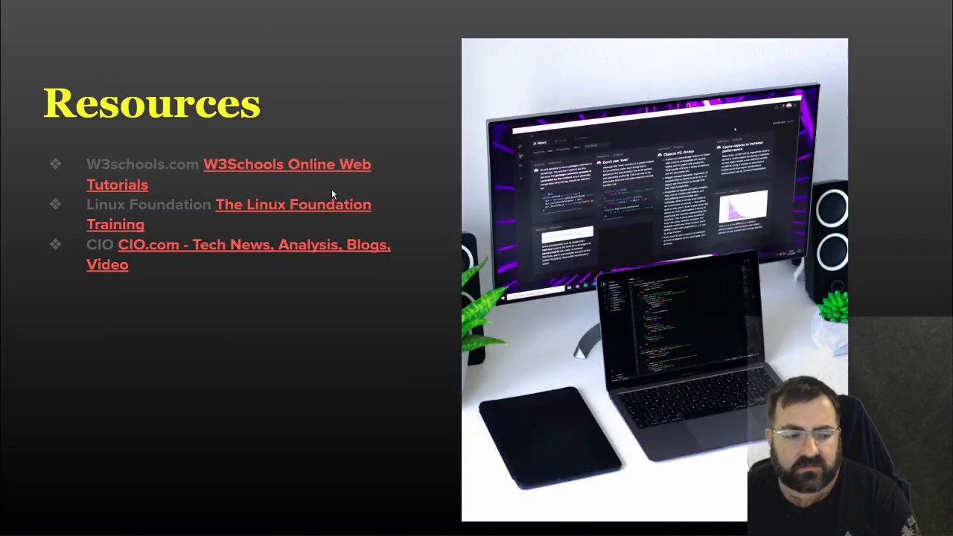
mouse_move(299, 411)
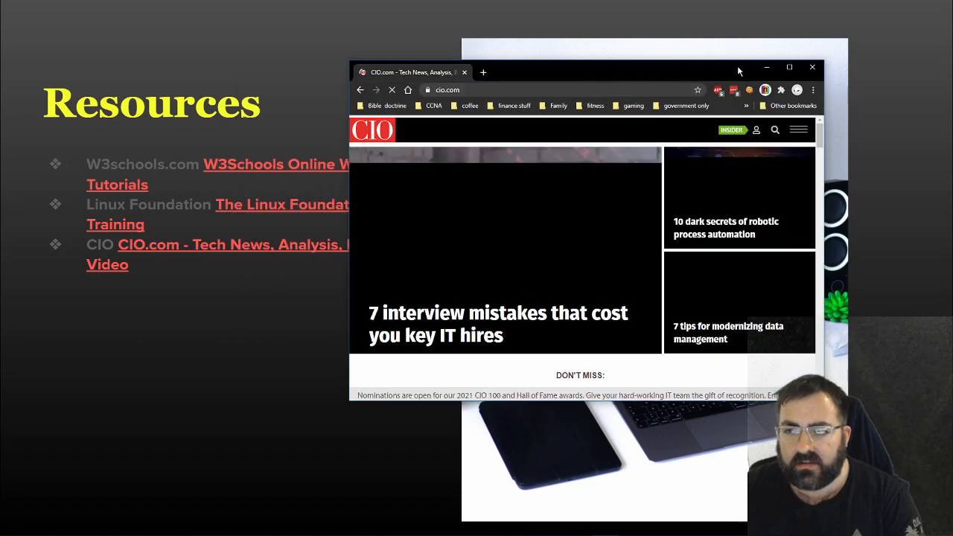
left_click(790, 67)
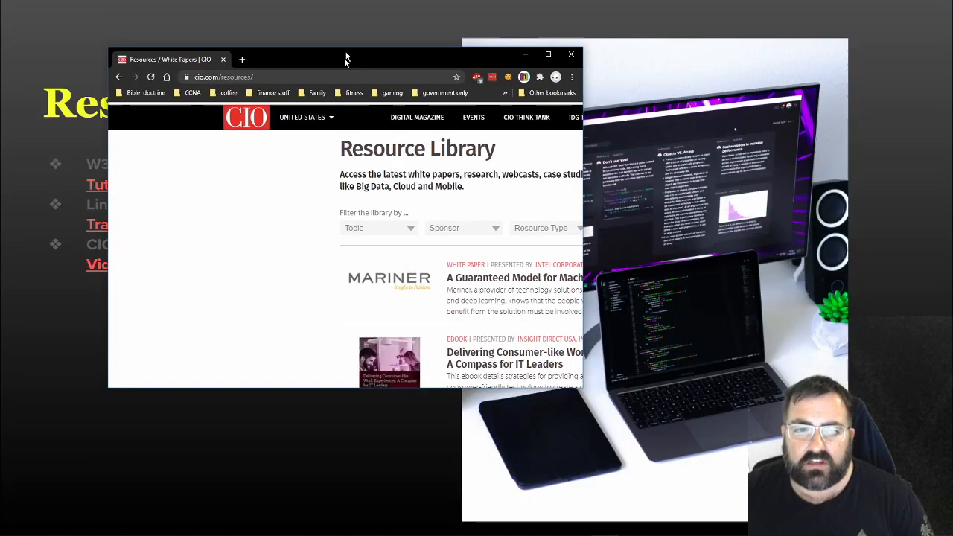
left_click(572, 53)
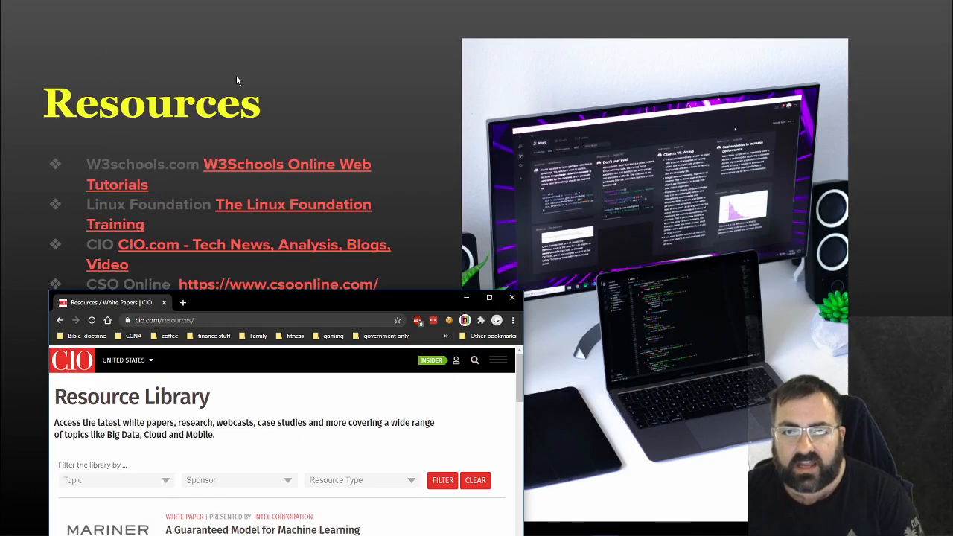
left_click(489, 298)
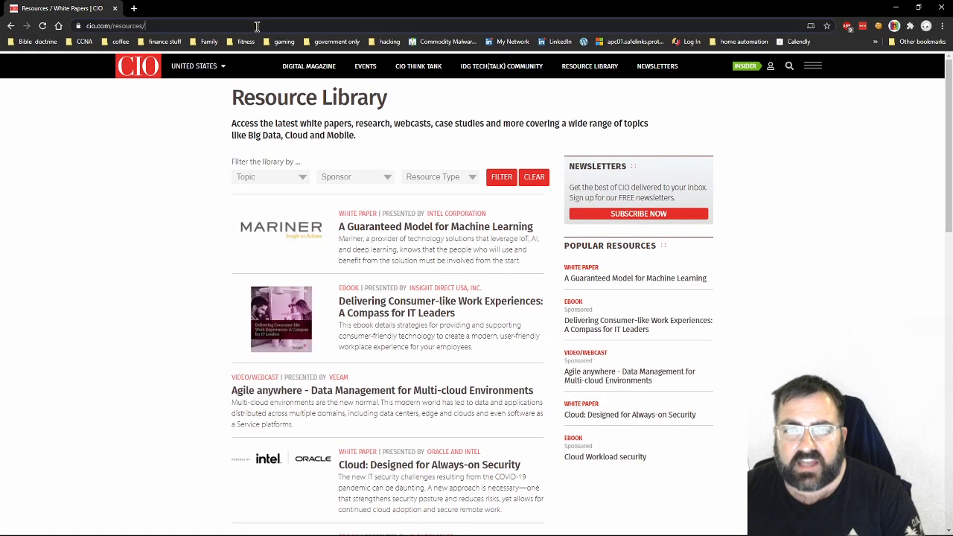
Browse the CSO Online security news site, then head to darkreading.com
type("csonline.com")
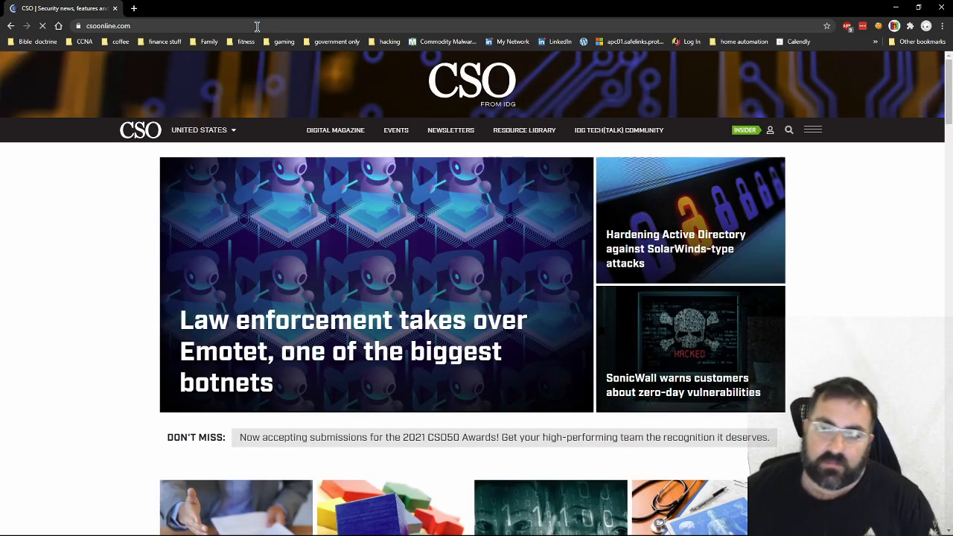
scroll("down", 3)
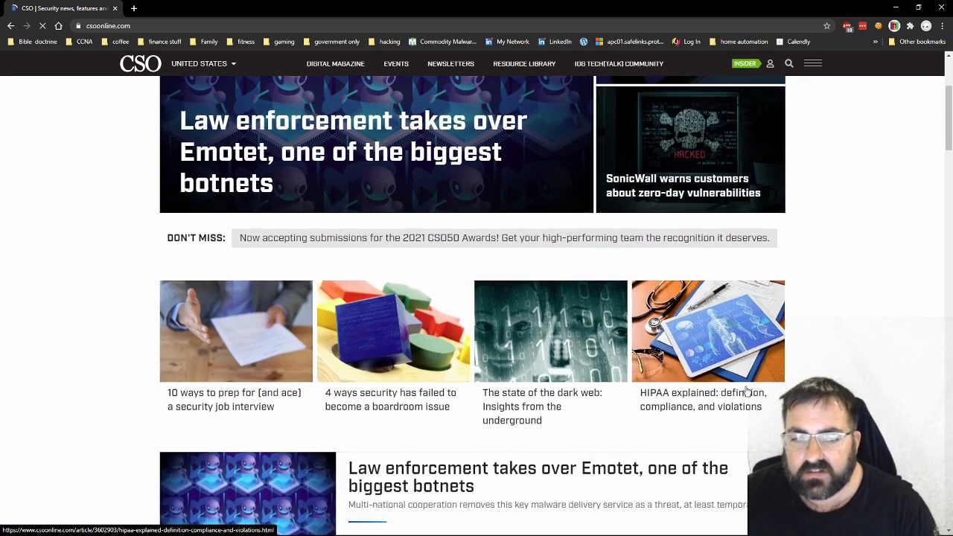
scroll("down", 3)
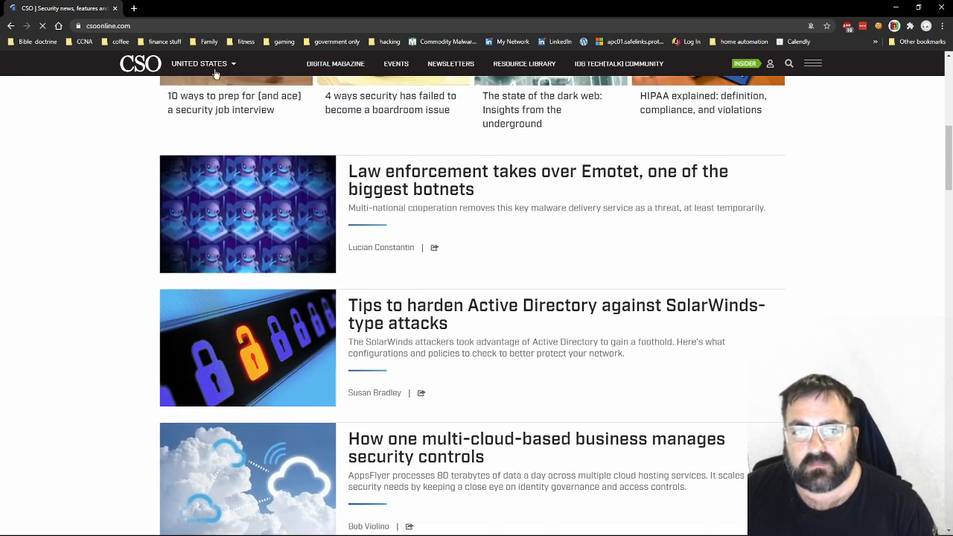
left_click(202, 62)
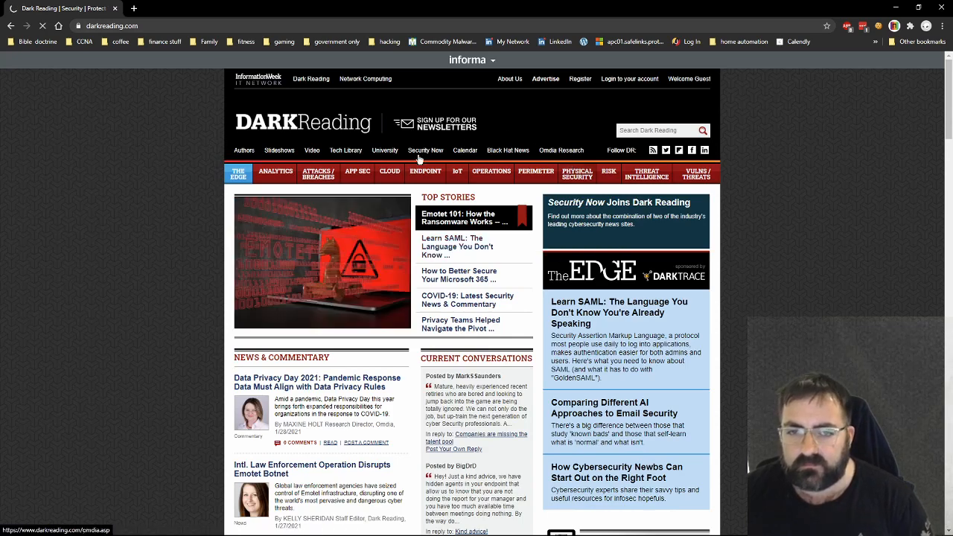
View Dark Reading's Emotet 101 article, browse CNET's front-page stories, then return to the slides
left_click(460, 218)
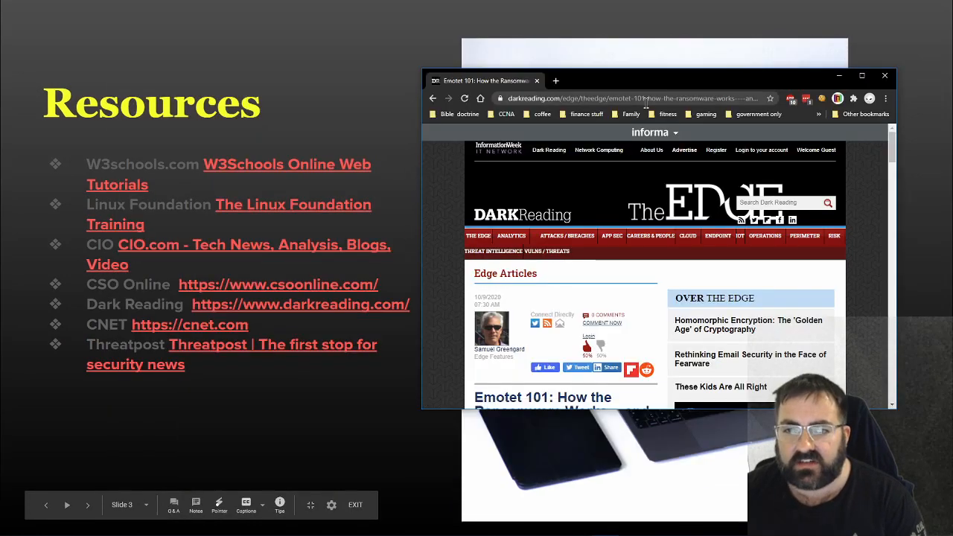
type("cnet.com")
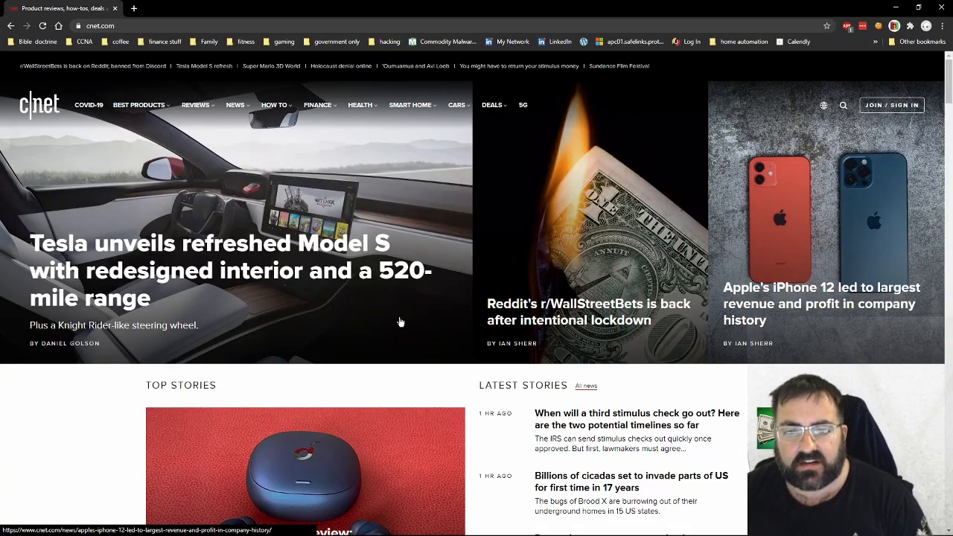
scroll("down", 3)
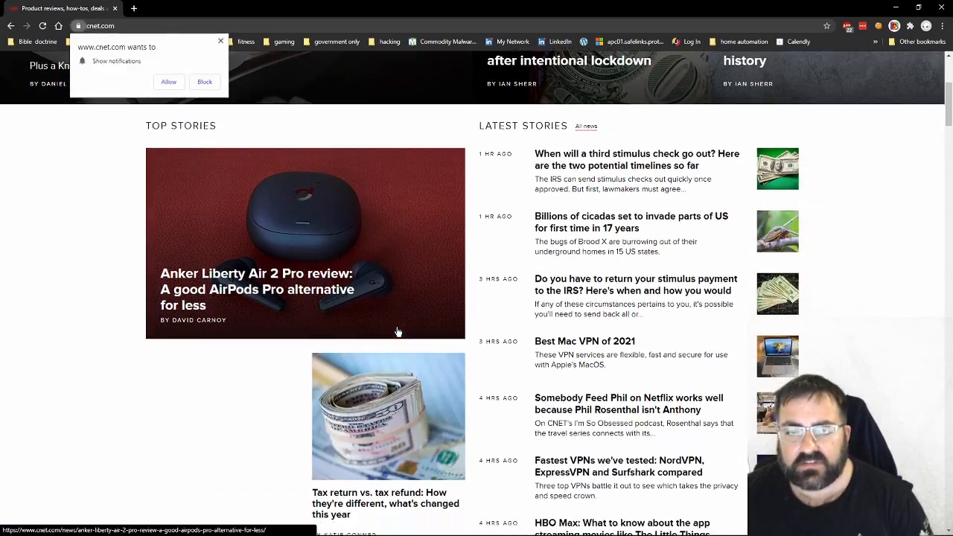
scroll("down", 3)
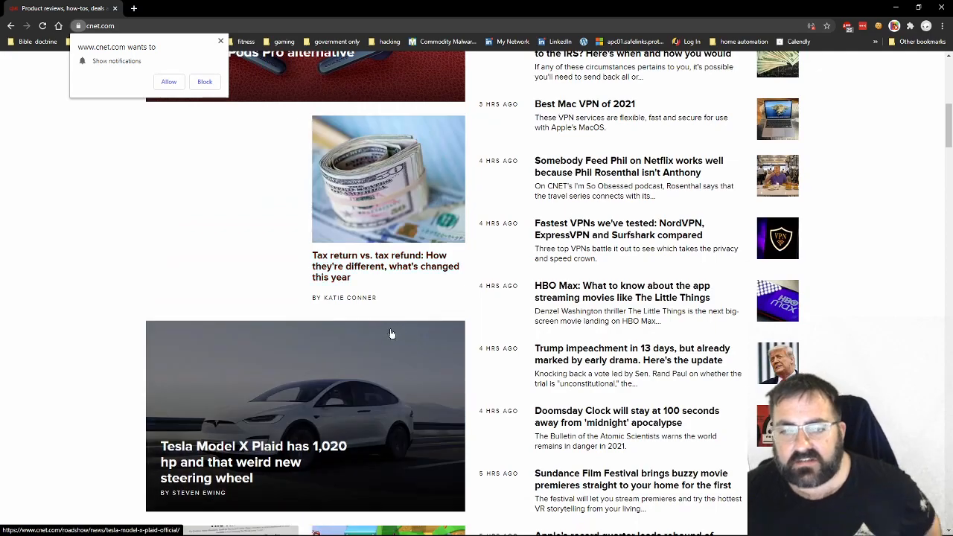
scroll("up", 3)
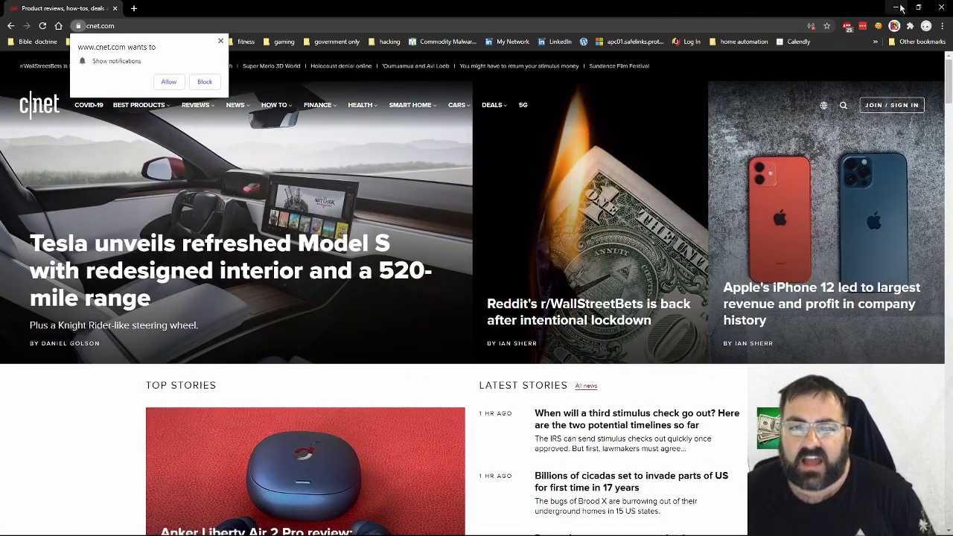
left_click(909, 6)
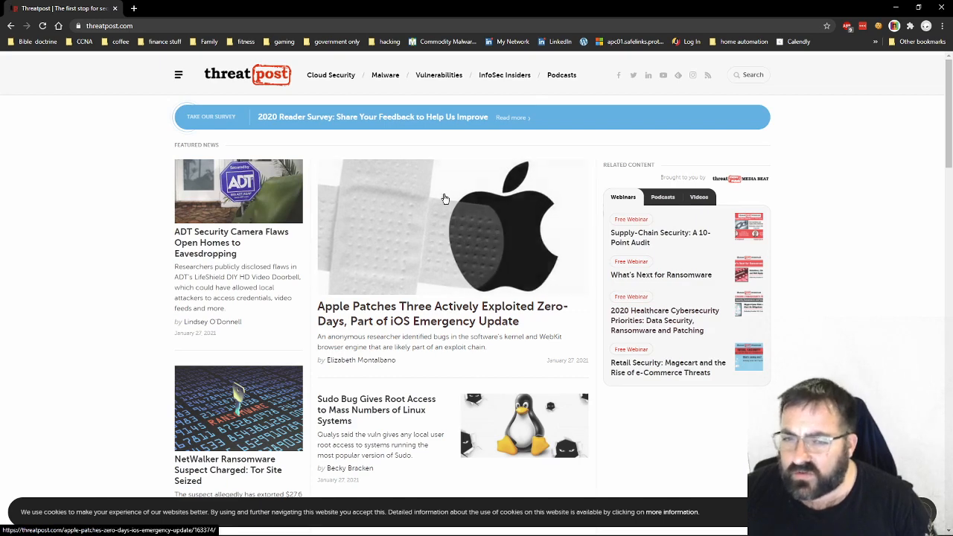
mouse_move(470, 316)
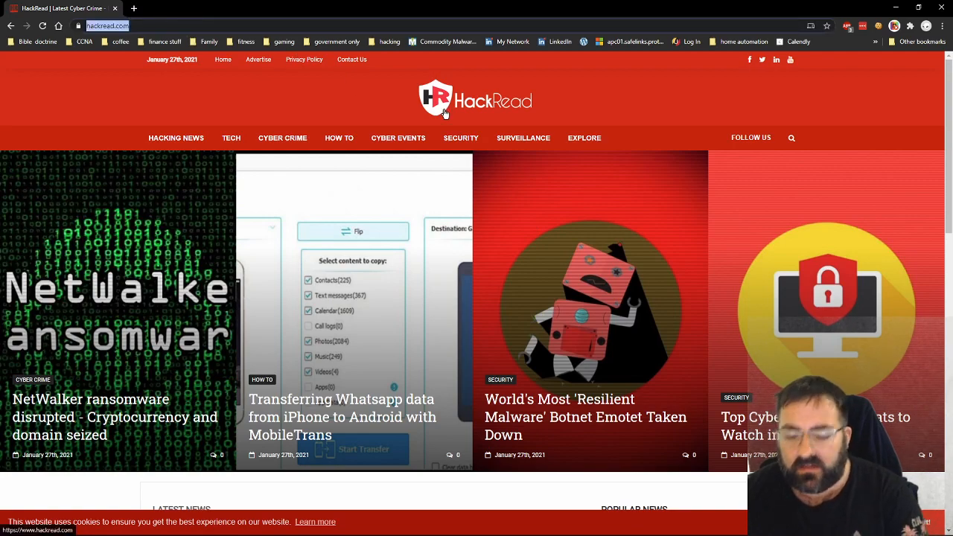
Go to The Hacker News and open the Docker container escape bug article
type("thehach")
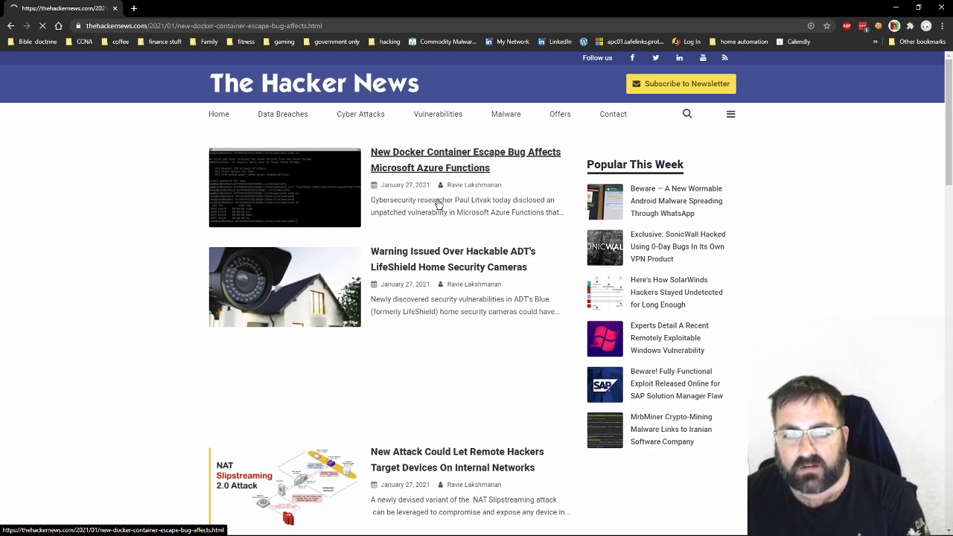
left_click(465, 152)
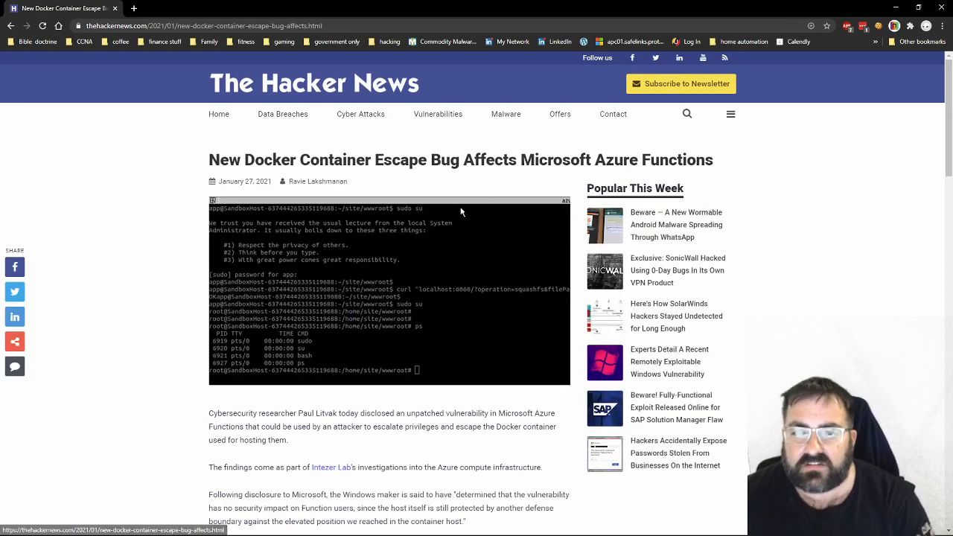
mouse_move(423, 274)
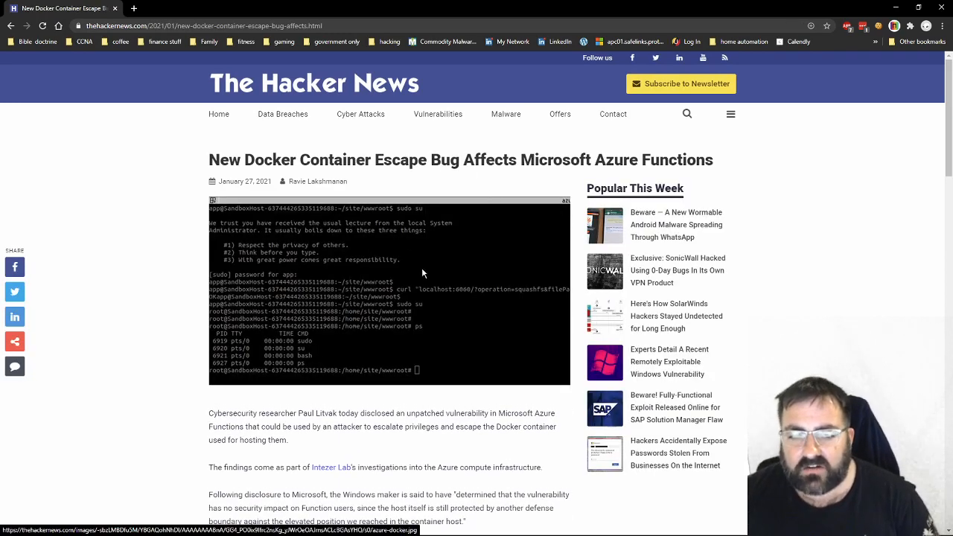
Read down through the Docker container escape article in Azure Functions
scroll("down", 3)
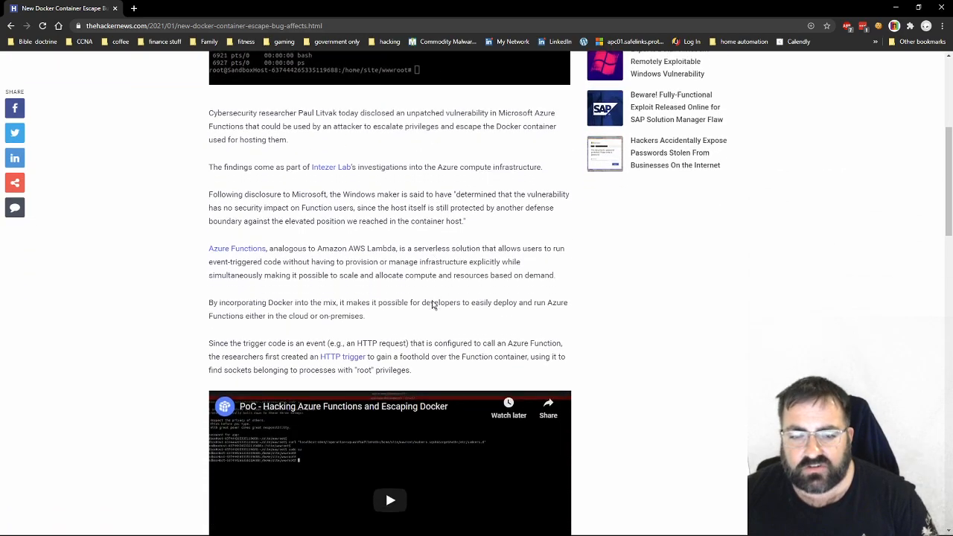
scroll("down", 3)
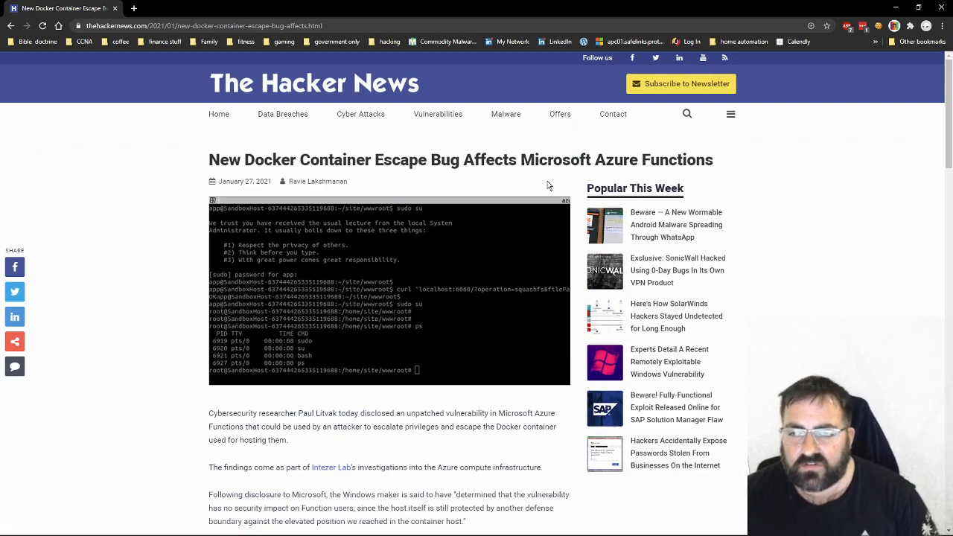
scroll("down", 3)
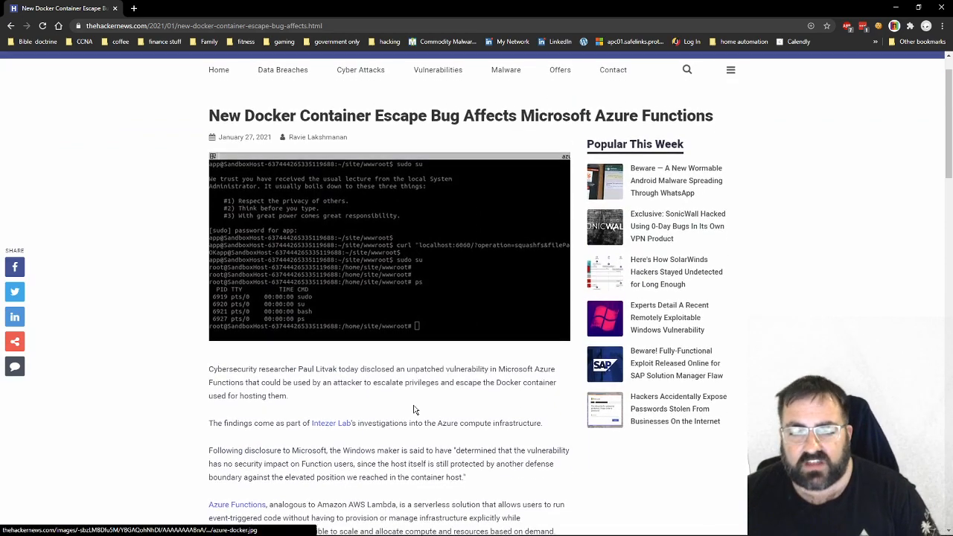
scroll("down", 3)
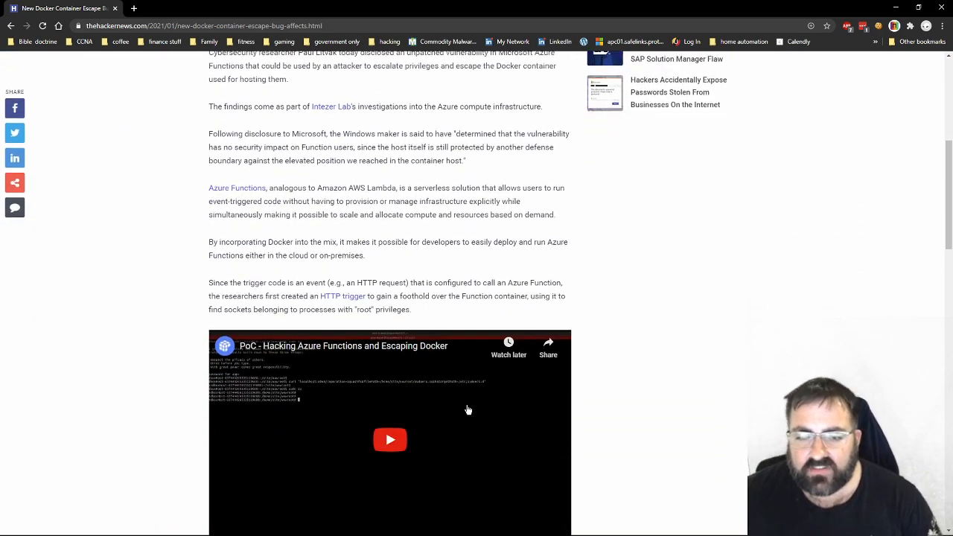
scroll("down", 3)
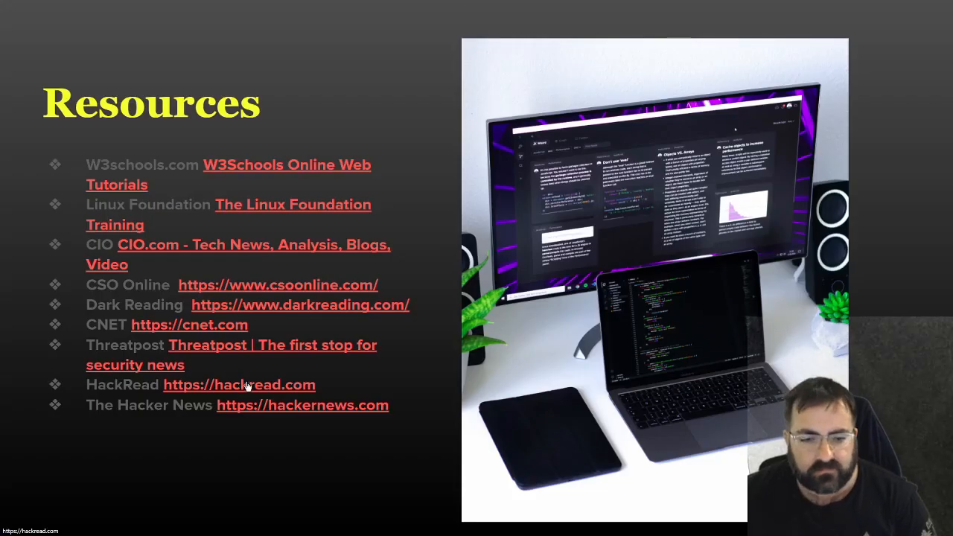
Open the HackRead link from the Resources list and bring up its tab
left_click(239, 384)
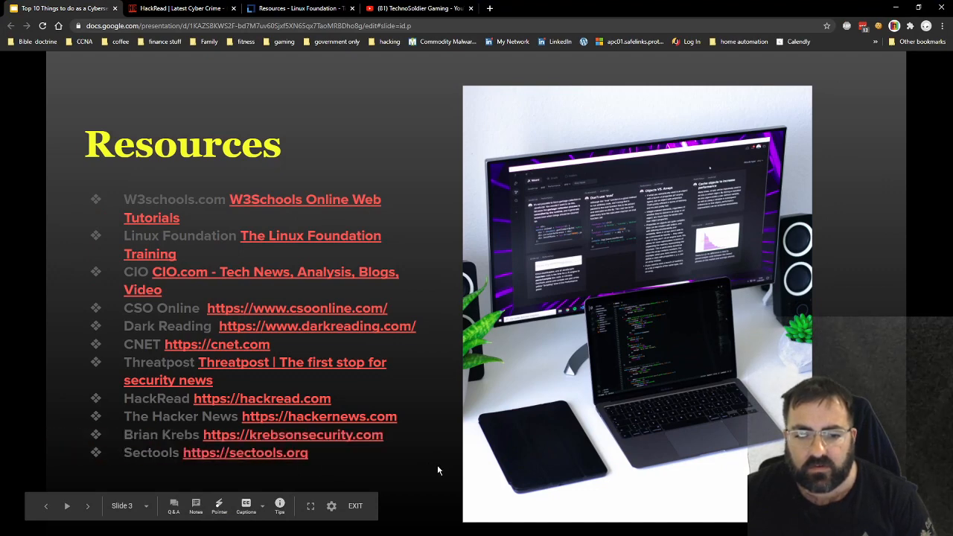
mouse_move(414, 439)
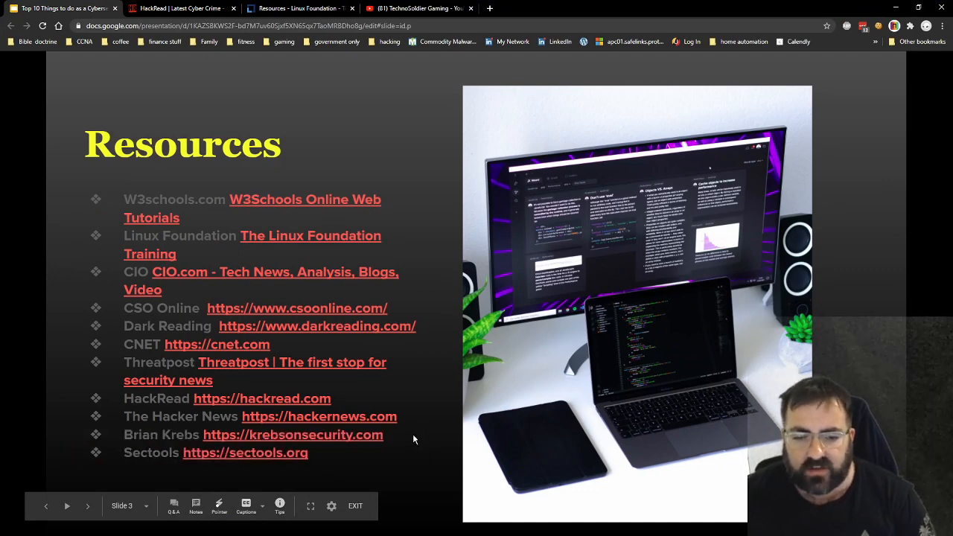
mouse_move(320, 364)
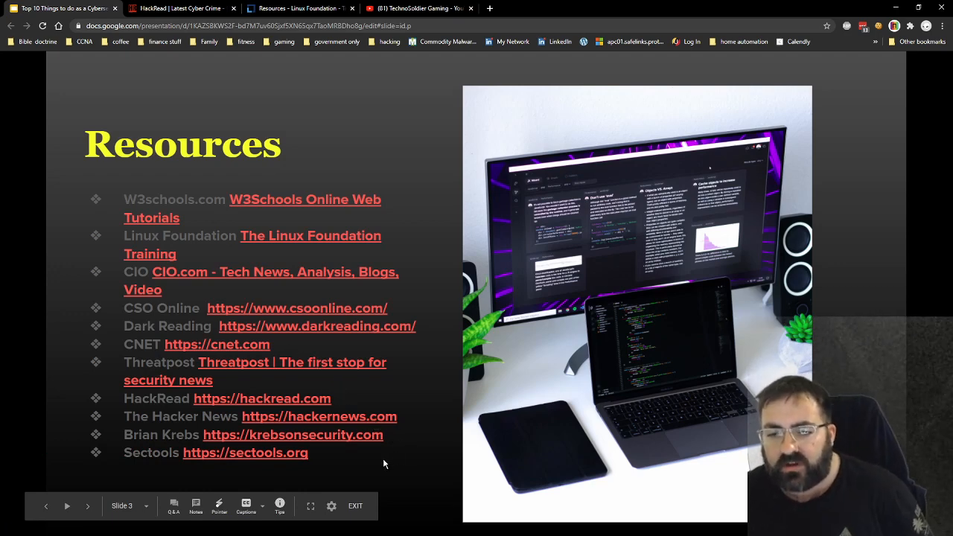
mouse_move(426, 444)
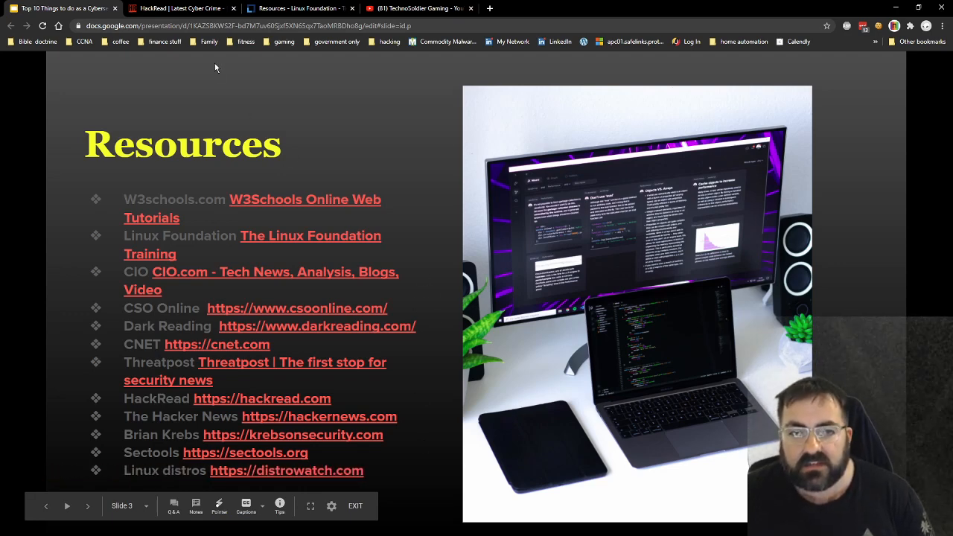
left_click(176, 9)
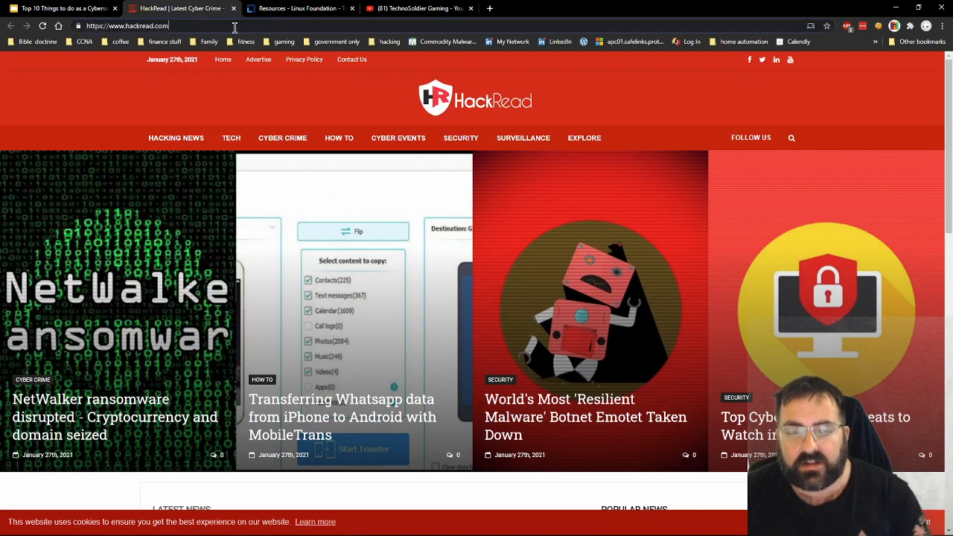
Visit distrowatch.com and browse its latest distribution release news
type("distrowatch.com")
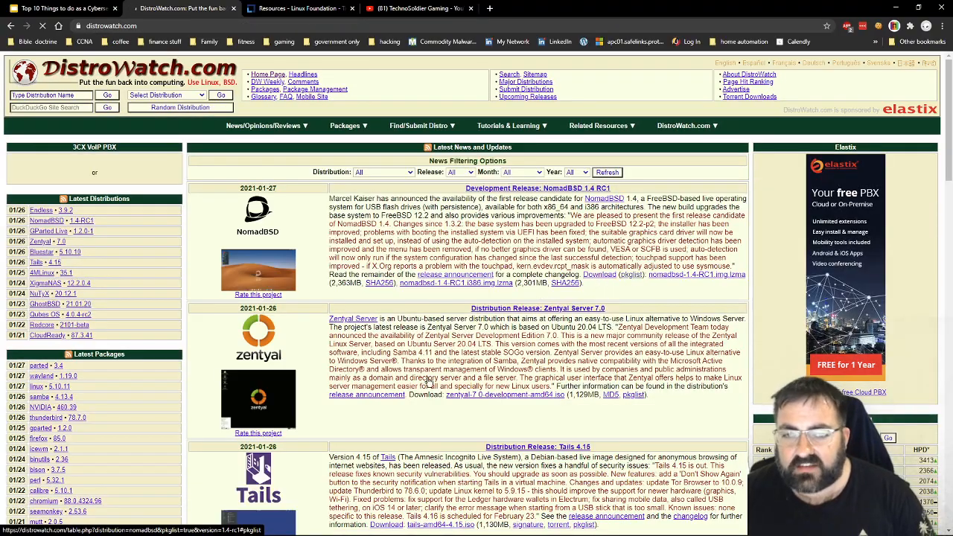
scroll("down", 3)
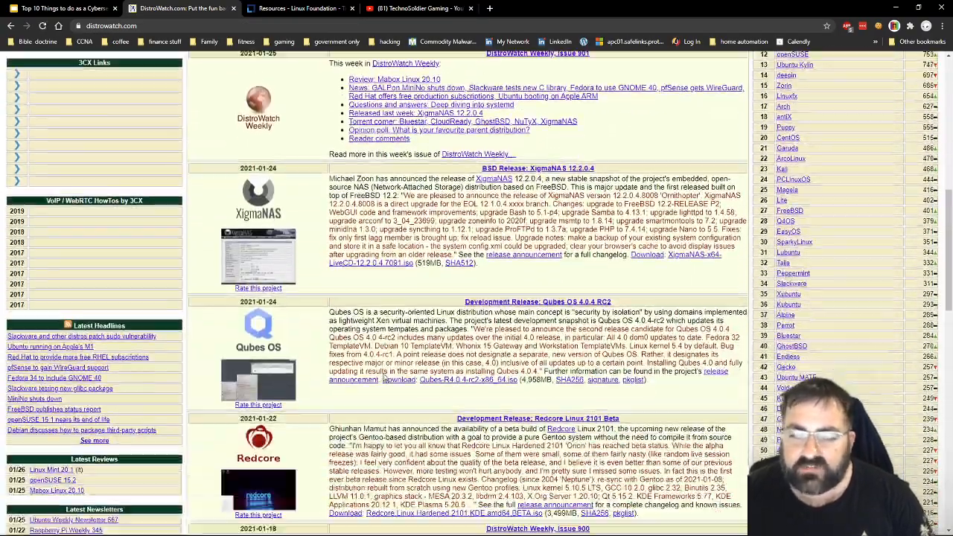
scroll("down", 3)
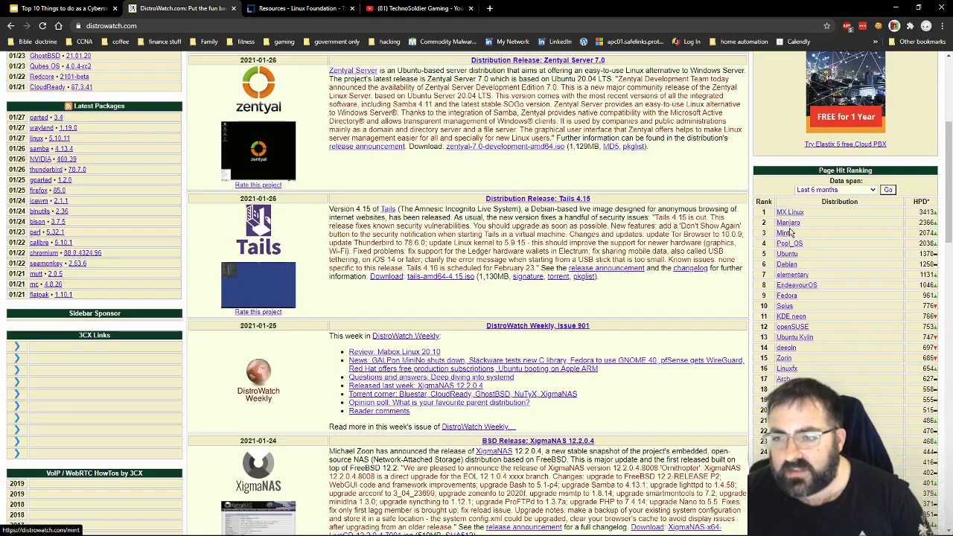
scroll("down", 3)
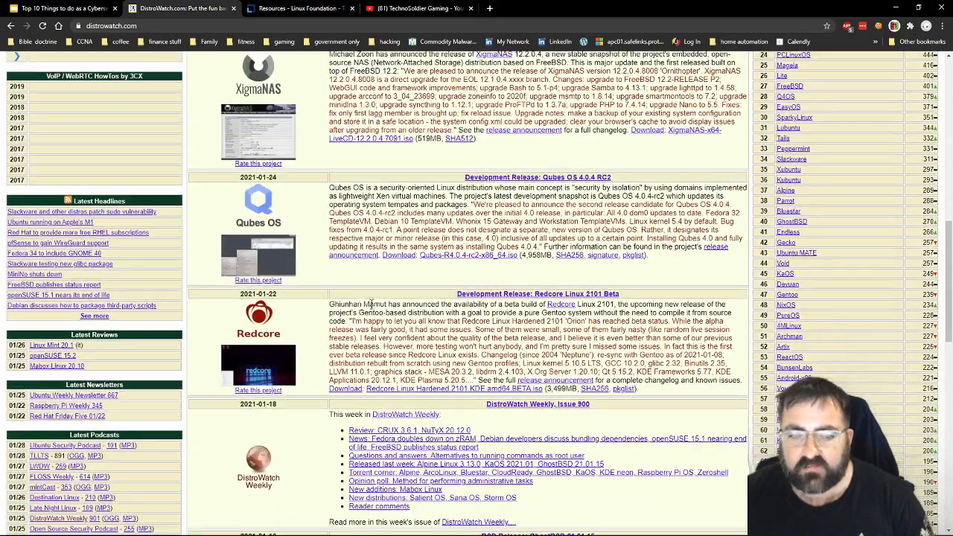
scroll("up", 3)
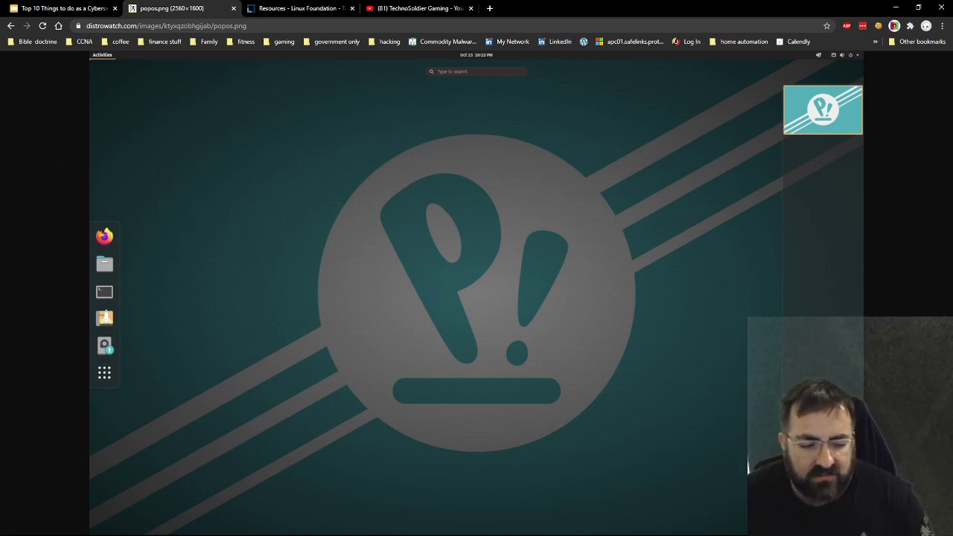
mouse_move(283, 9)
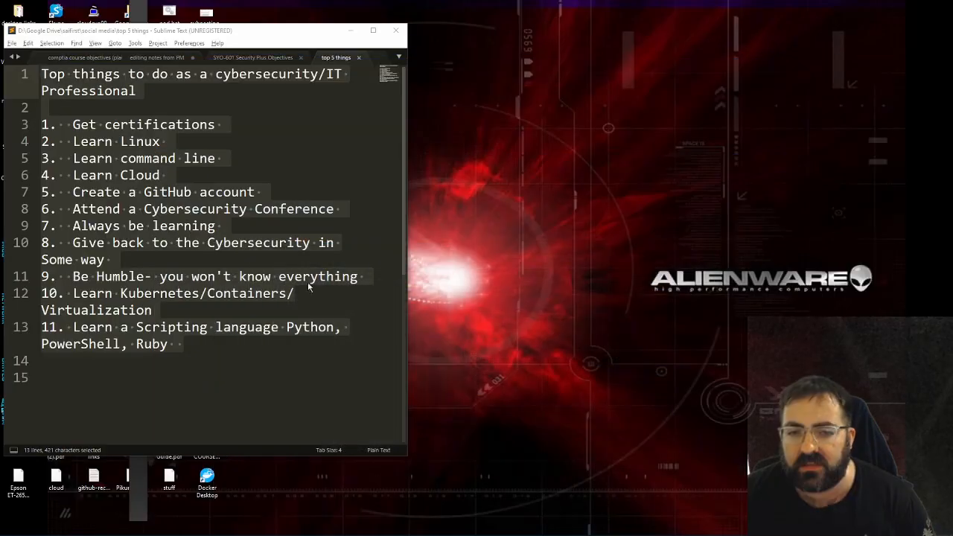
Switch back to the full-screen slideshow on the Remember to Subscribe slide
key("alt+tab")
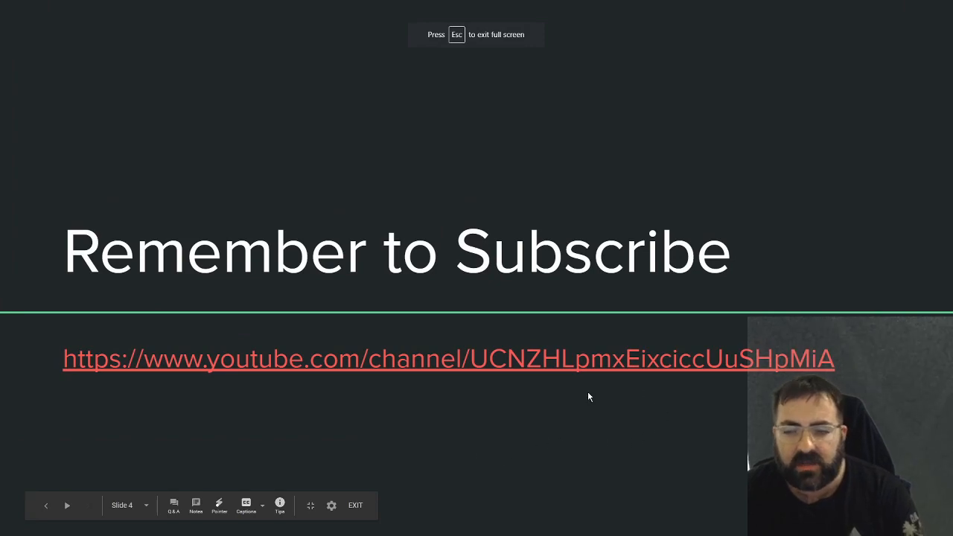
mouse_move(533, 447)
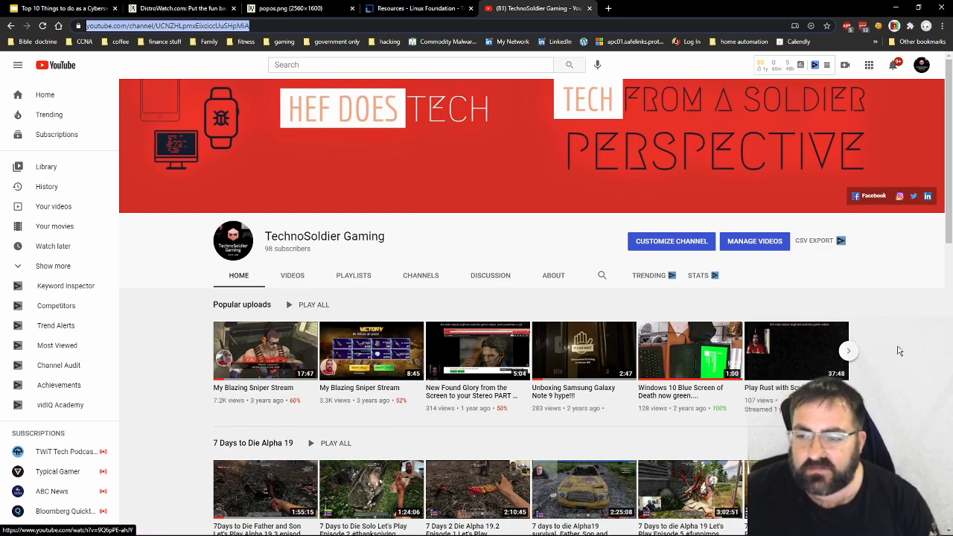
Browse down the YouTube channel home page through its popular uploads and playlists
scroll("down", 3)
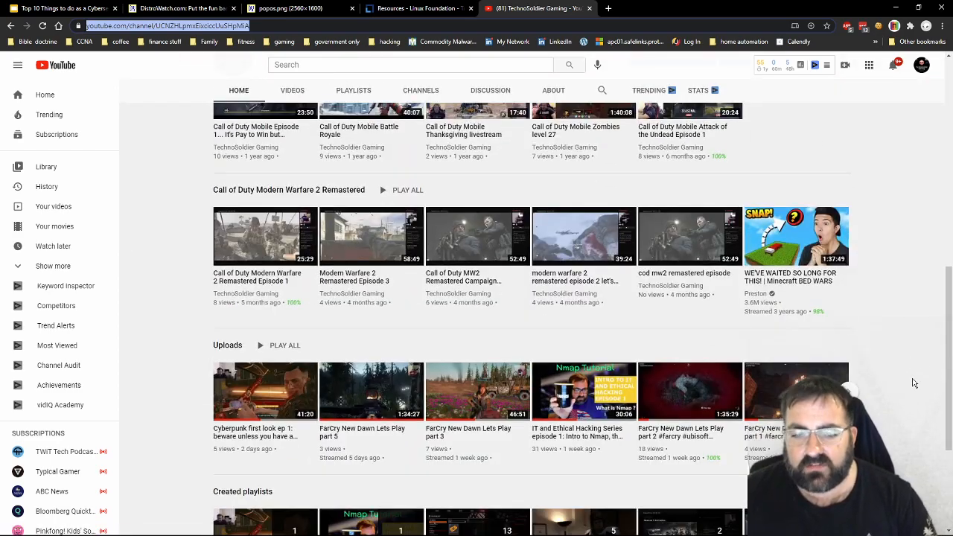
scroll("down", 3)
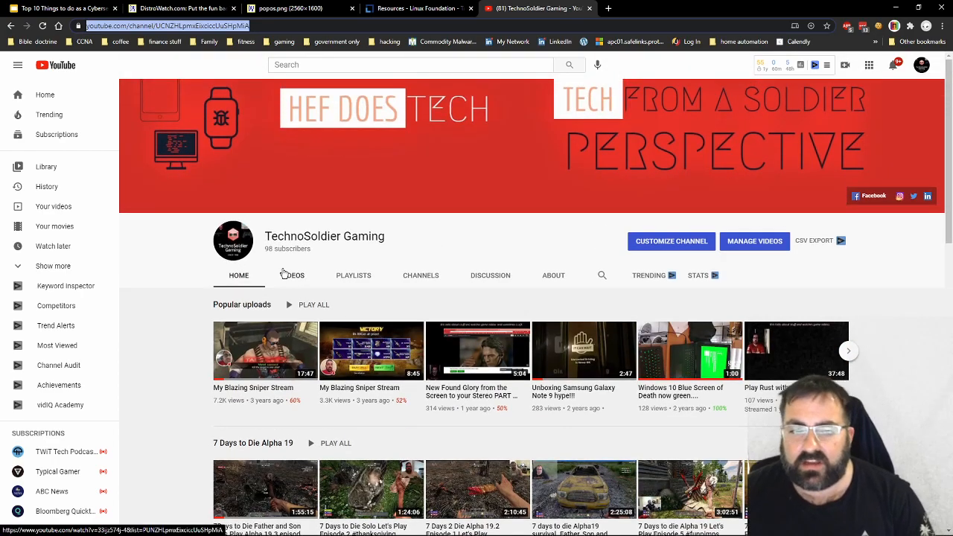
mouse_move(624, 290)
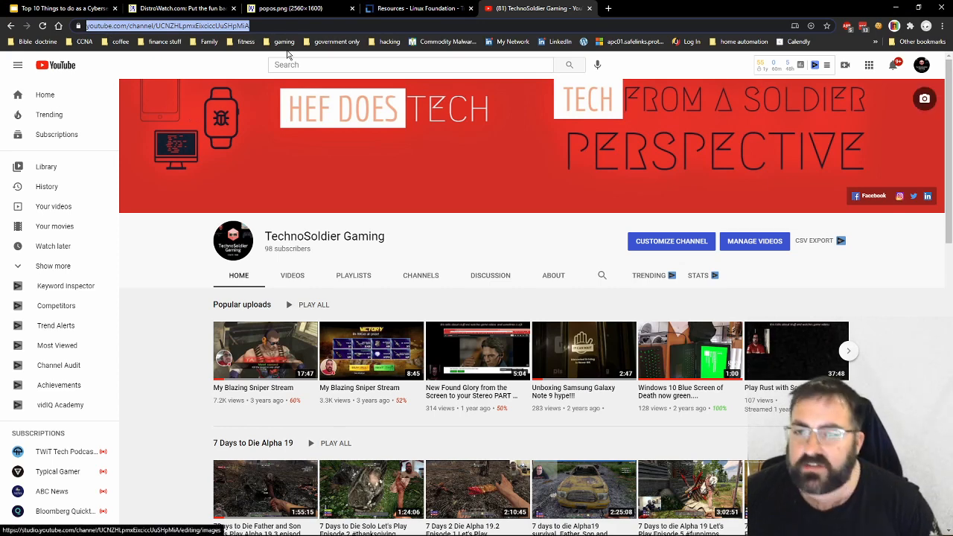
mouse_move(569, 220)
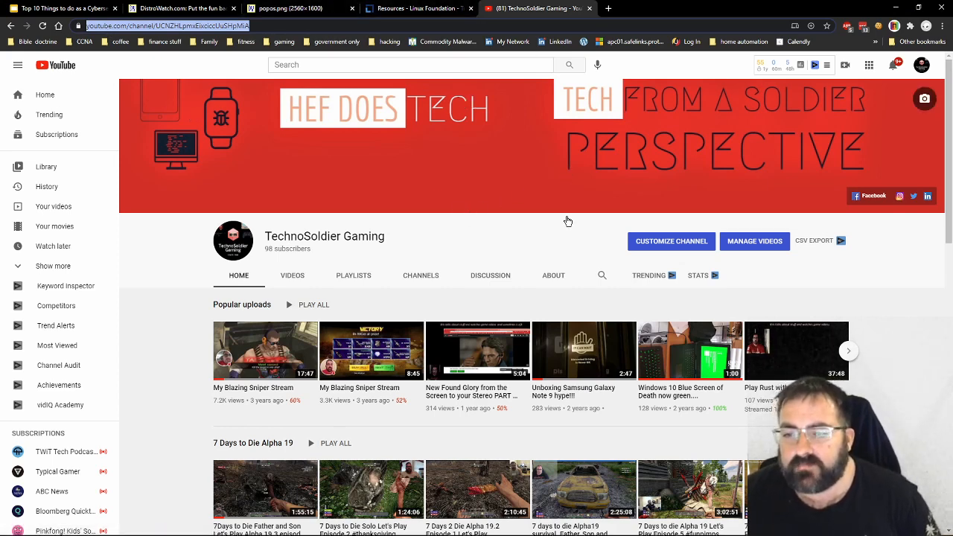
mouse_move(863, 80)
type("ru")
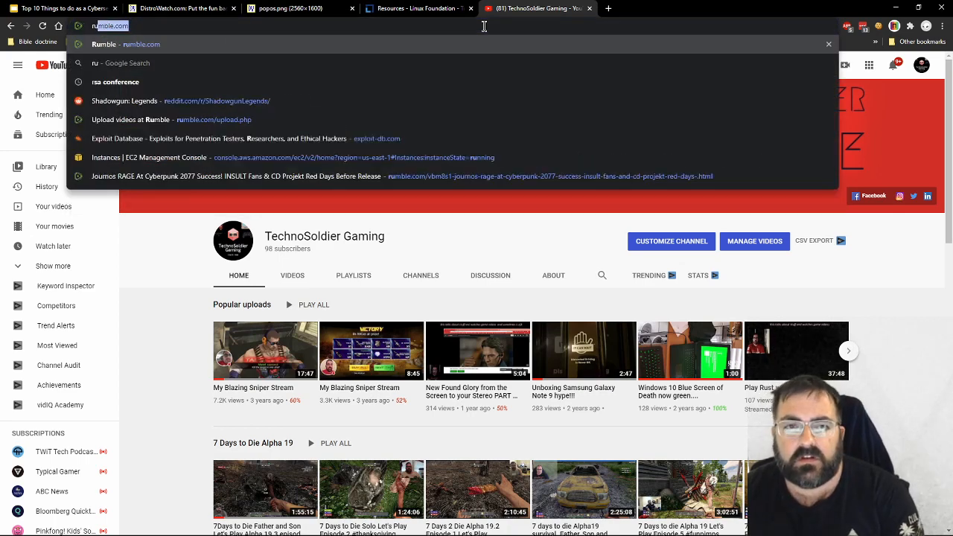
Load rumble.com and dismiss the account dropdown to show the signed-in home page
key("Enter")
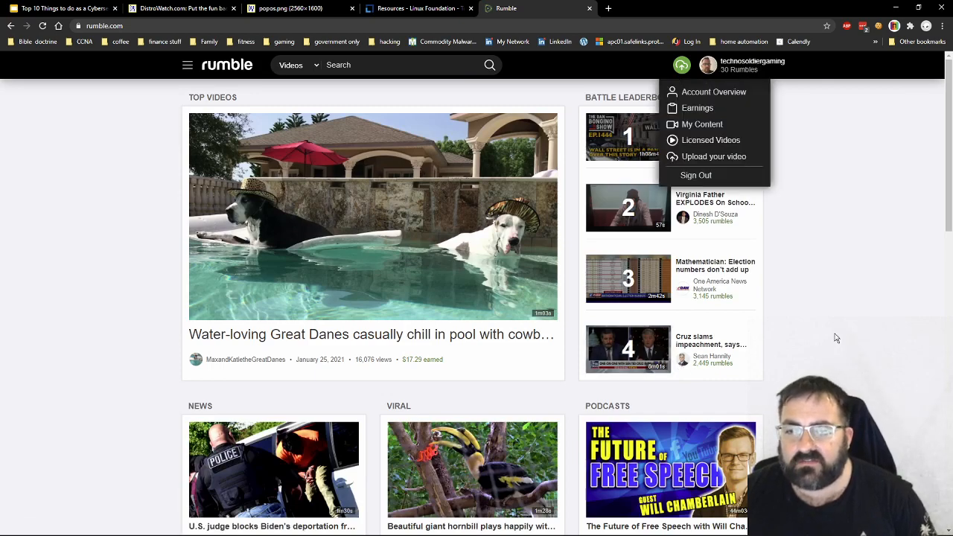
mouse_move(801, 165)
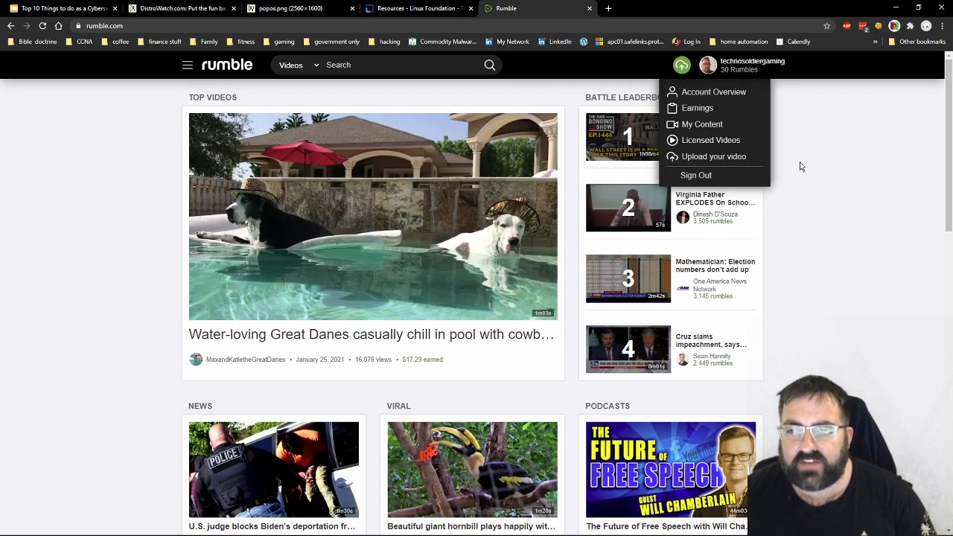
left_click(439, 101)
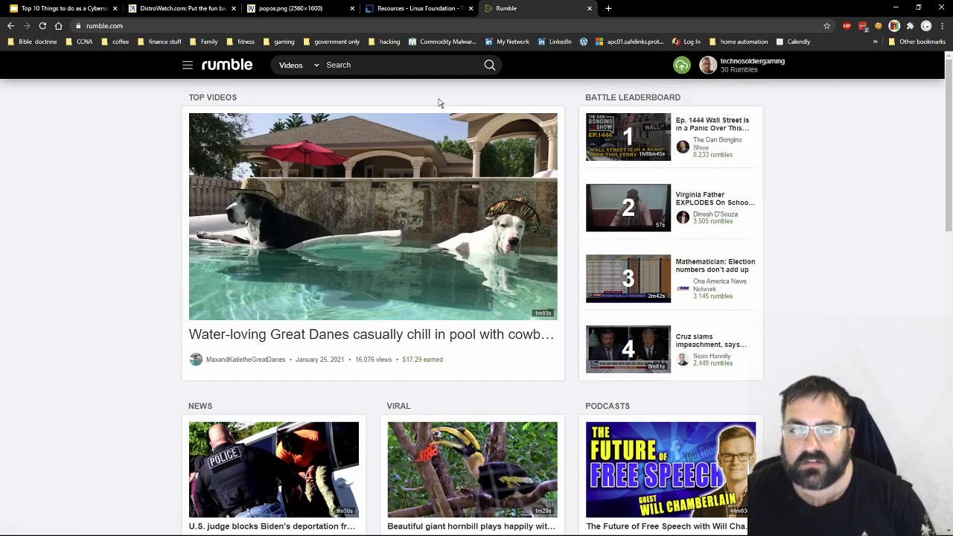